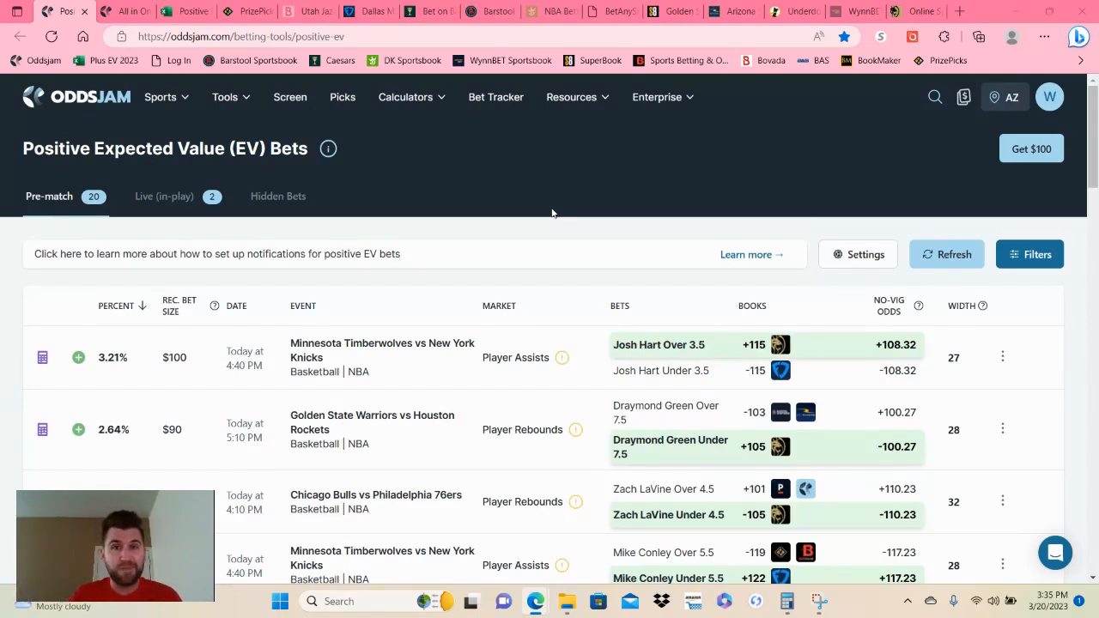
mouse_move(548, 213)
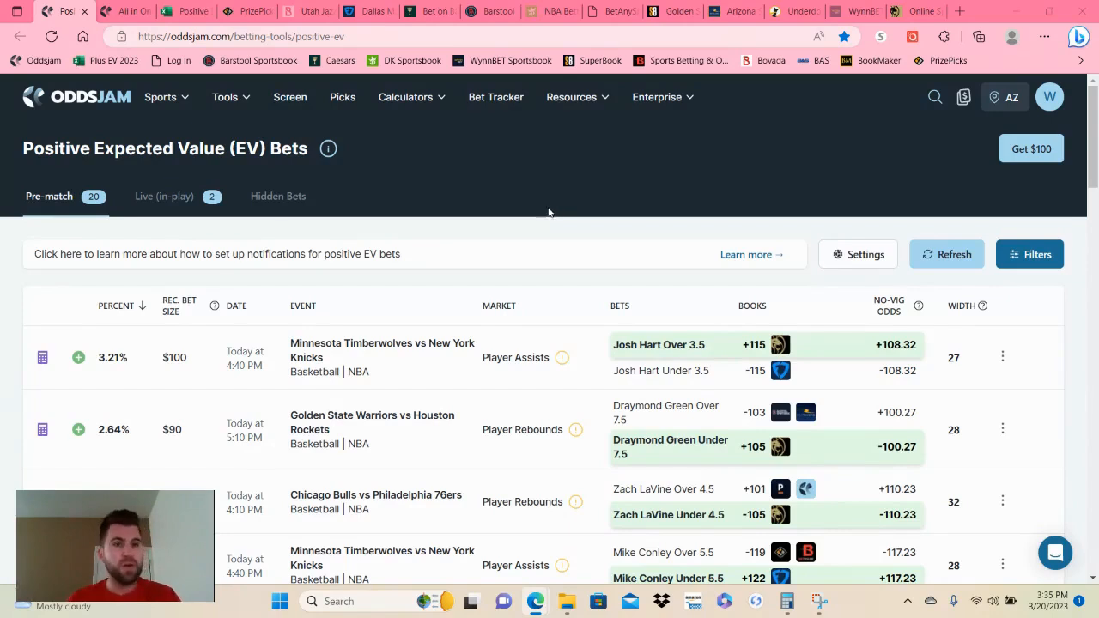
Reload the Positive EV list so it shows 33 pre-match bets.
click(225, 97)
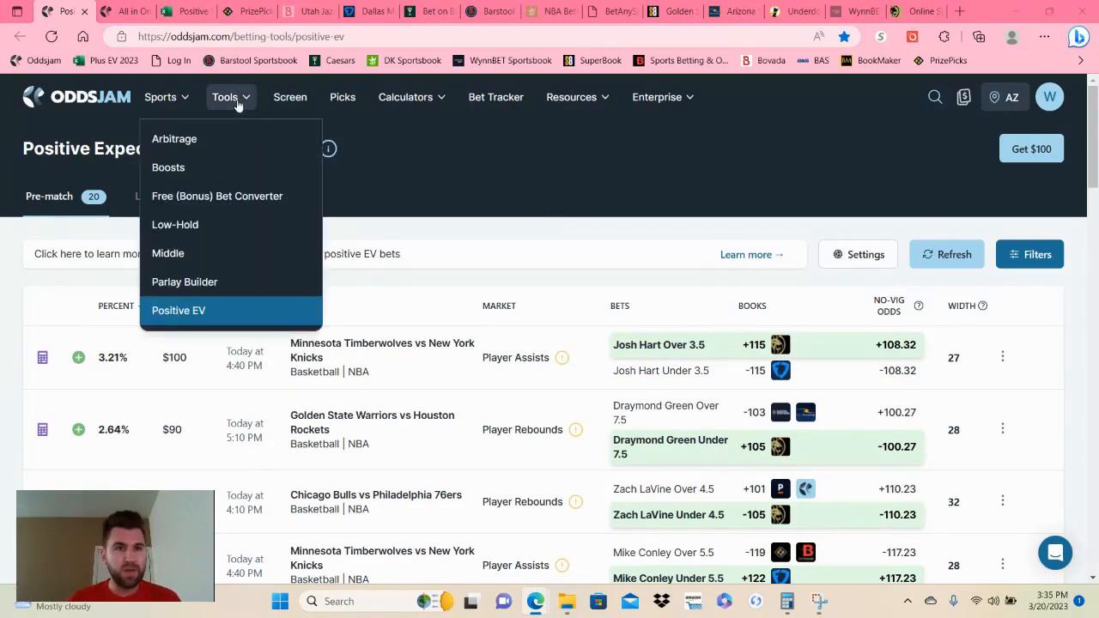
mouse_move(206, 336)
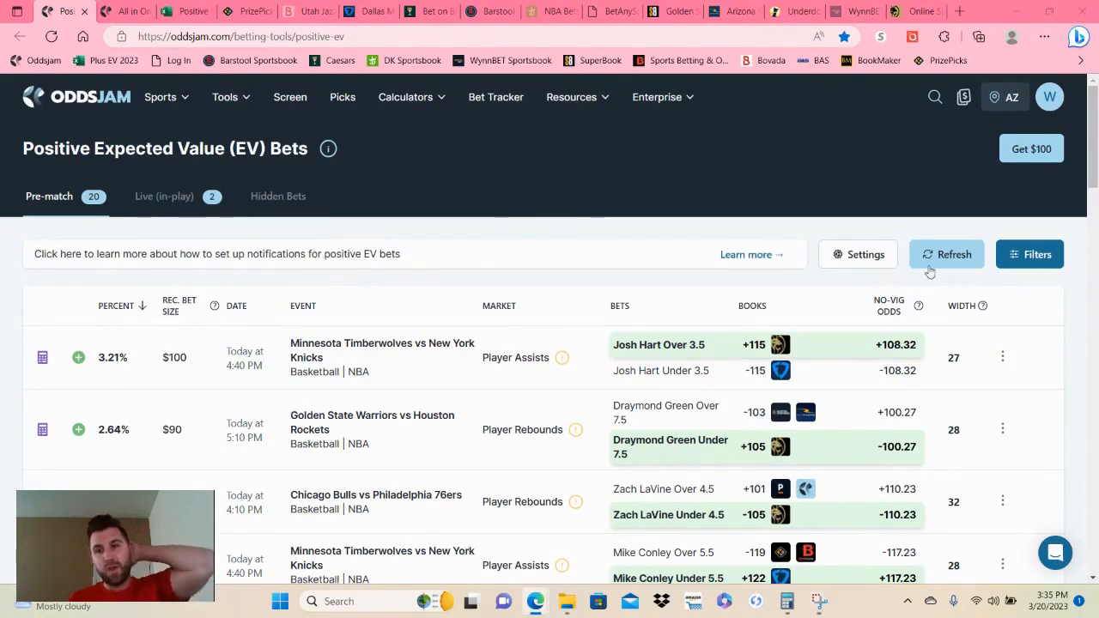
click(946, 254)
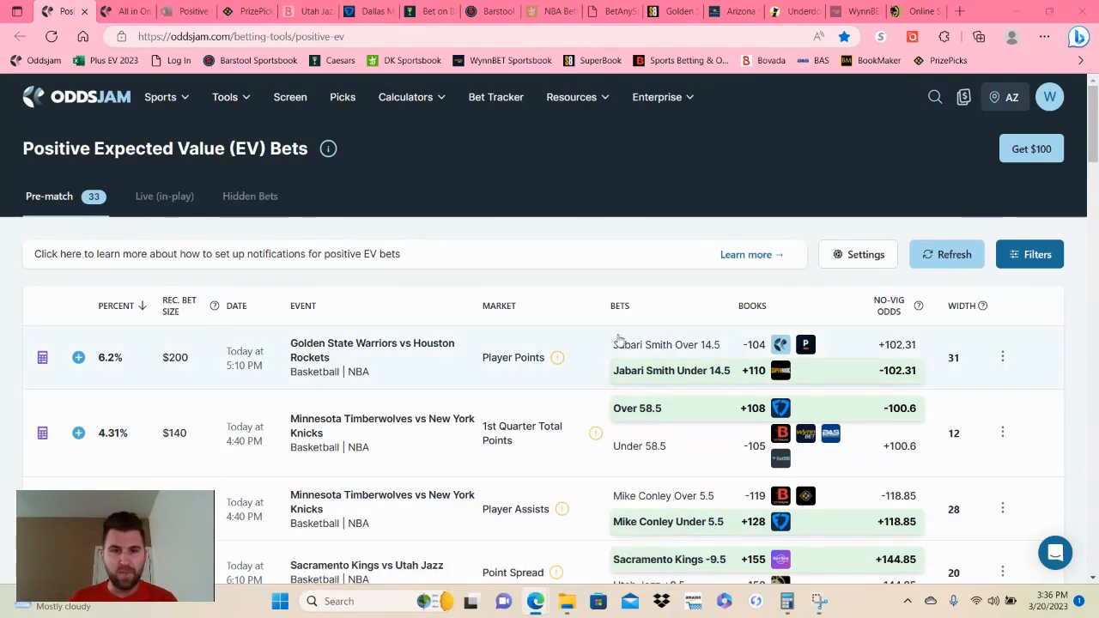
mouse_move(558, 375)
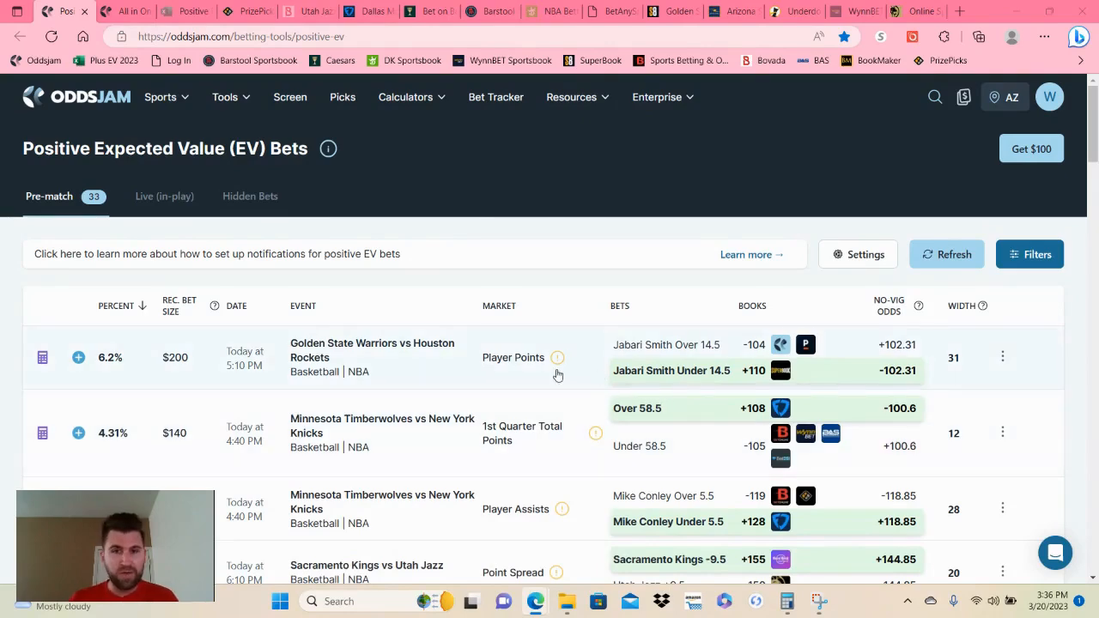
mouse_move(521, 361)
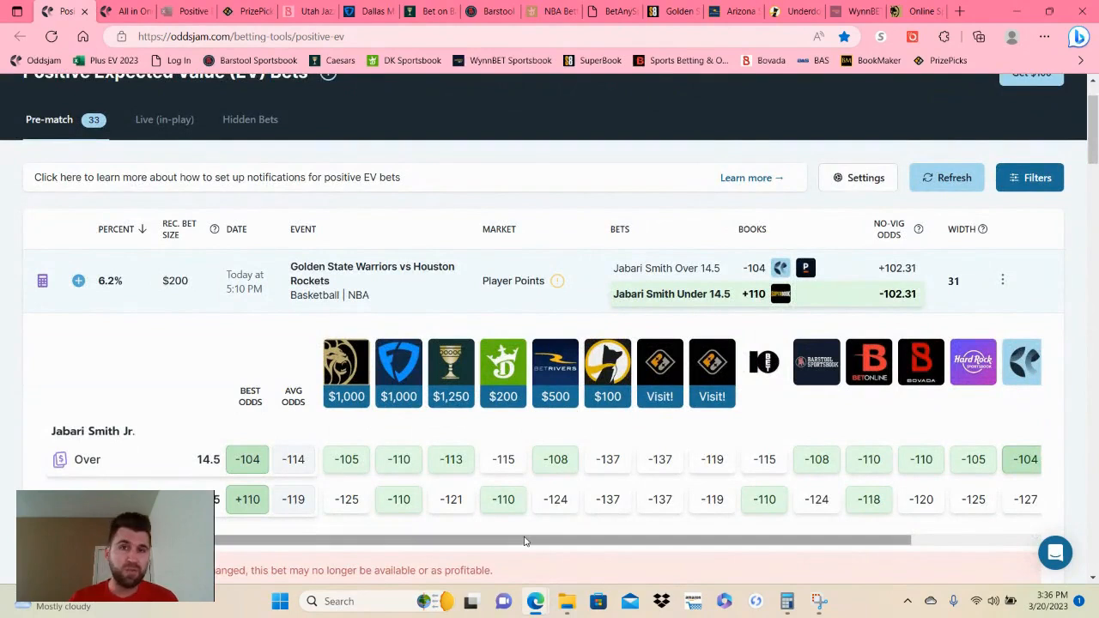
mouse_move(528, 541)
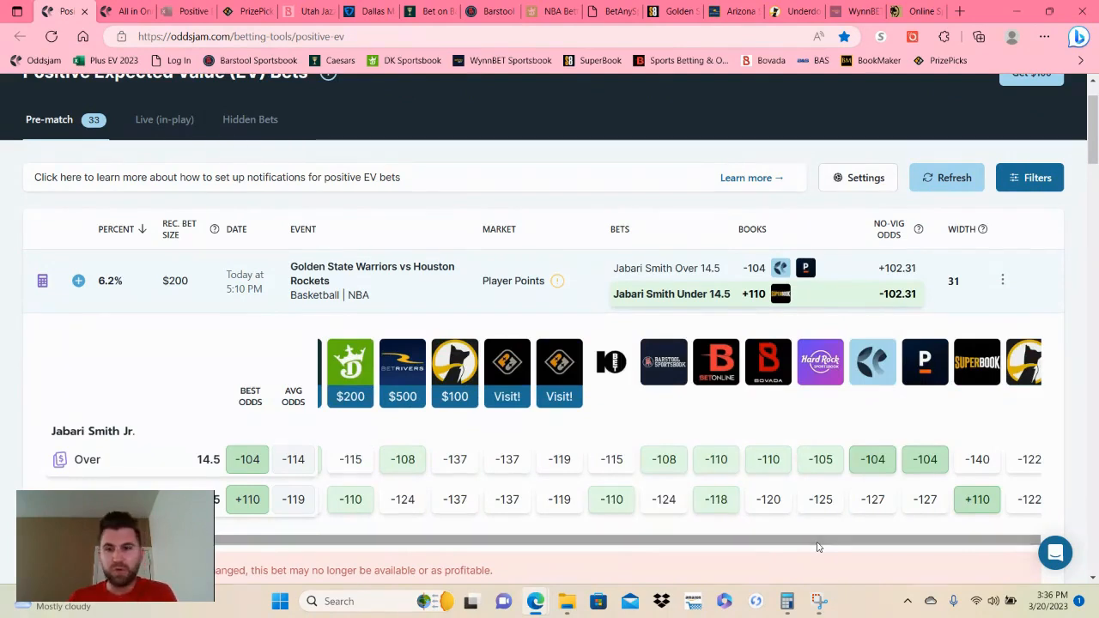
Scroll the sportsbook odds strip right to reveal SuperBook's +110 under.
scroll(right, 3)
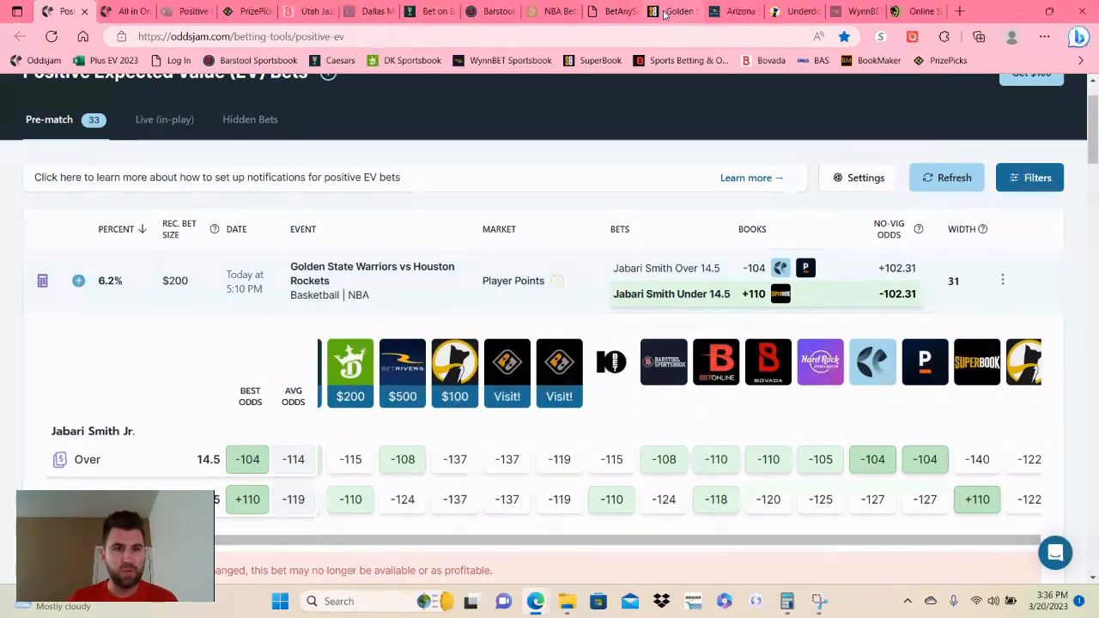
Switch to SuperBook's Warriors vs Rockets page and expand Jabari Smith's points line.
click(674, 10)
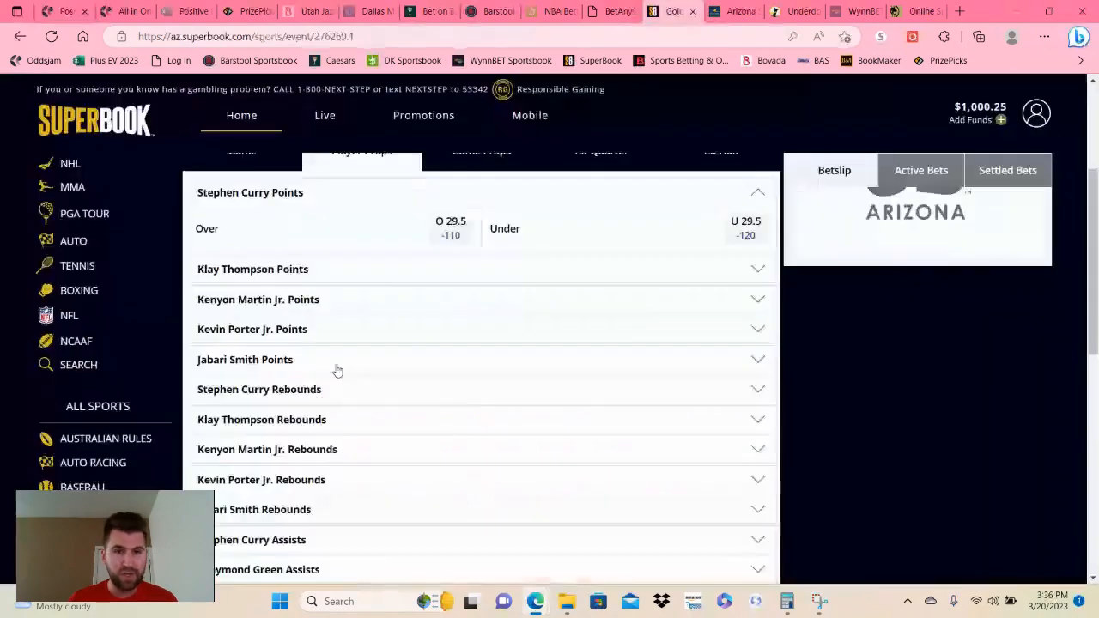
click(245, 359)
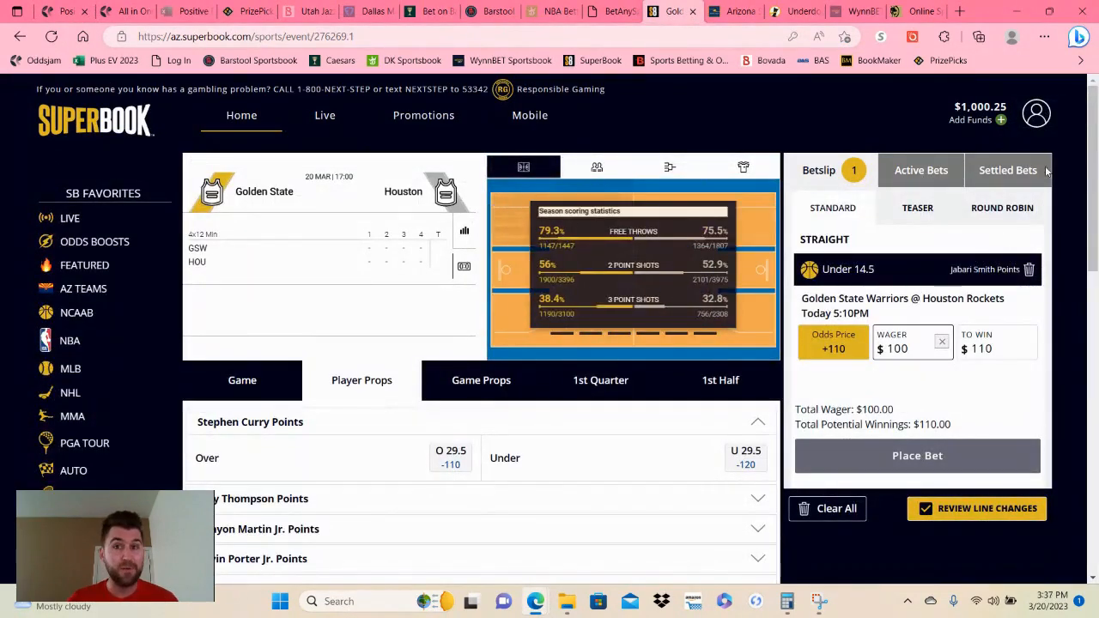
Log out of the SuperBook account and acknowledge the logout.
click(1036, 113)
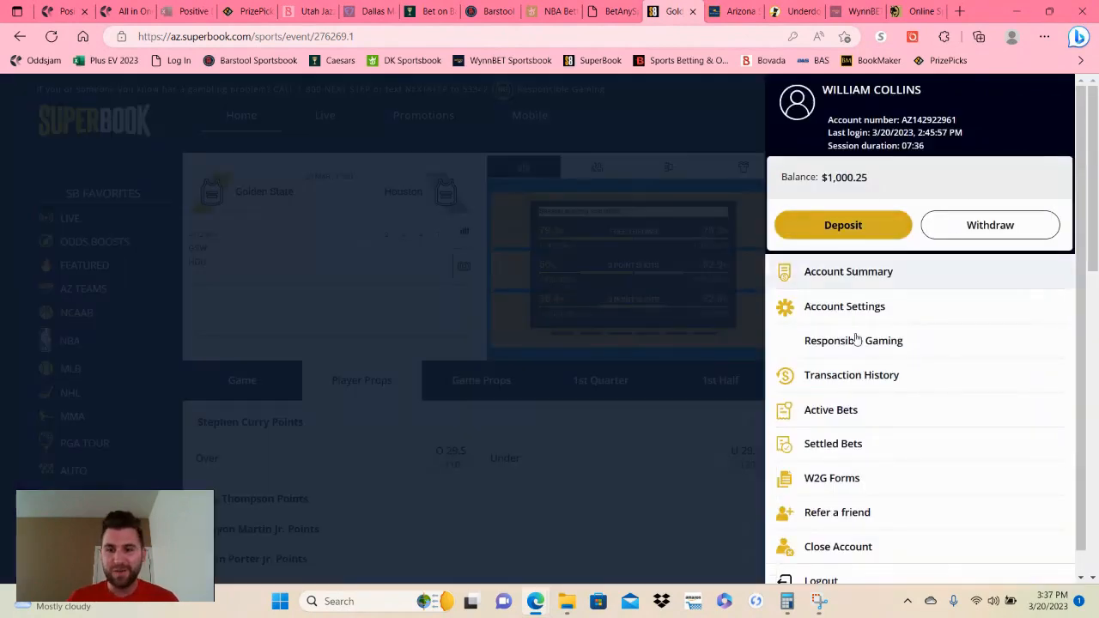
click(820, 579)
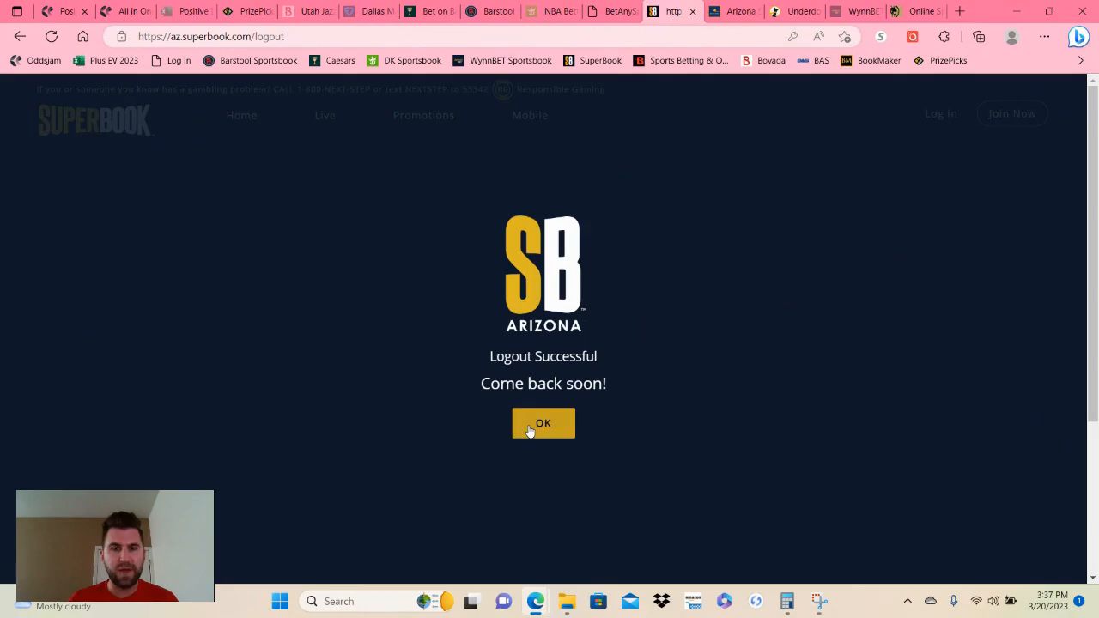
click(542, 423)
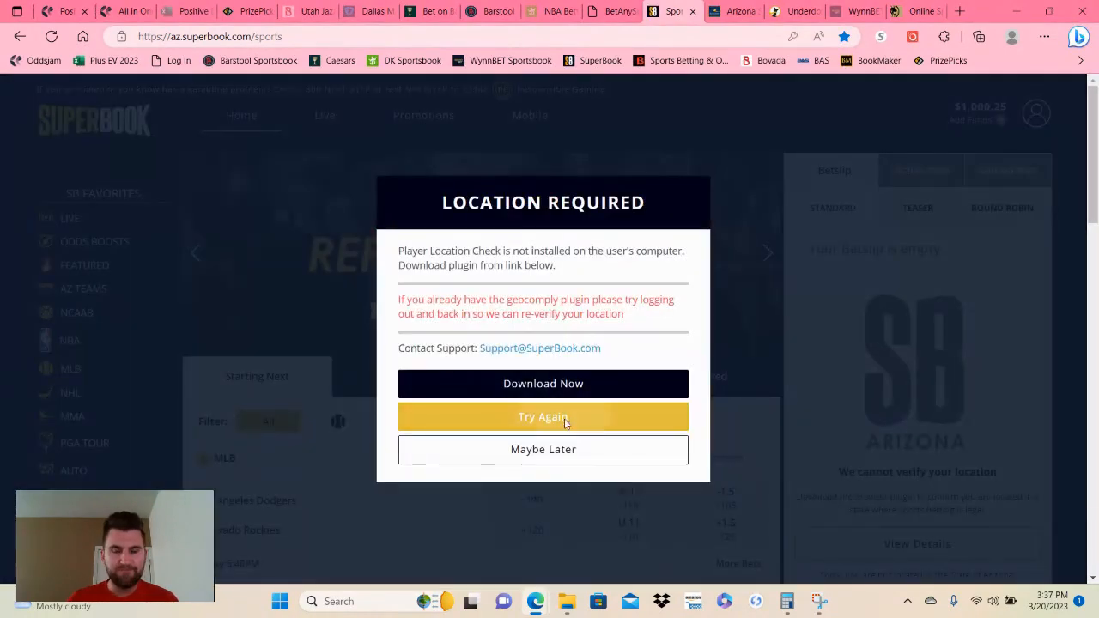
Retry location check, reopen Warriors–Rockets Jabari Smith points line showing Under 14.5 at +100, return to OddsJam.
click(542, 416)
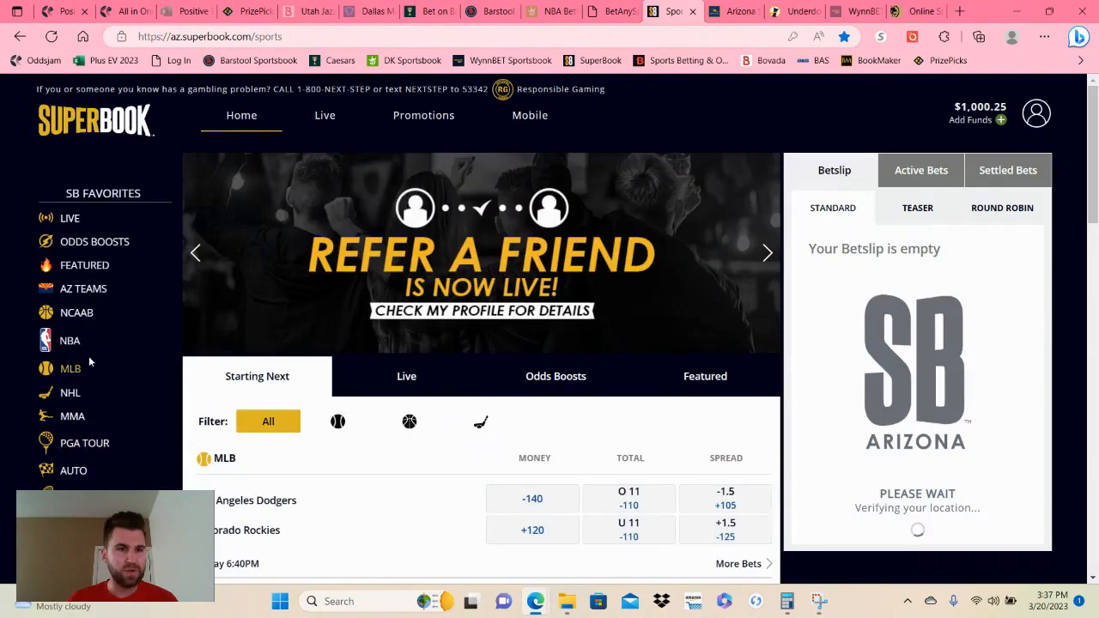
click(70, 340)
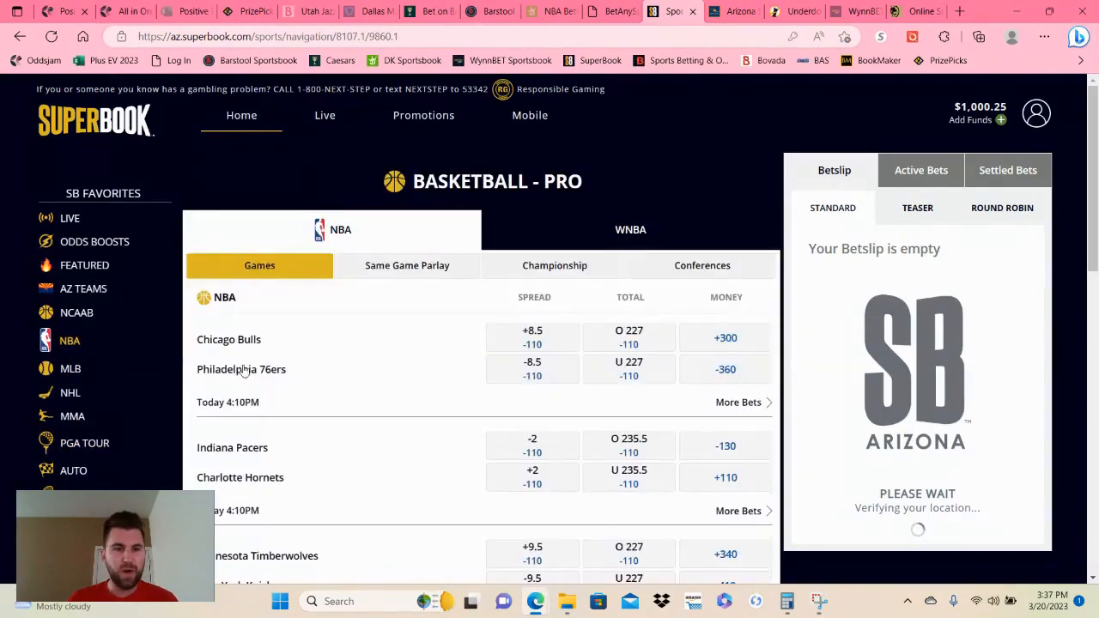
scroll(down, 3)
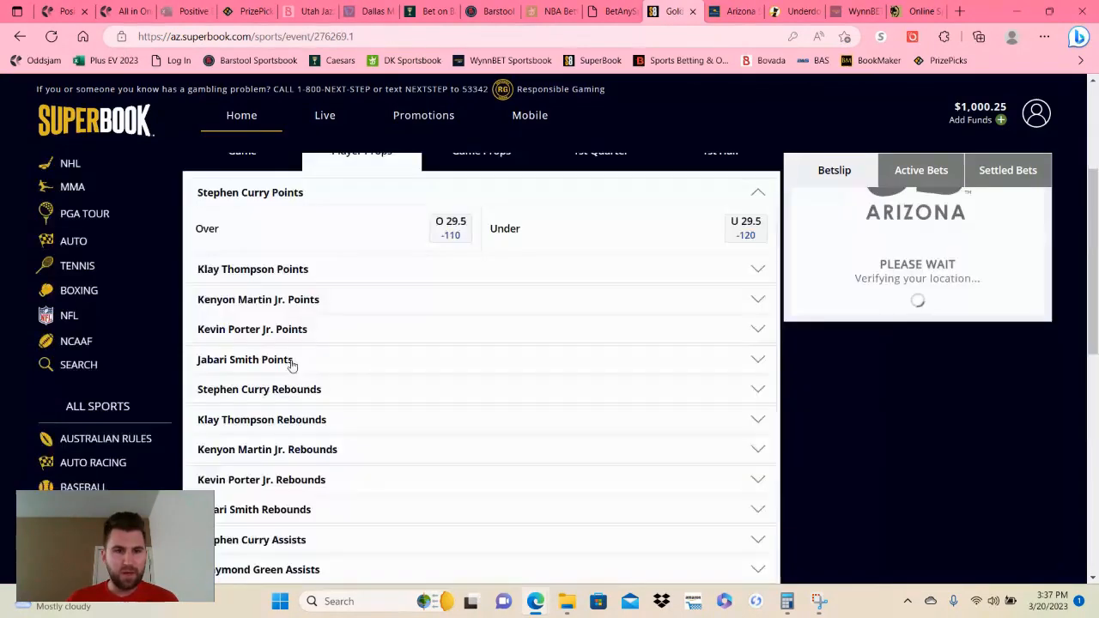
click(244, 359)
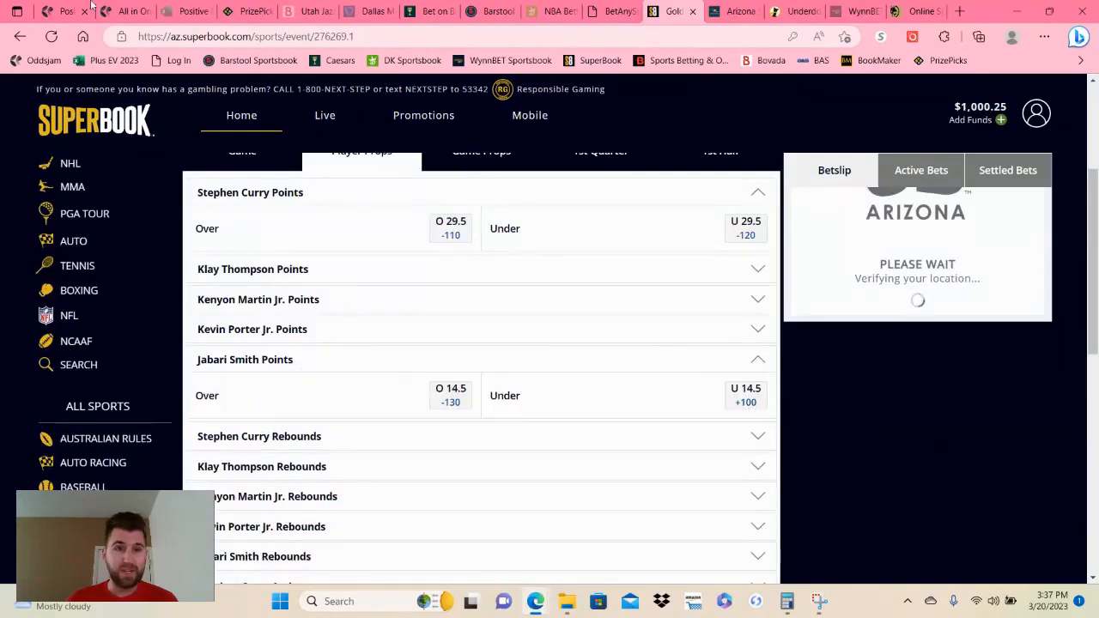
click(60, 11)
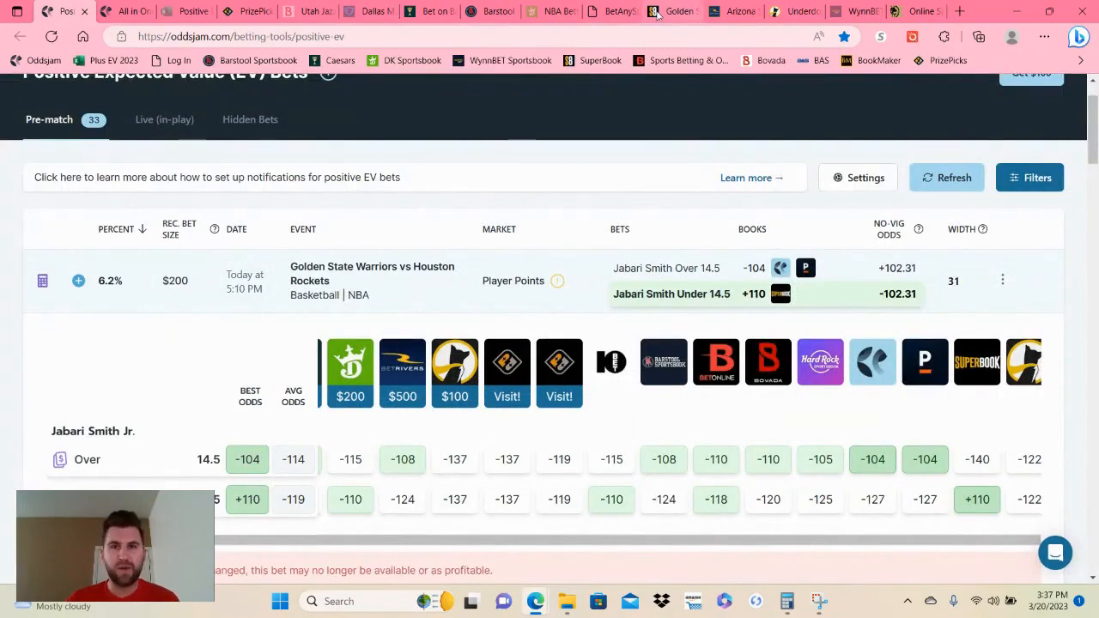
Switch back to the SuperBook tab after reviewing the 6.2% edge.
click(674, 10)
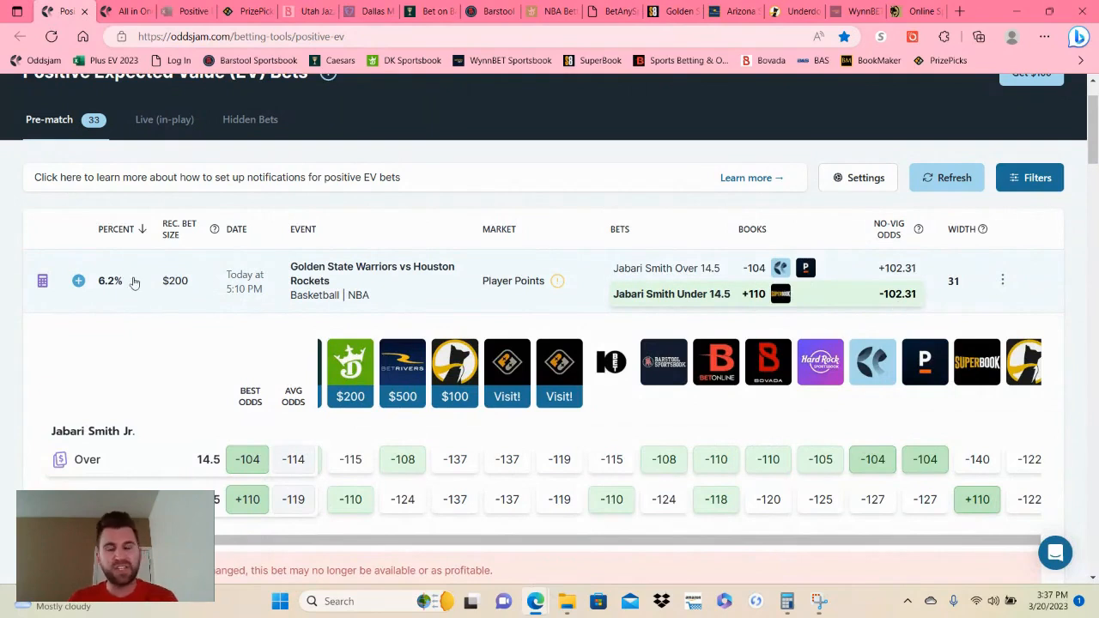
mouse_move(845, 324)
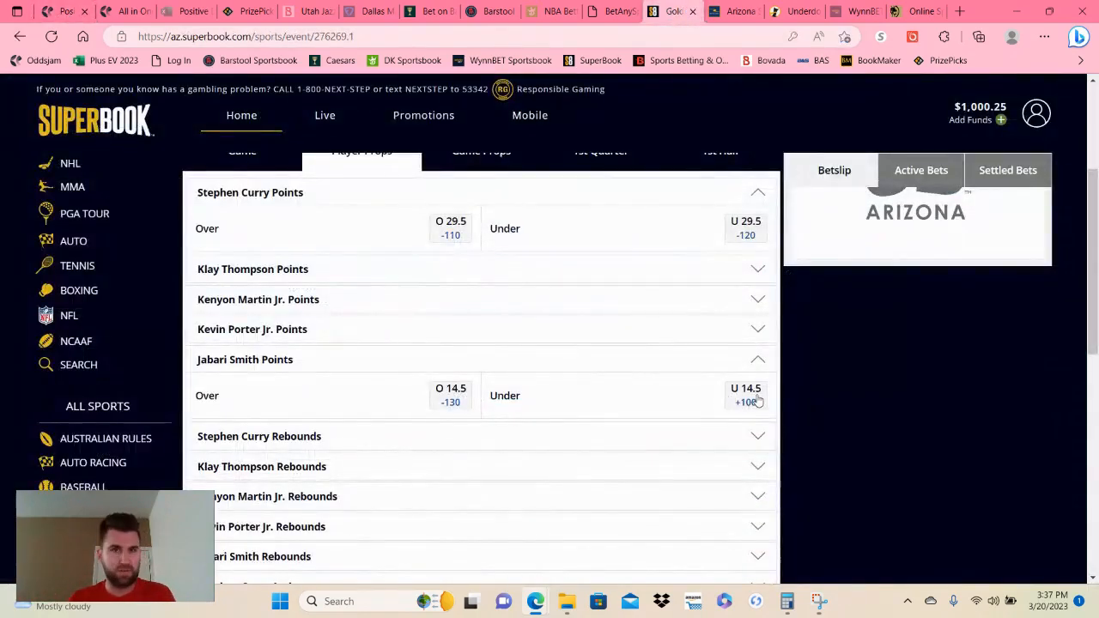
Place a $100 SuperBook wager on Jabari Smith Under 14.5 at +100 and return to OddsJam.
click(745, 395)
text(100)
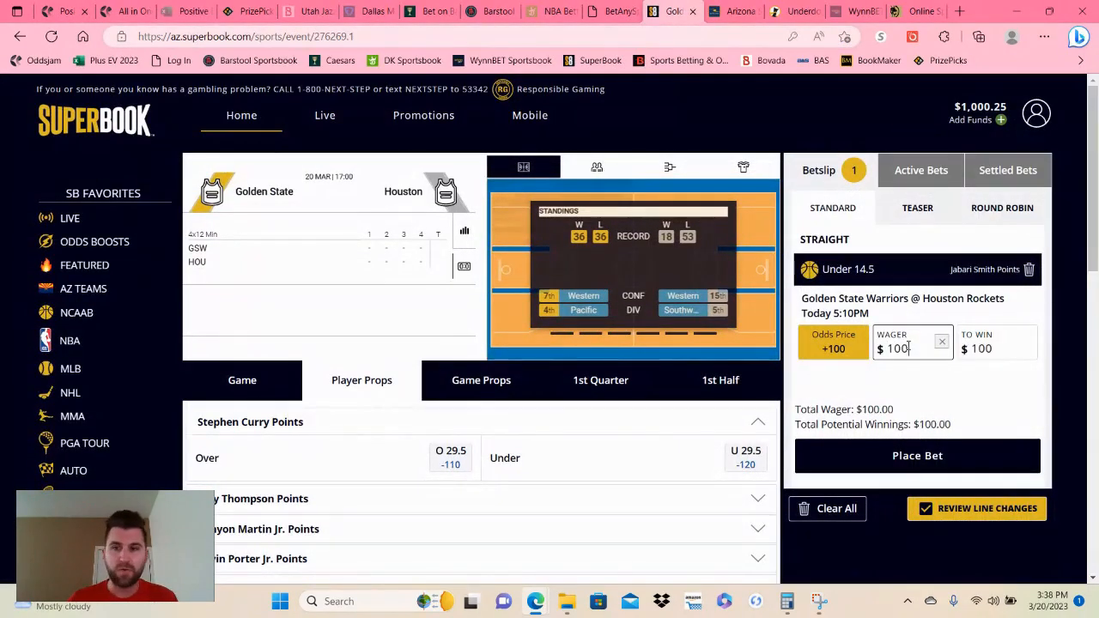
click(917, 455)
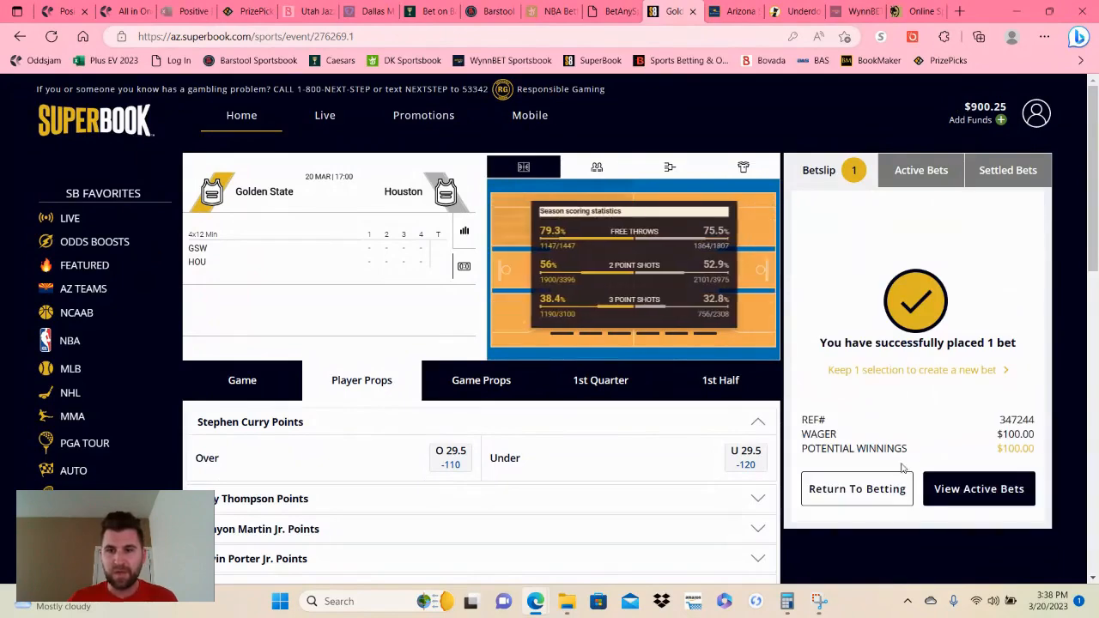
click(856, 488)
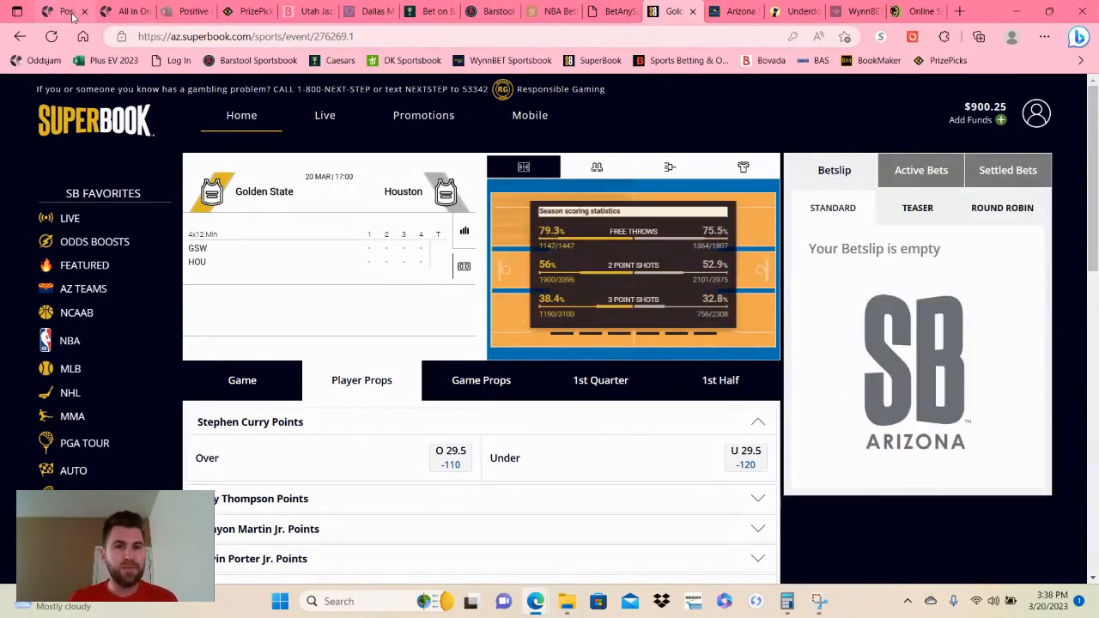
click(920, 169)
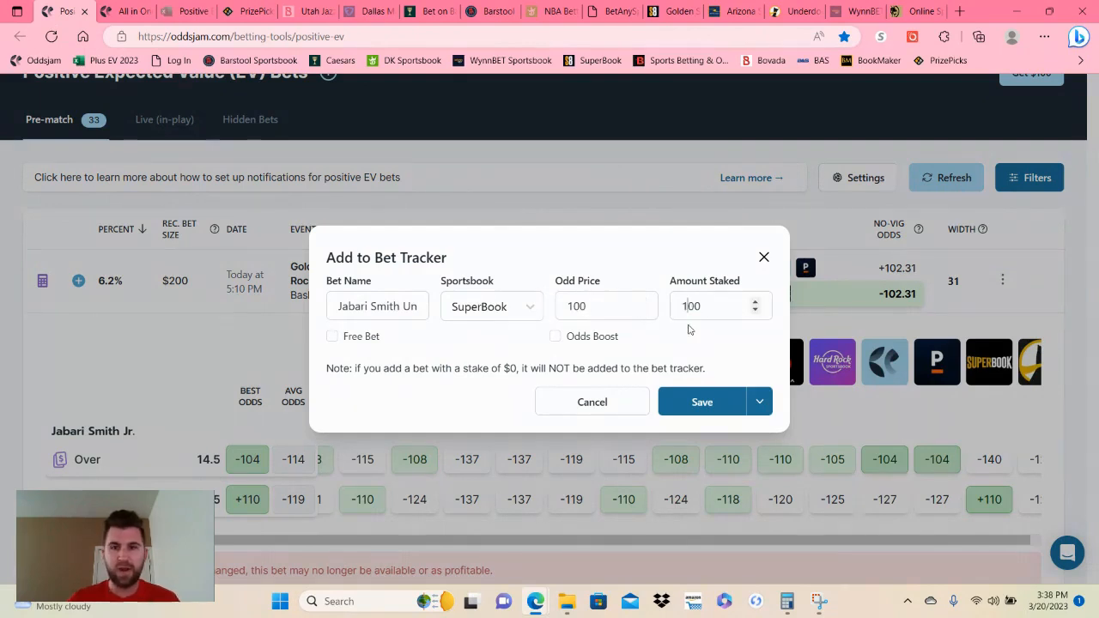
Save the SuperBook Jabari Smith Under 14.5 bet, $100 at +100, to the Bet Tracker.
click(701, 402)
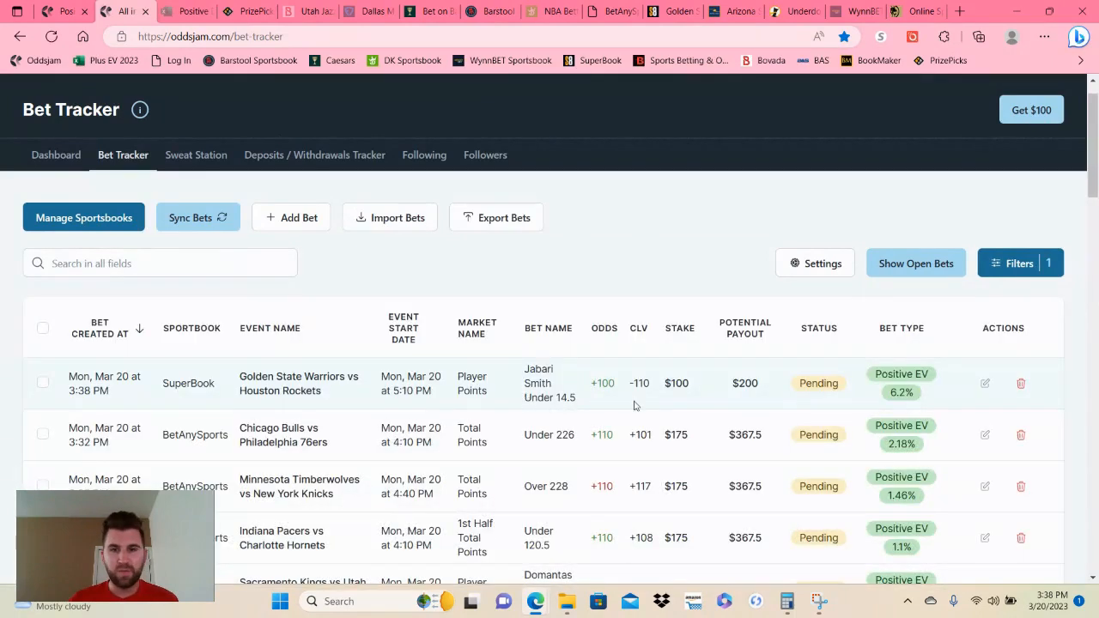
mouse_move(640, 383)
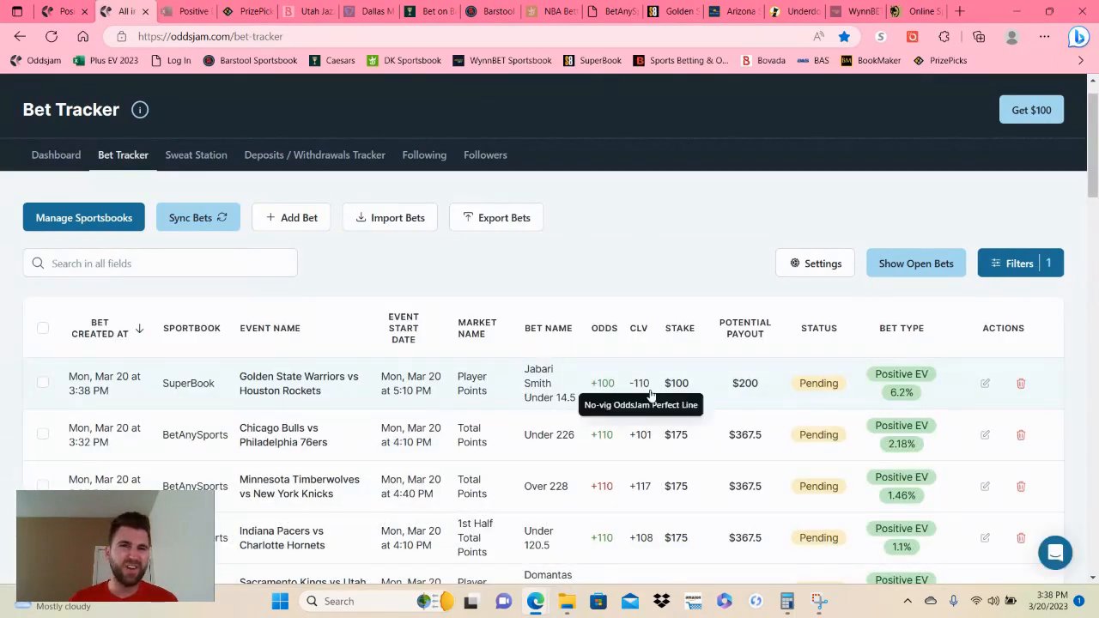
mouse_move(708, 253)
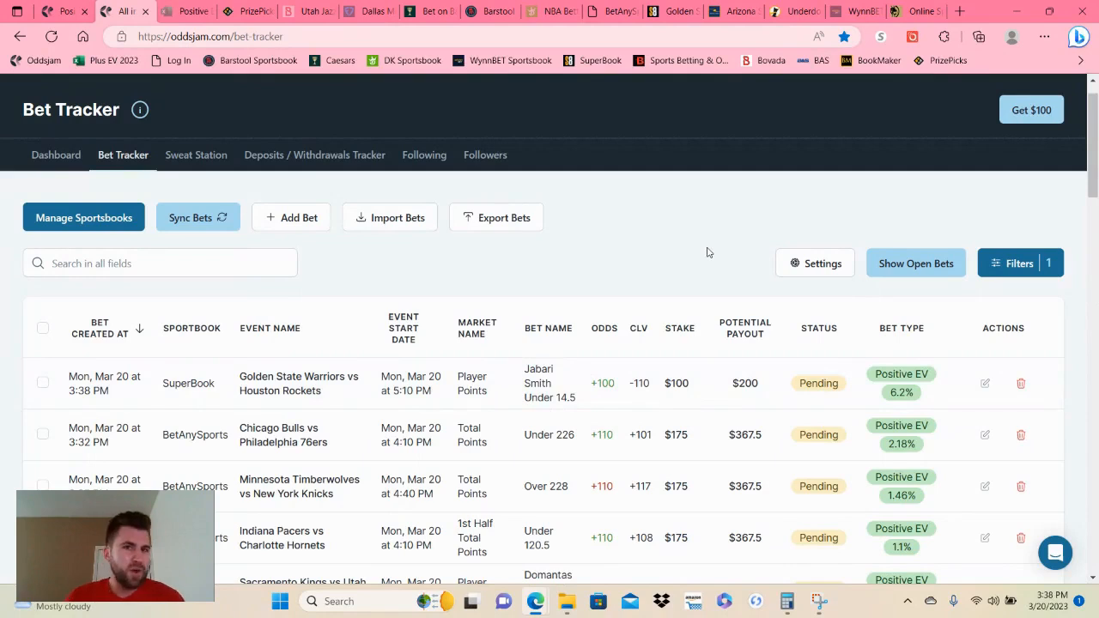
mouse_move(891, 406)
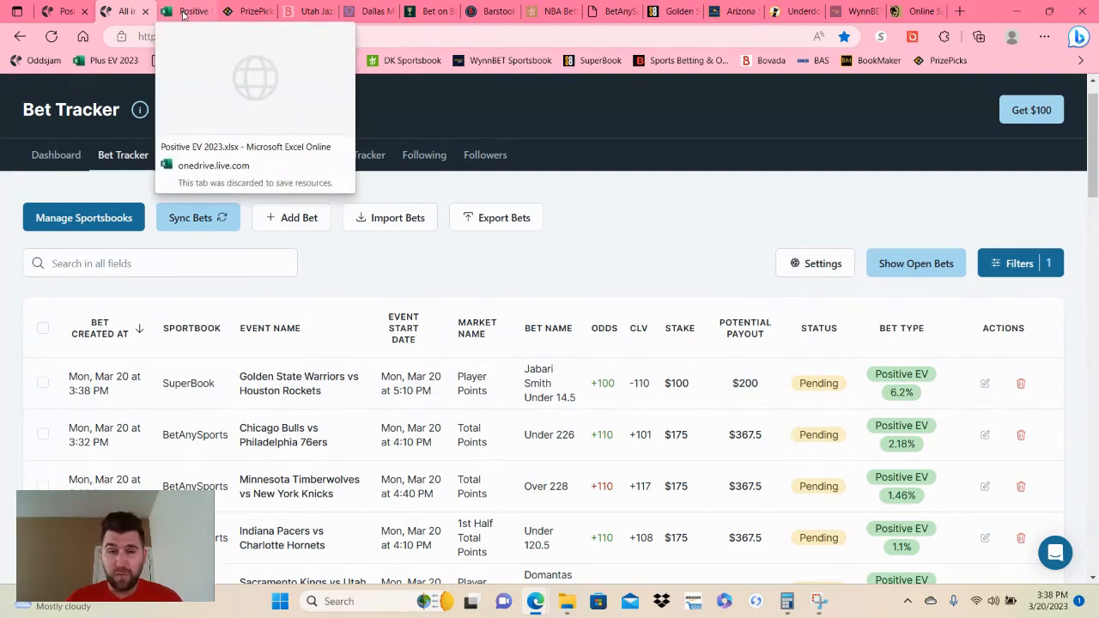
Append +100 to the 20-Mar stake formula in C85 so it totals $2,712.78.
click(186, 10)
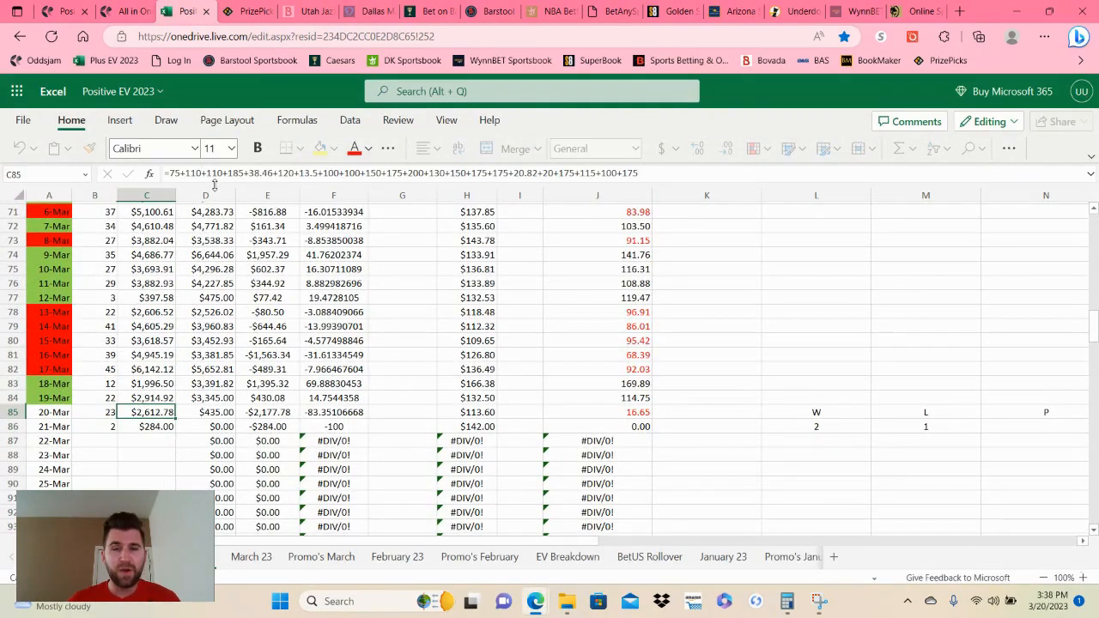
text(+)
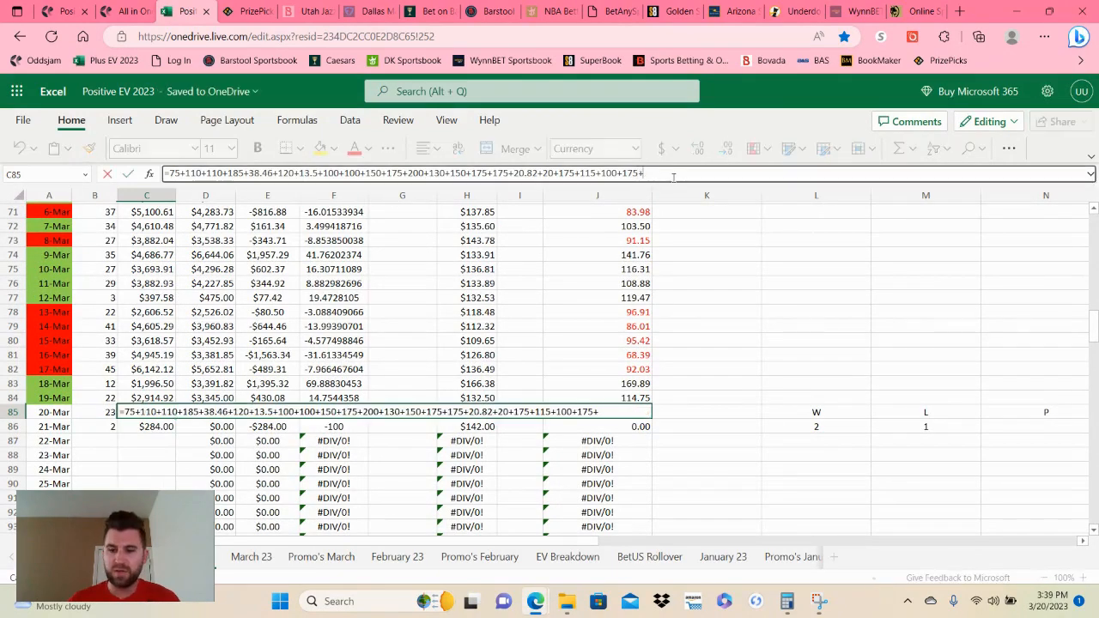
key(Enter)
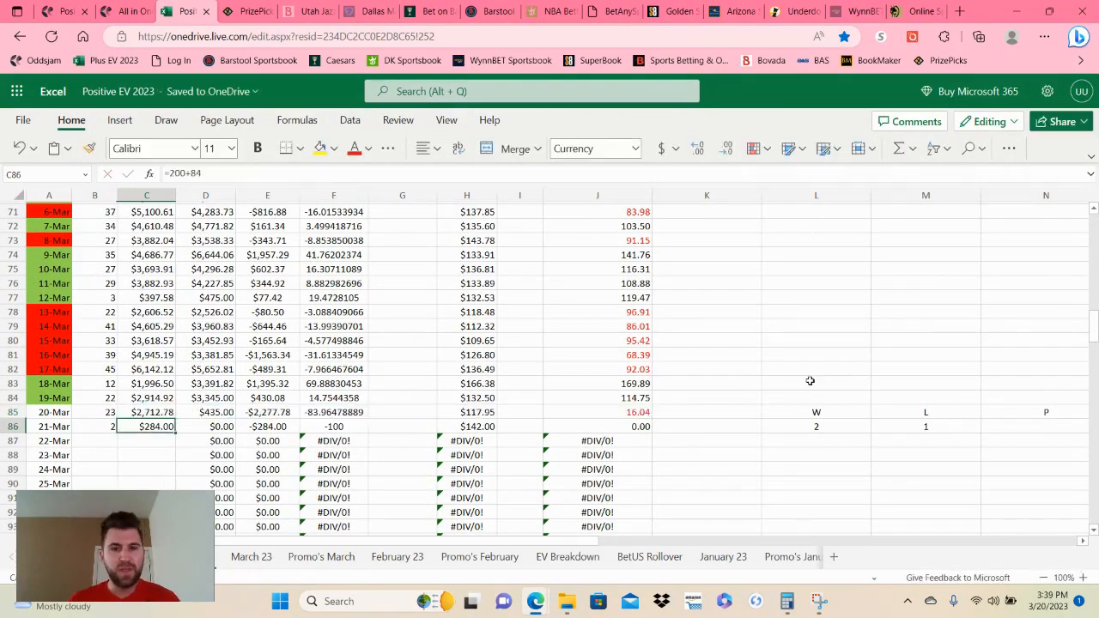
mouse_move(987, 485)
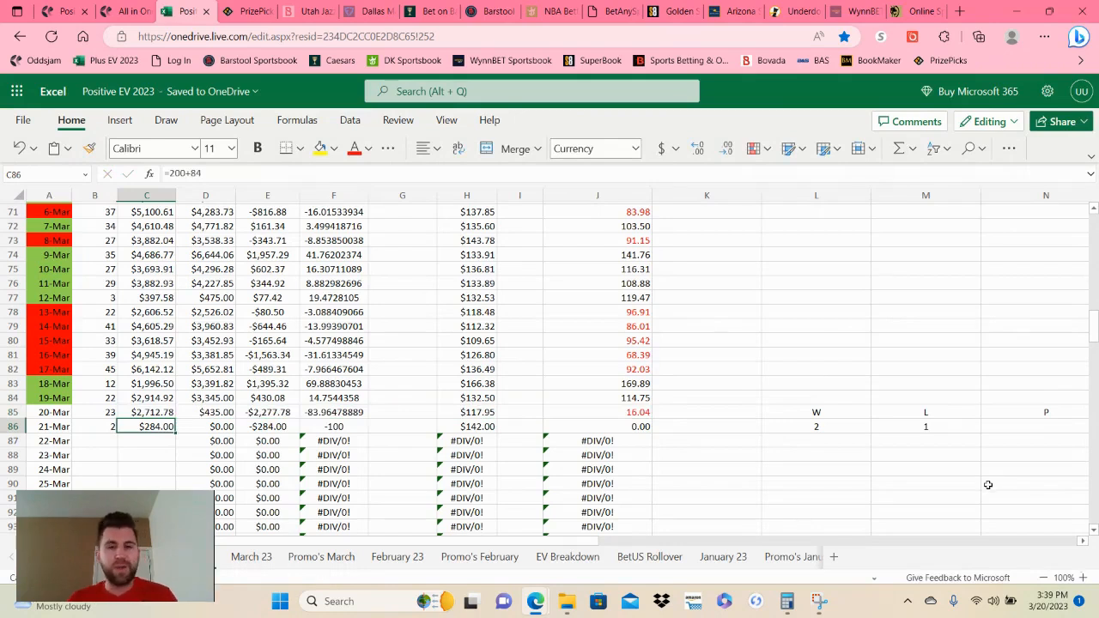
mouse_move(974, 480)
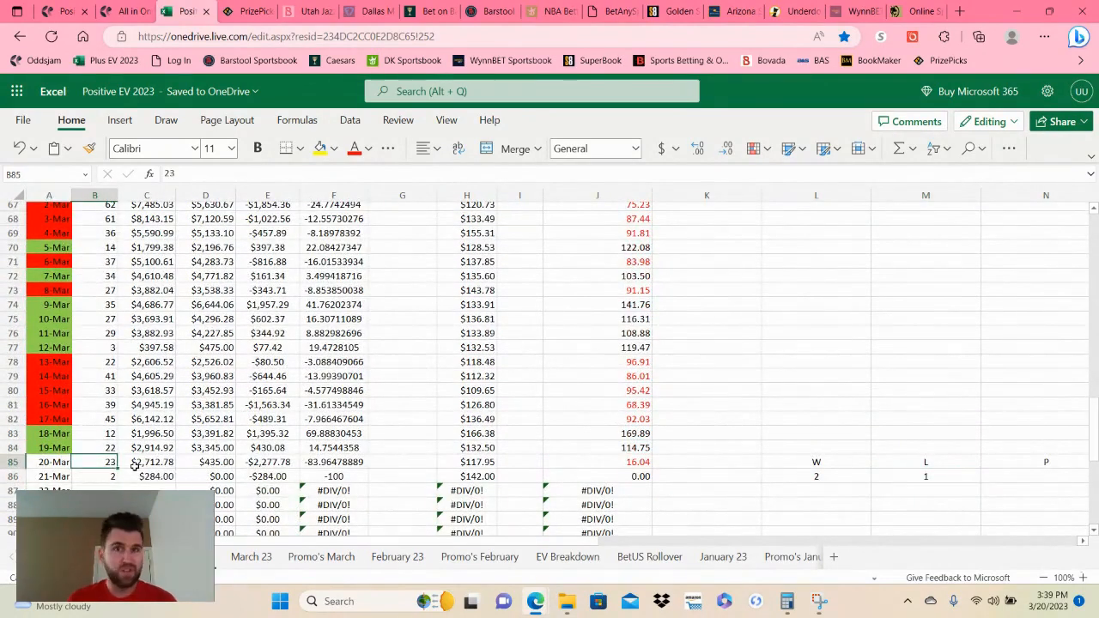
click(94, 447)
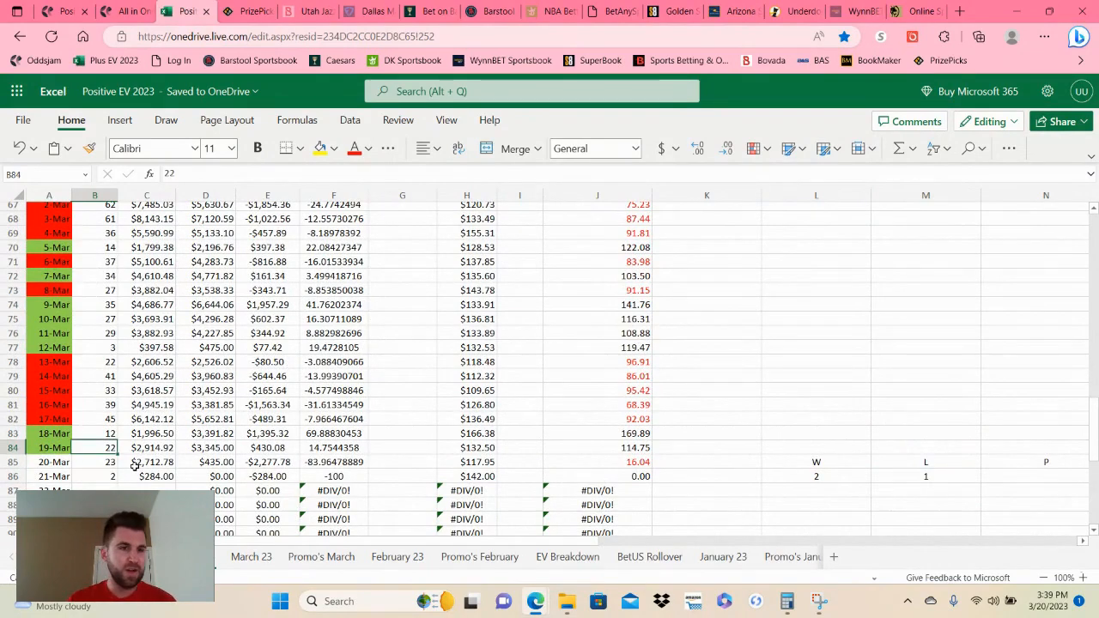
click(94, 347)
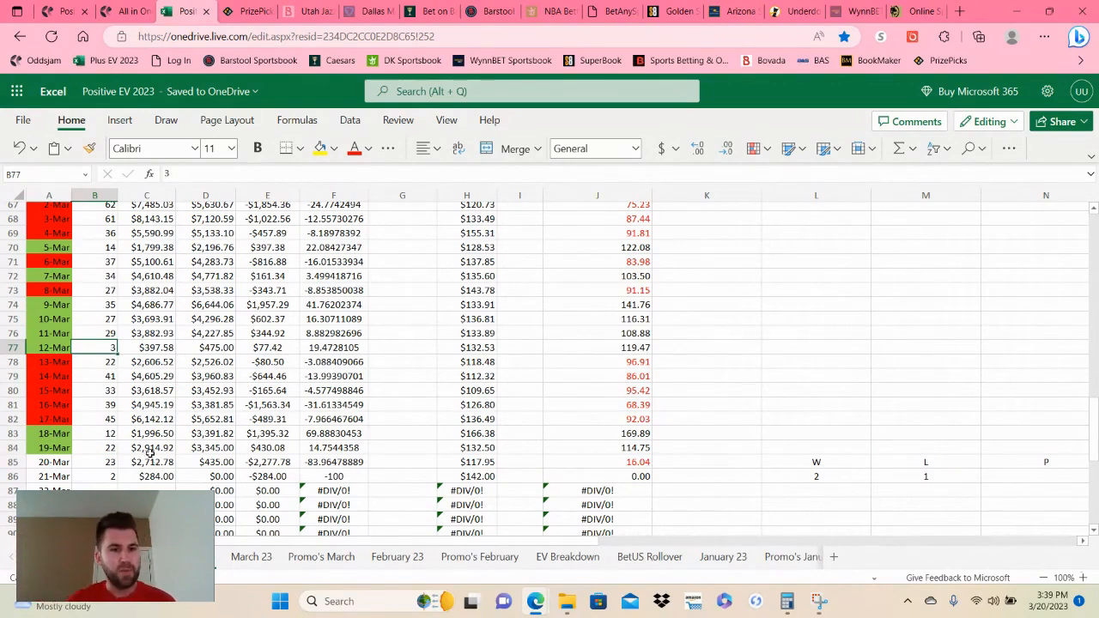
click(147, 462)
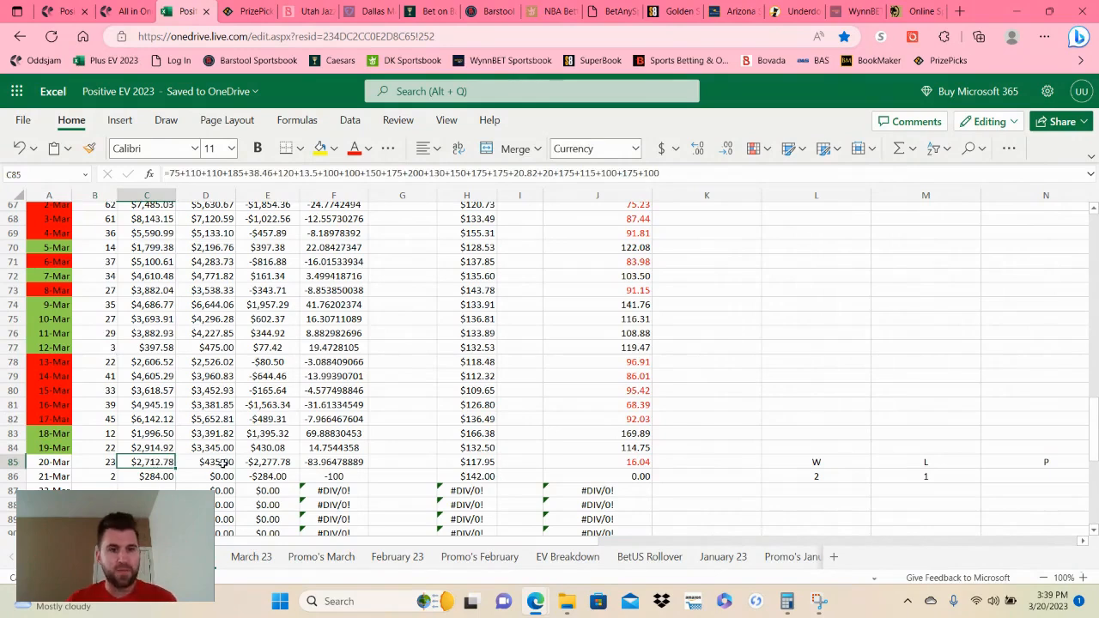
click(205, 462)
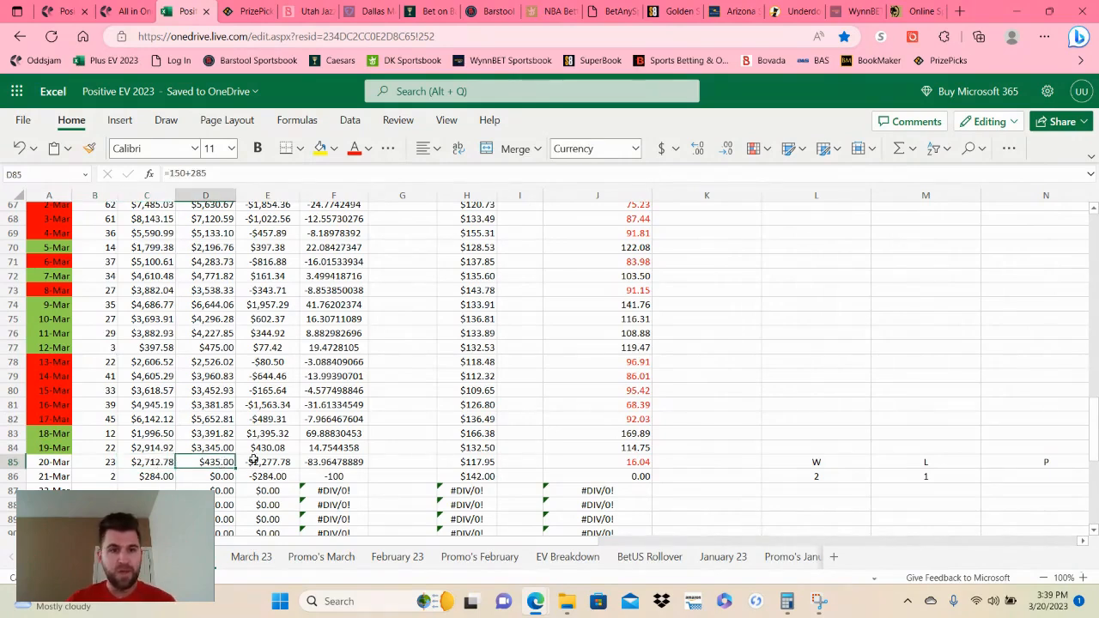
click(267, 462)
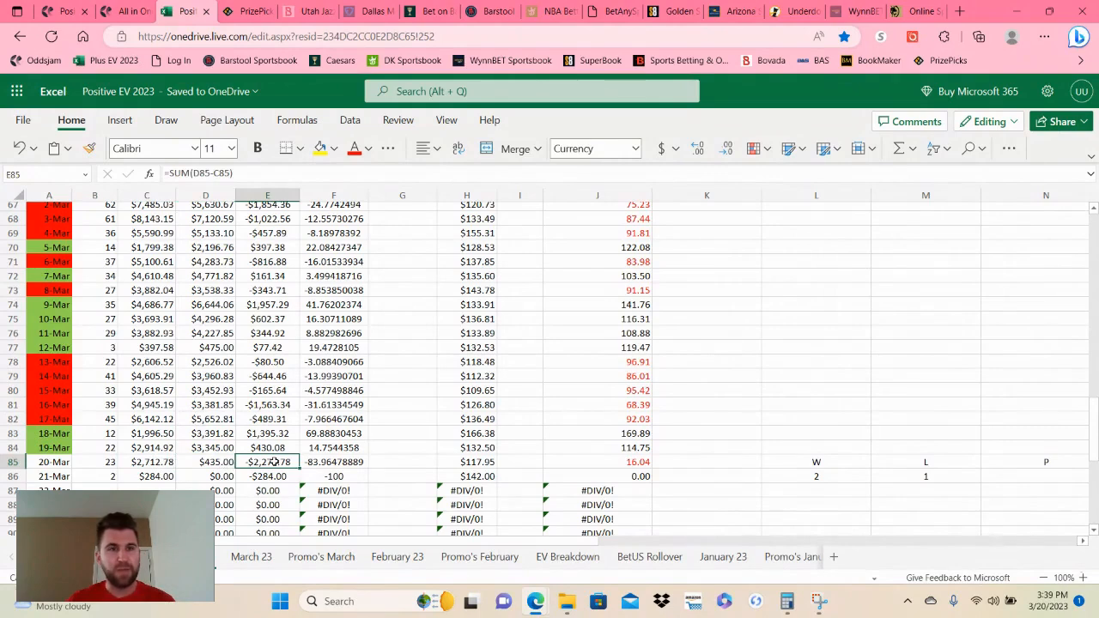
click(466, 461)
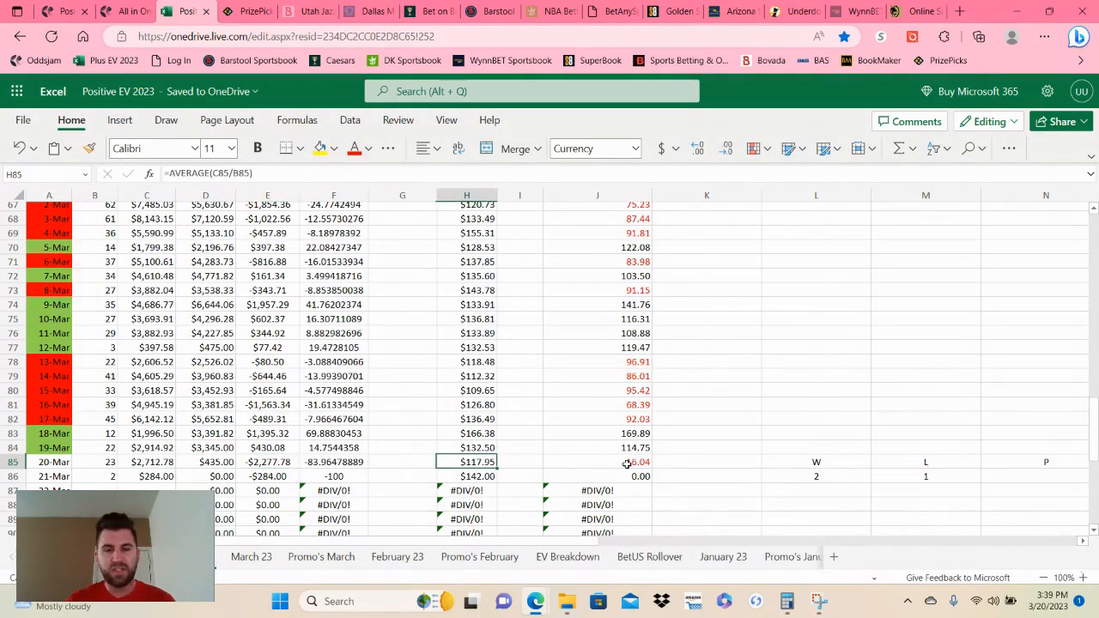
click(596, 462)
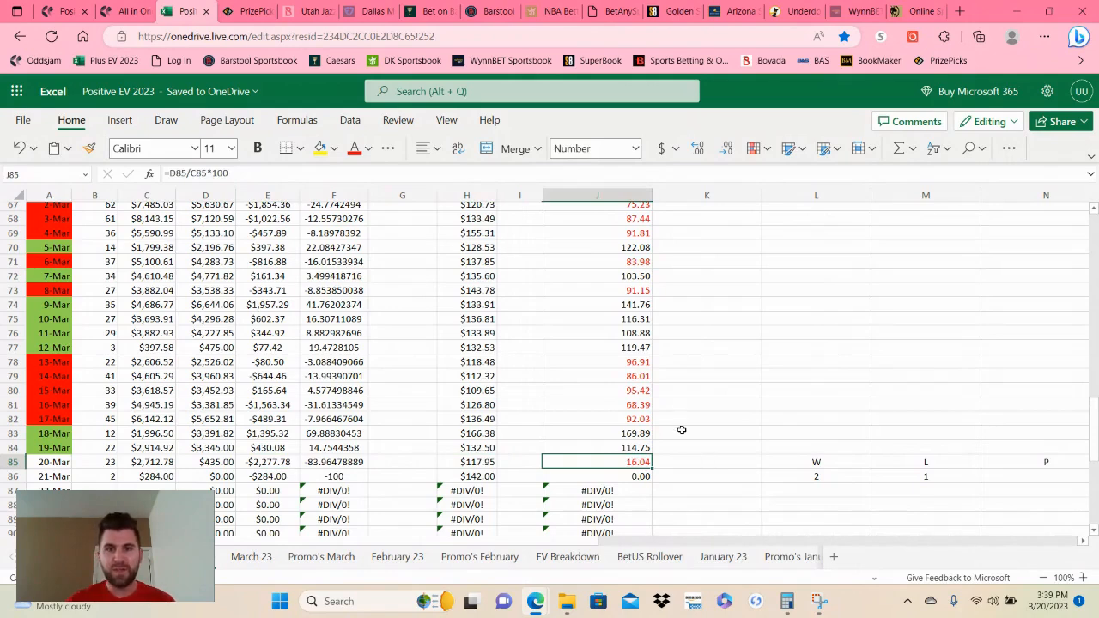
mouse_move(653, 425)
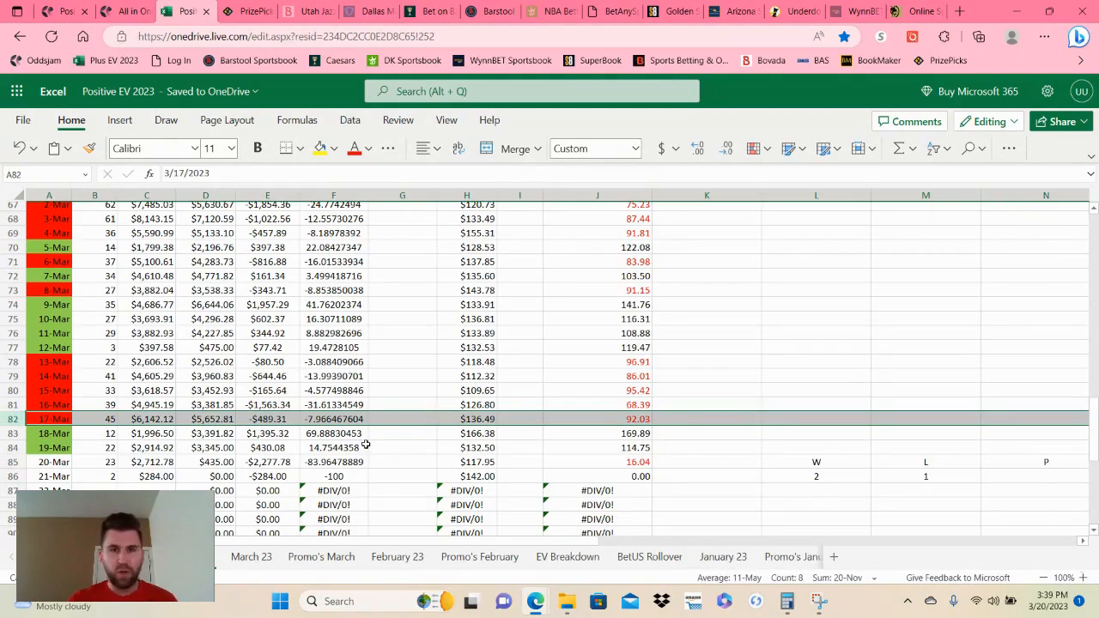
click(146, 419)
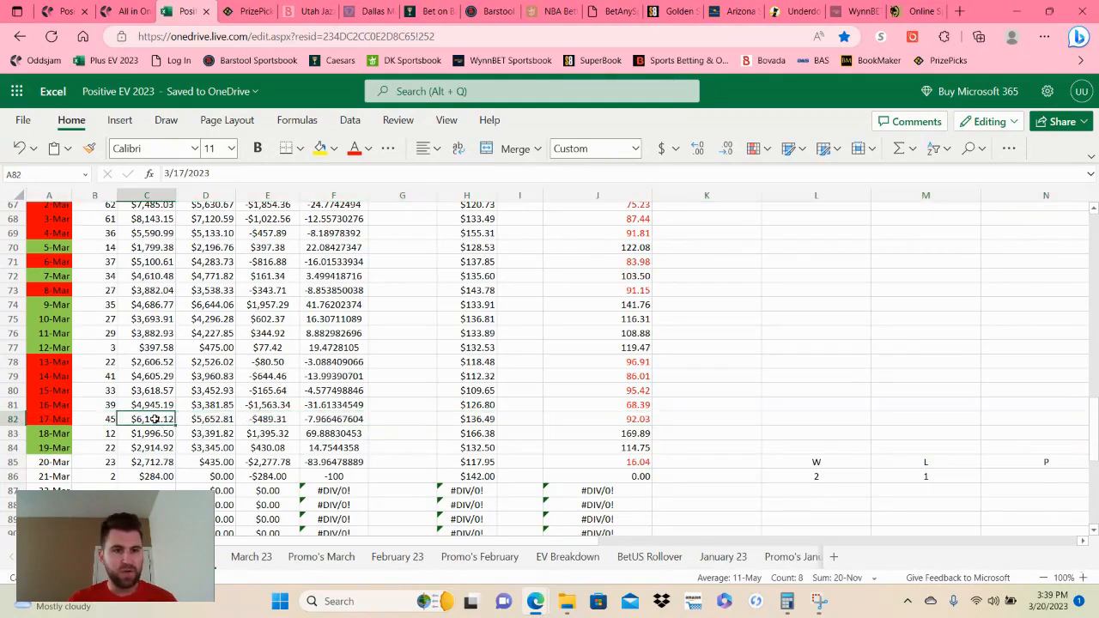
click(598, 418)
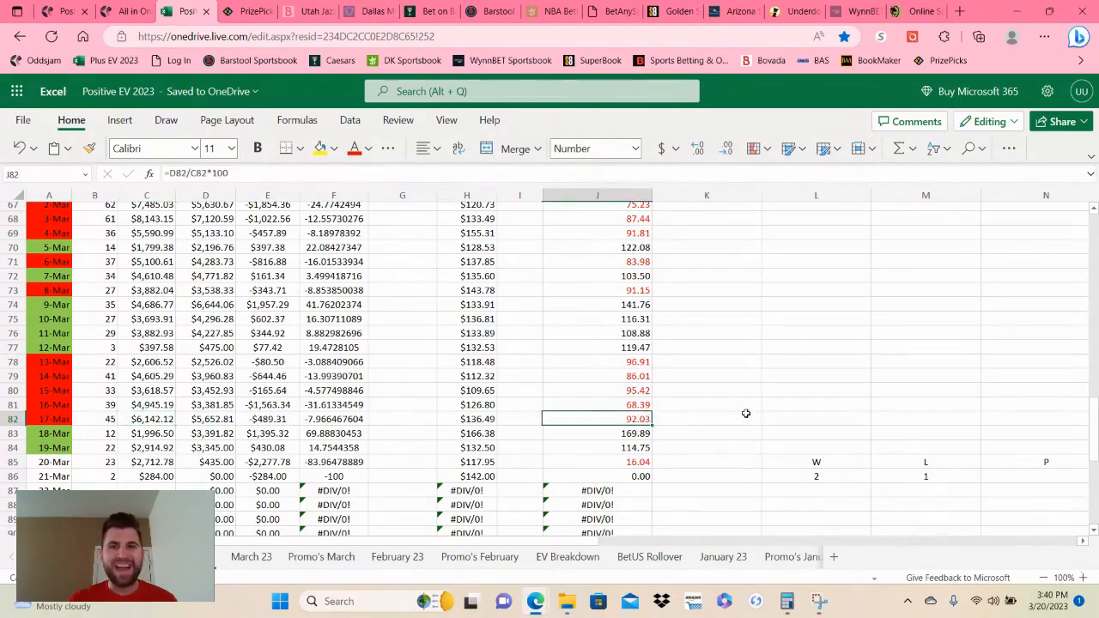
mouse_move(751, 413)
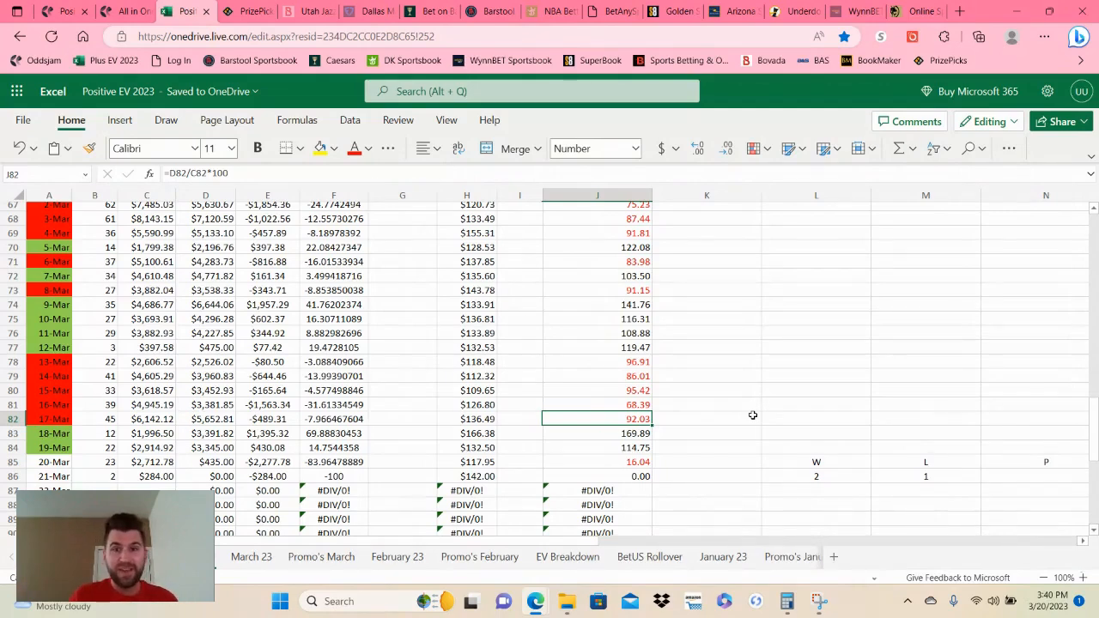
mouse_move(681, 409)
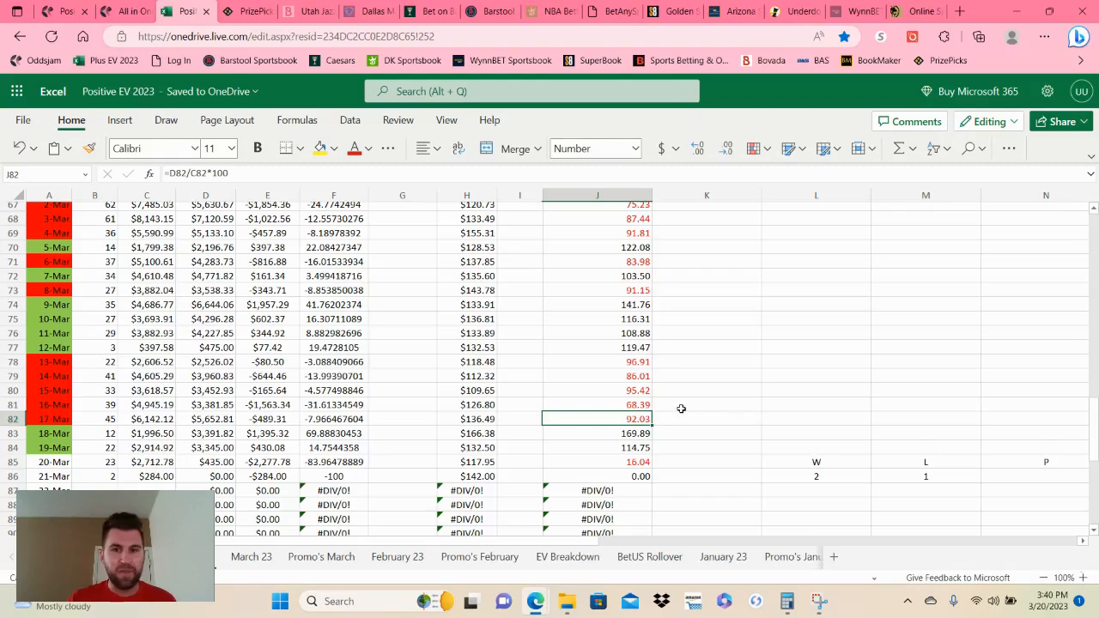
click(597, 405)
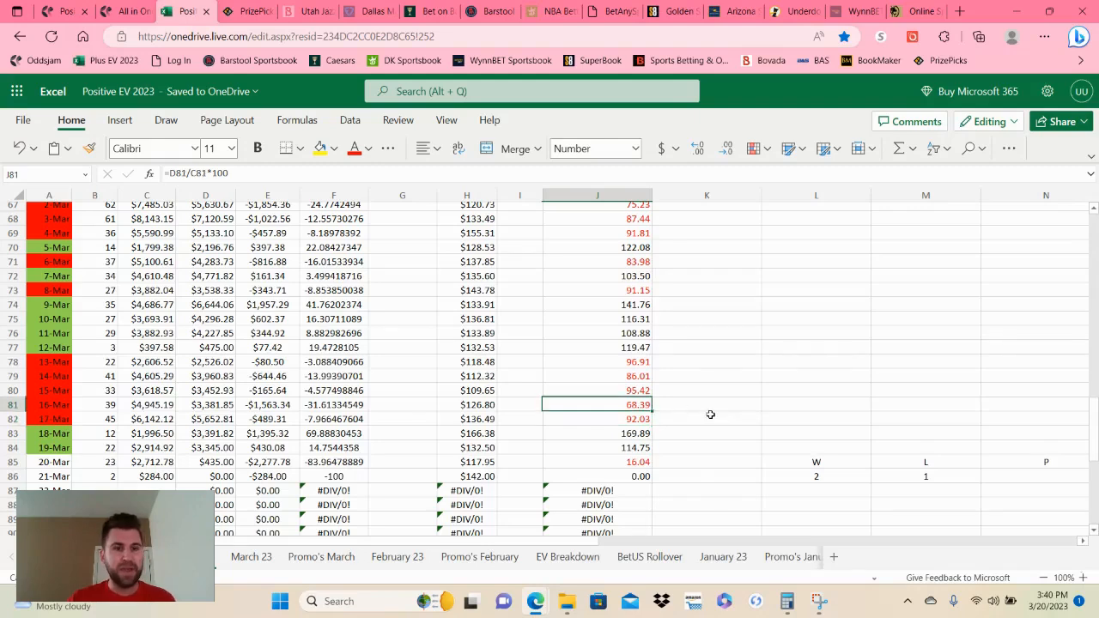
click(147, 404)
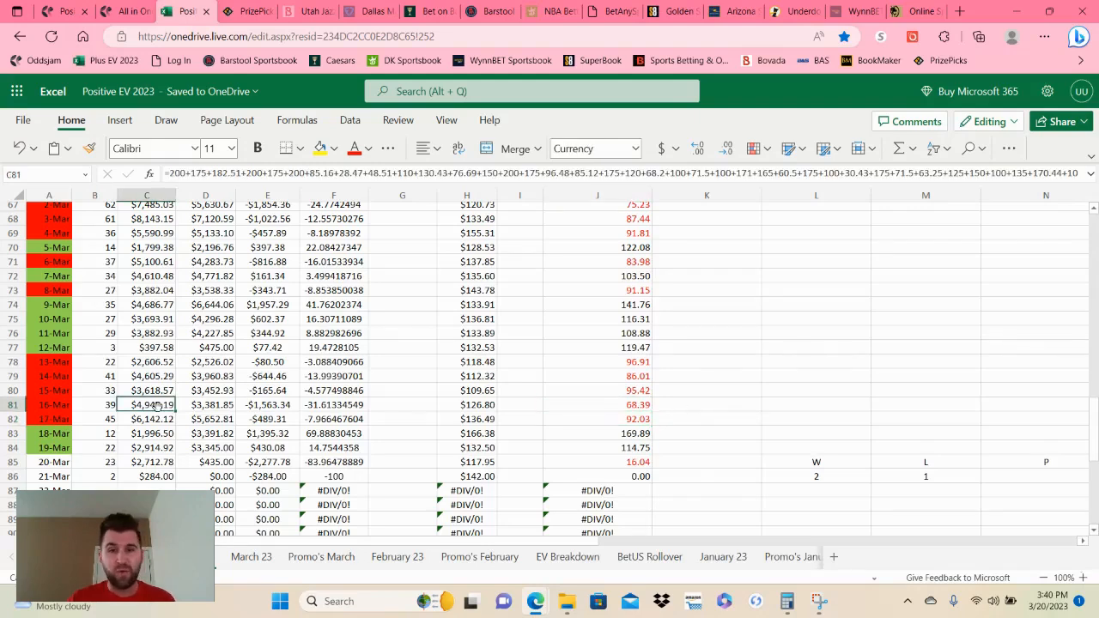
click(598, 404)
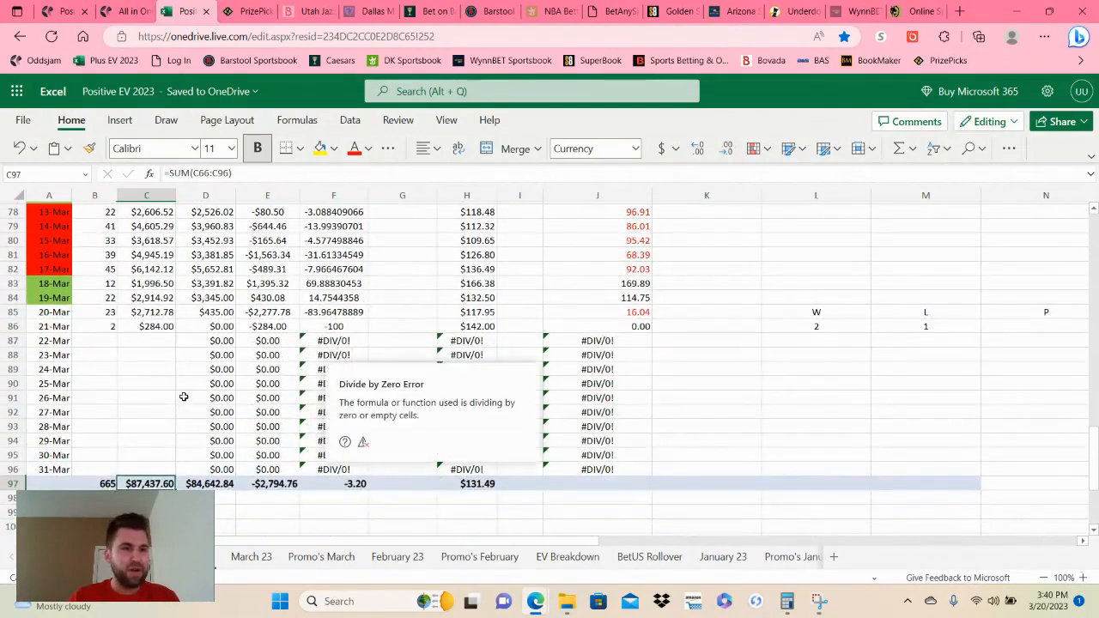
mouse_move(160, 386)
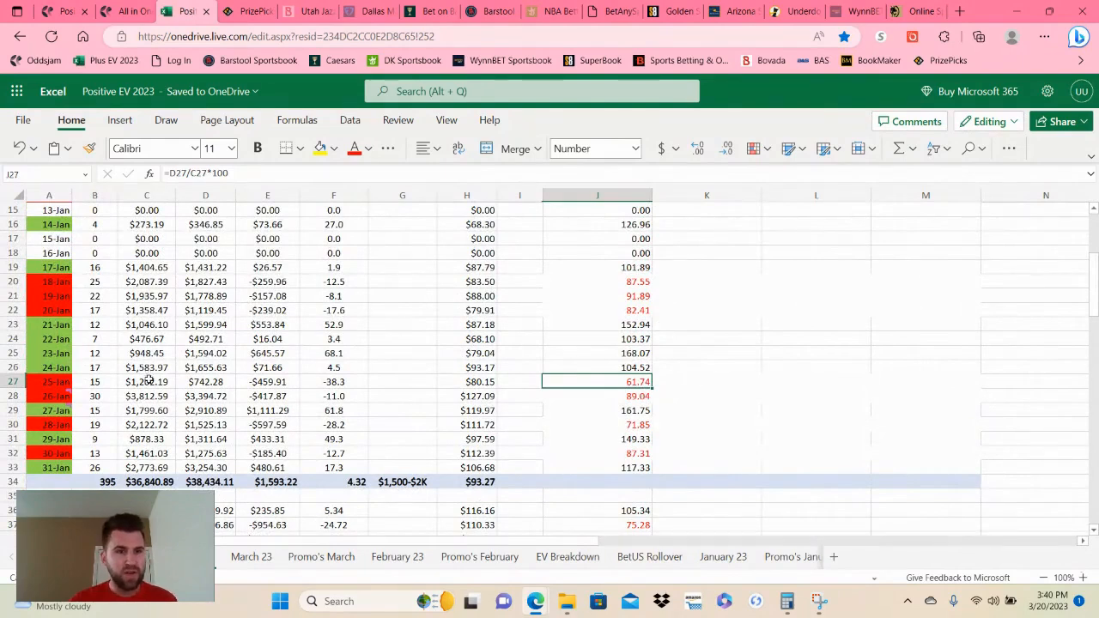
mouse_move(441, 407)
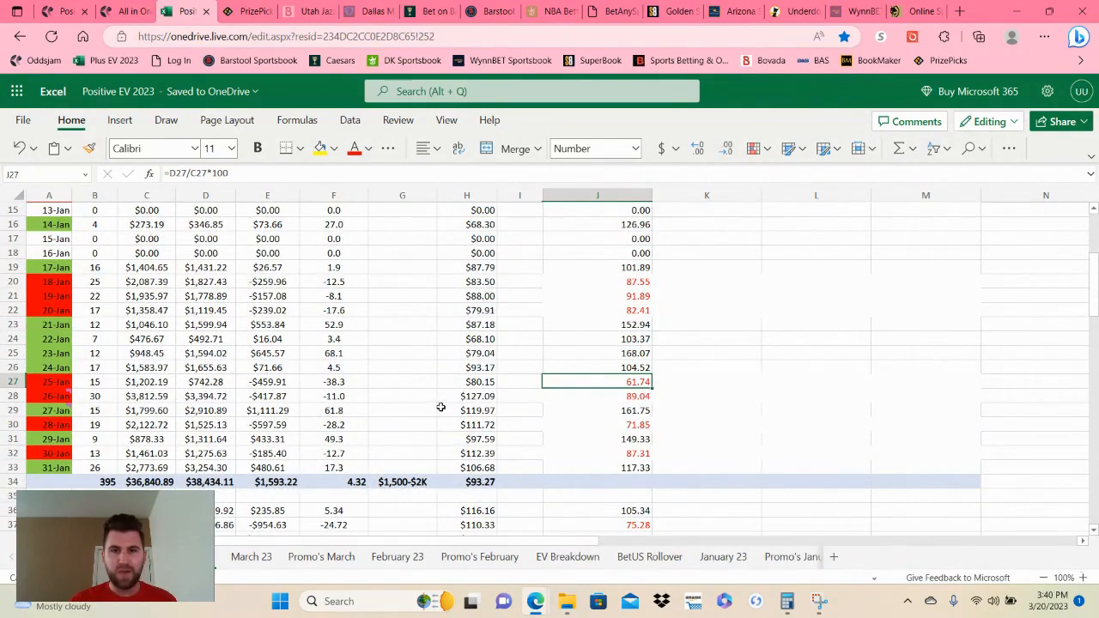
scroll(up, 3)
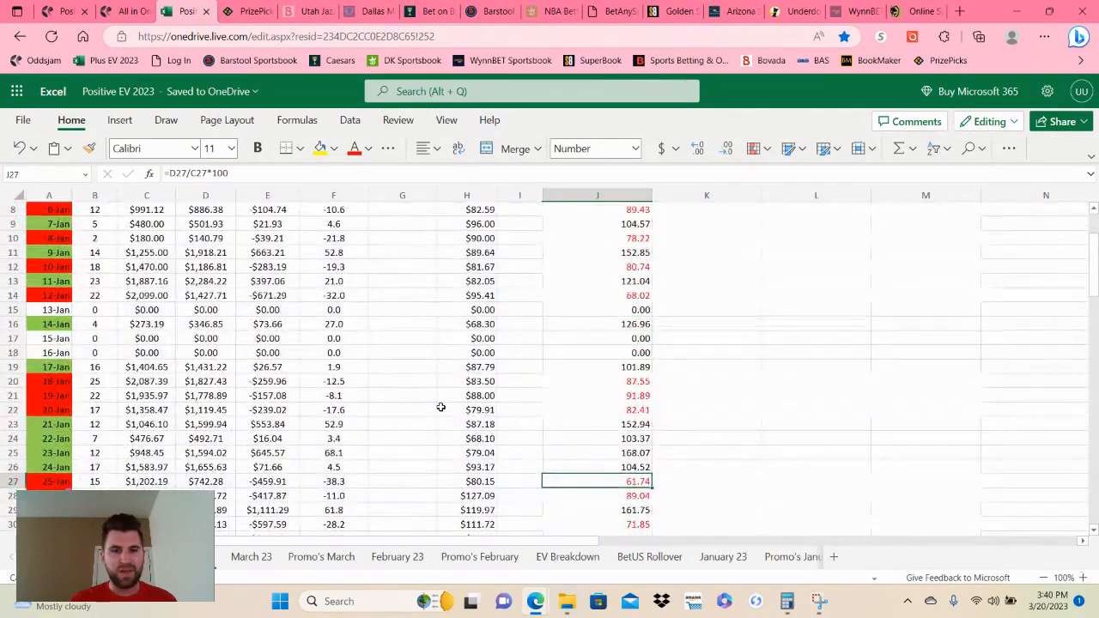
scroll(down, 3)
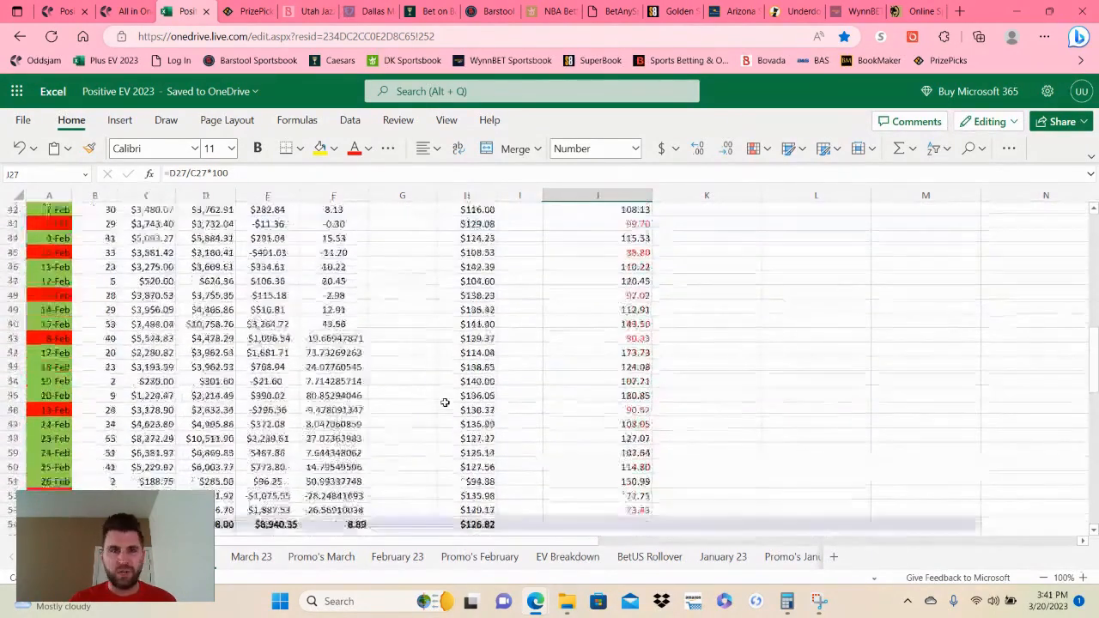
scroll(down, 3)
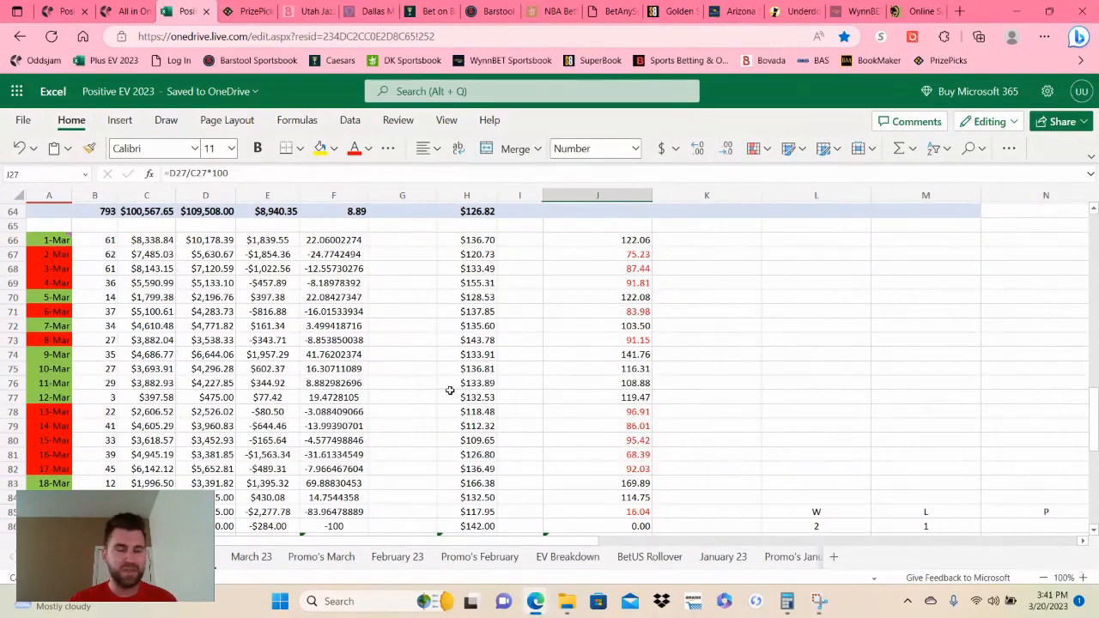
scroll(down, 3)
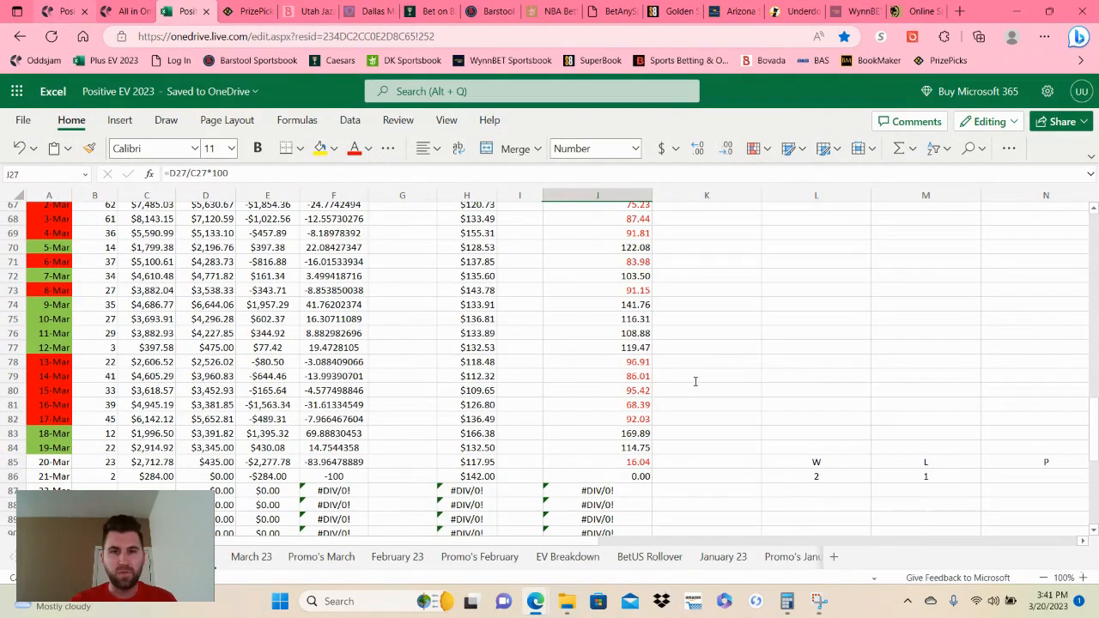
Return to the Positive EV list and collapse the Josh Hart odds breakdown.
click(185, 10)
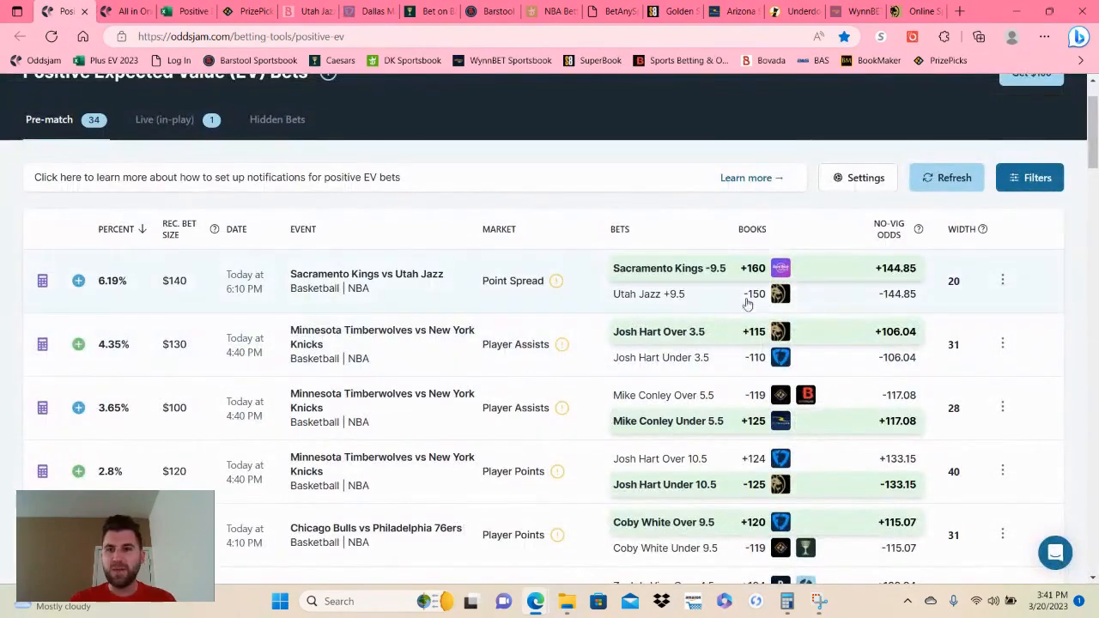
mouse_move(764, 296)
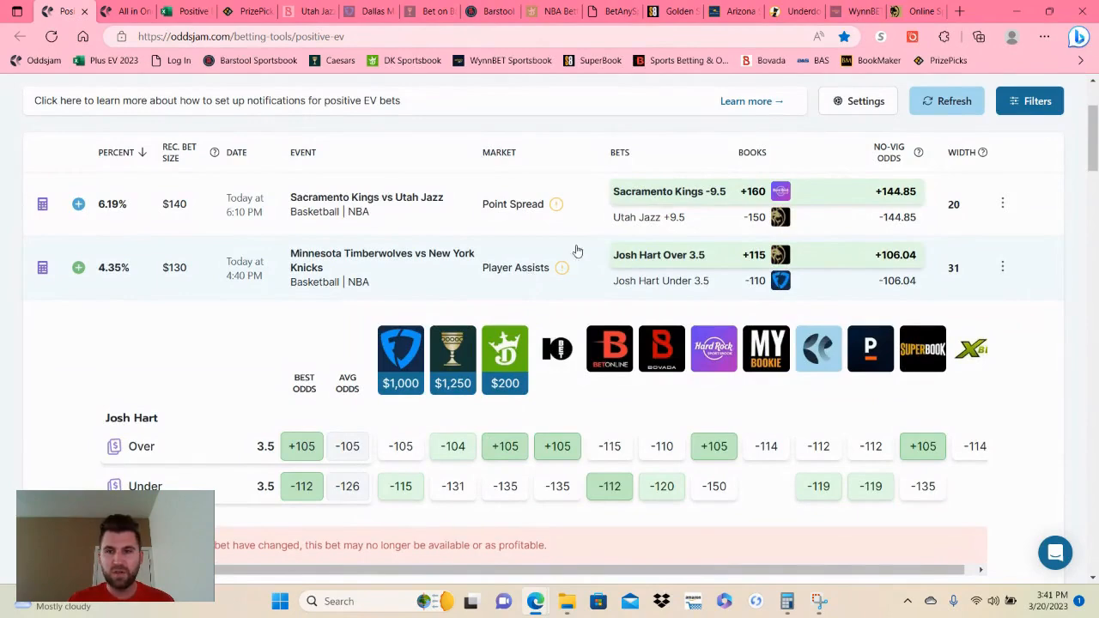
click(946, 100)
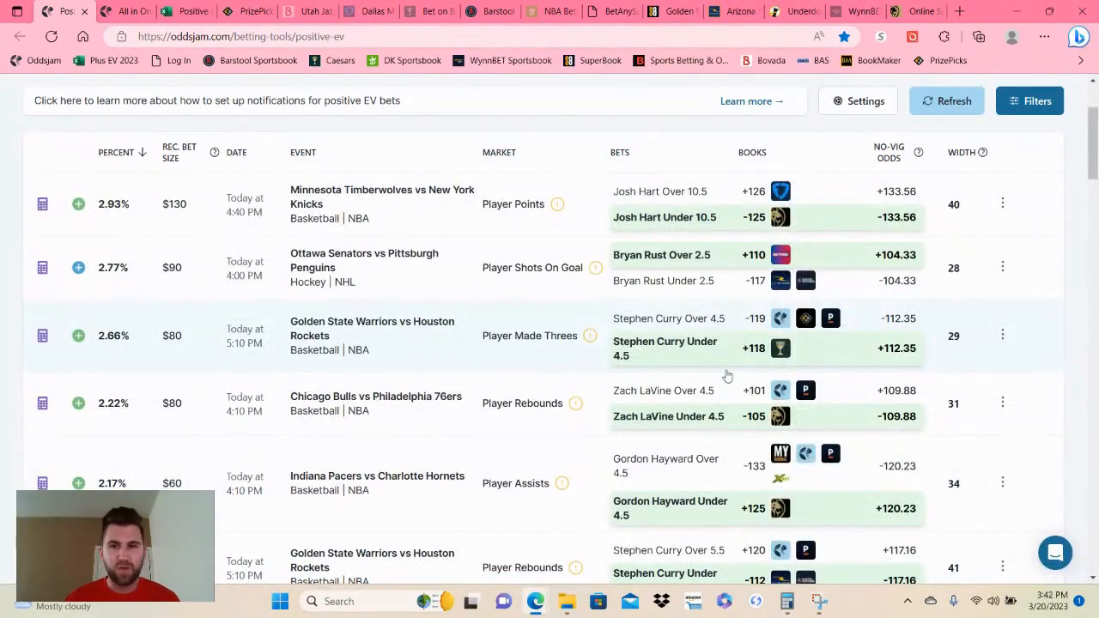
mouse_move(515, 311)
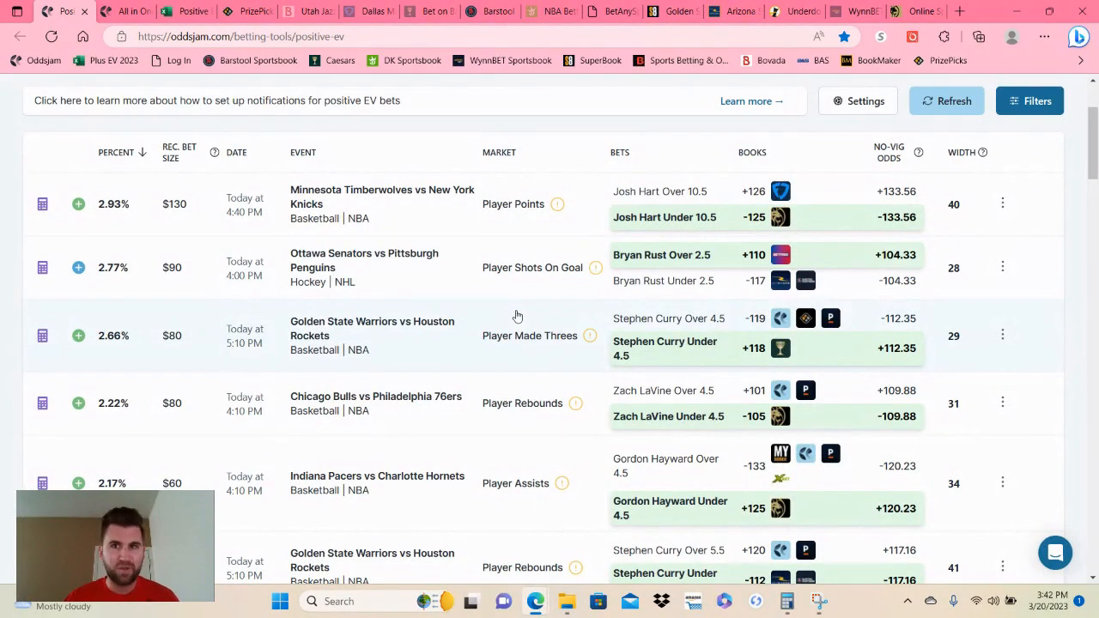
mouse_move(781, 348)
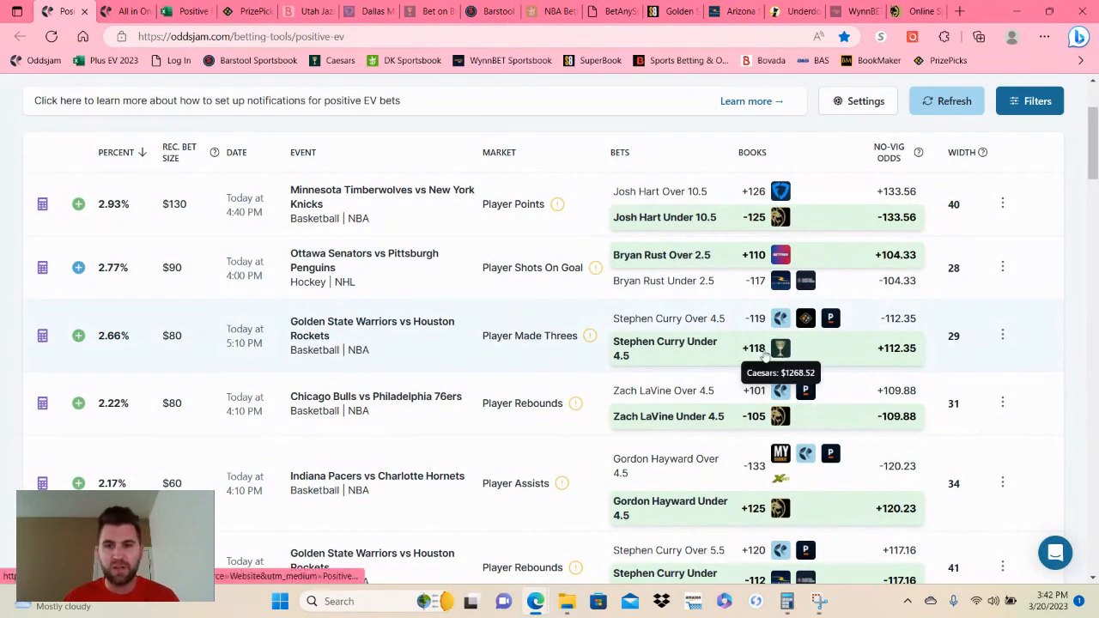
mouse_move(565, 23)
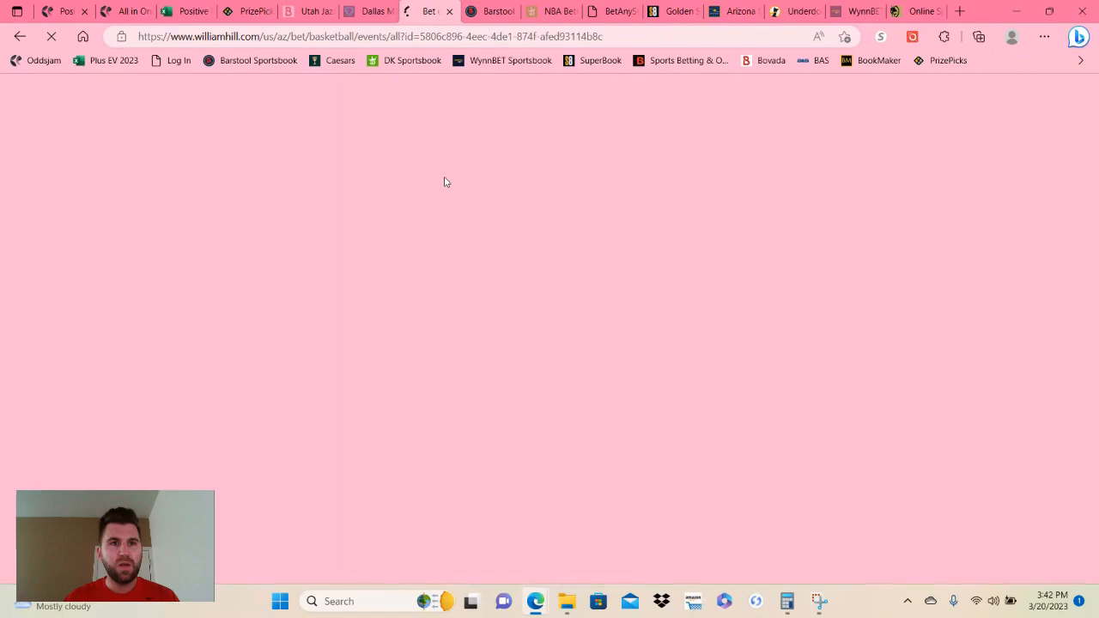
Add Stephen Curry Under 4.5 threes at +118 from Player Props to the Caesars betslip.
click(429, 11)
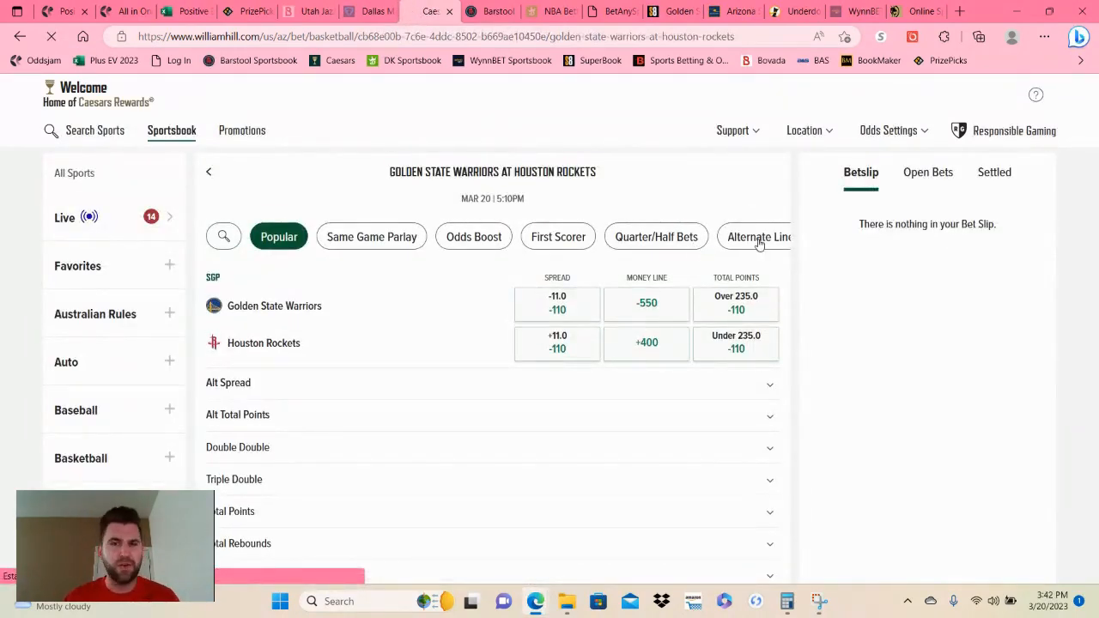
click(549, 236)
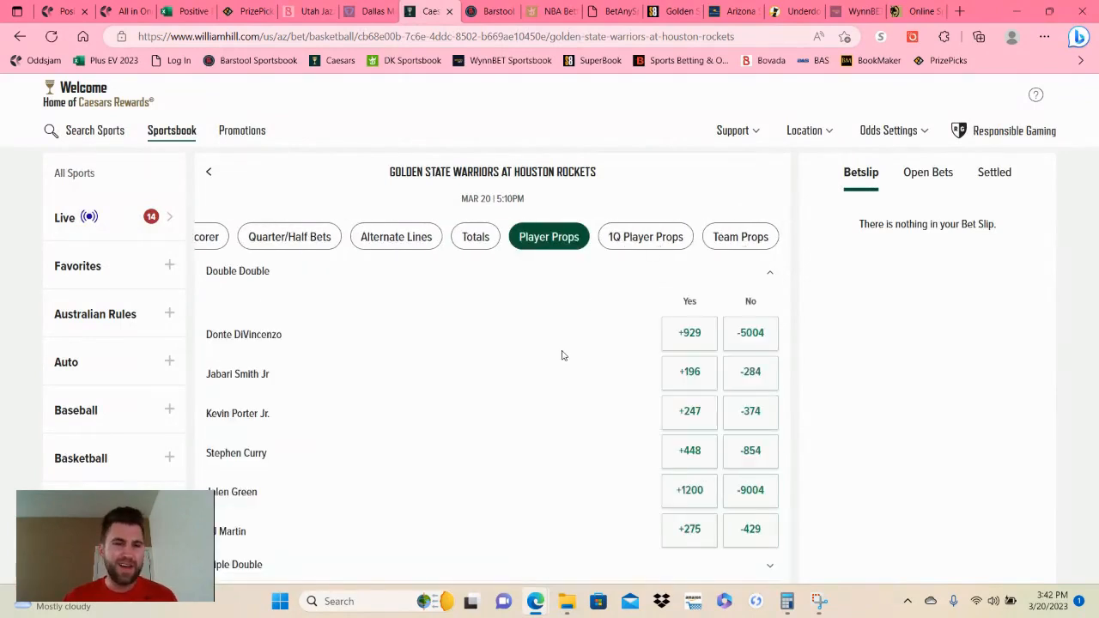
scroll(down, 3)
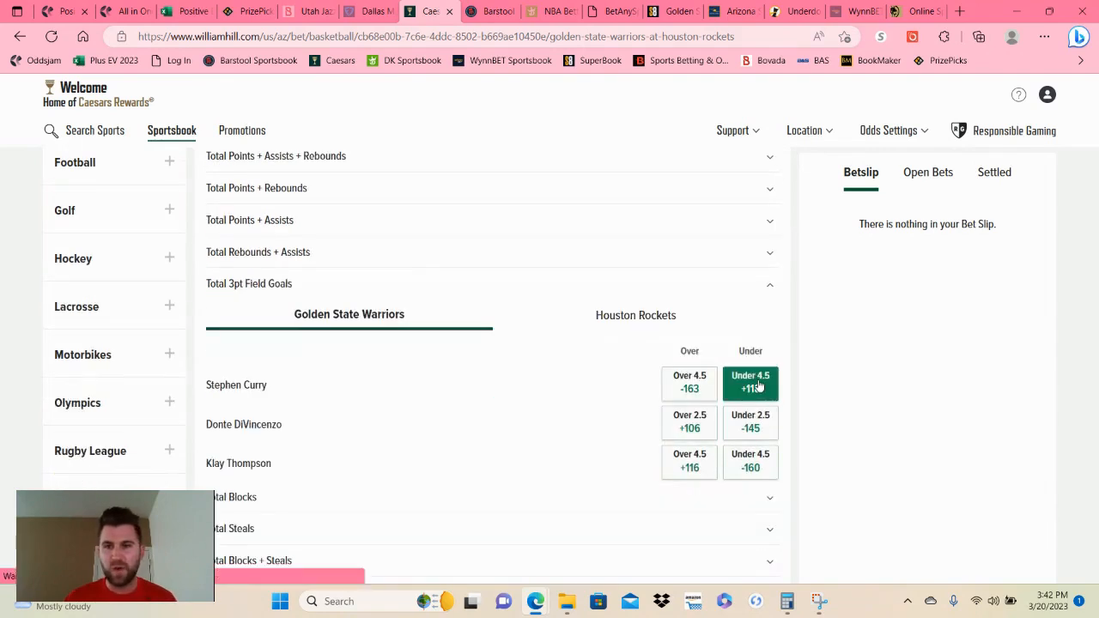
click(749, 382)
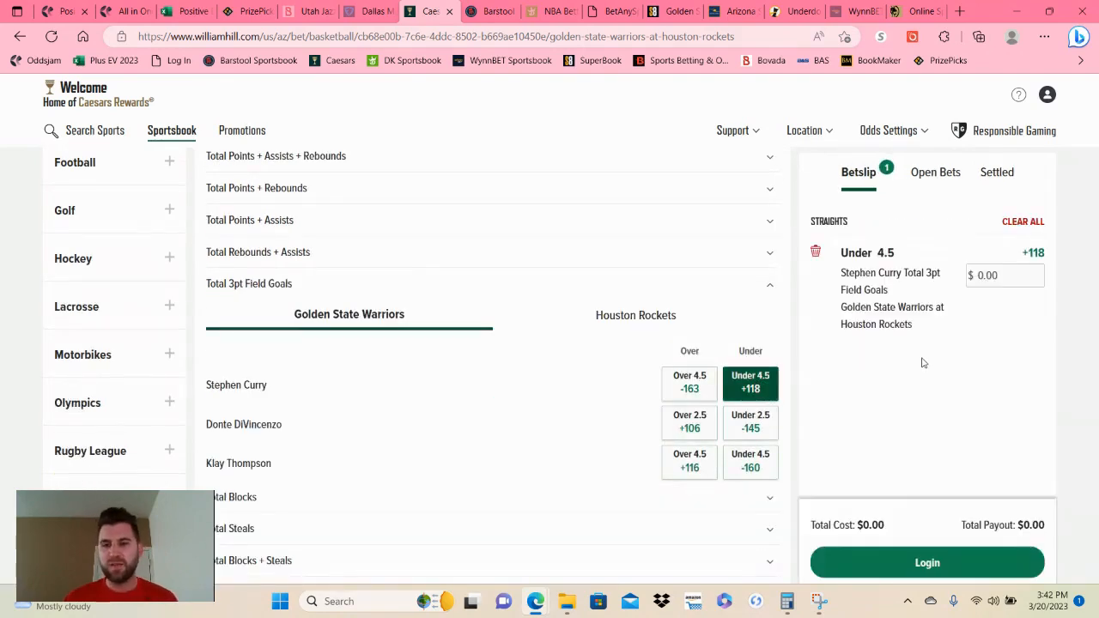
Sign in to Caesars Sportsbook, where location verification fails.
click(926, 563)
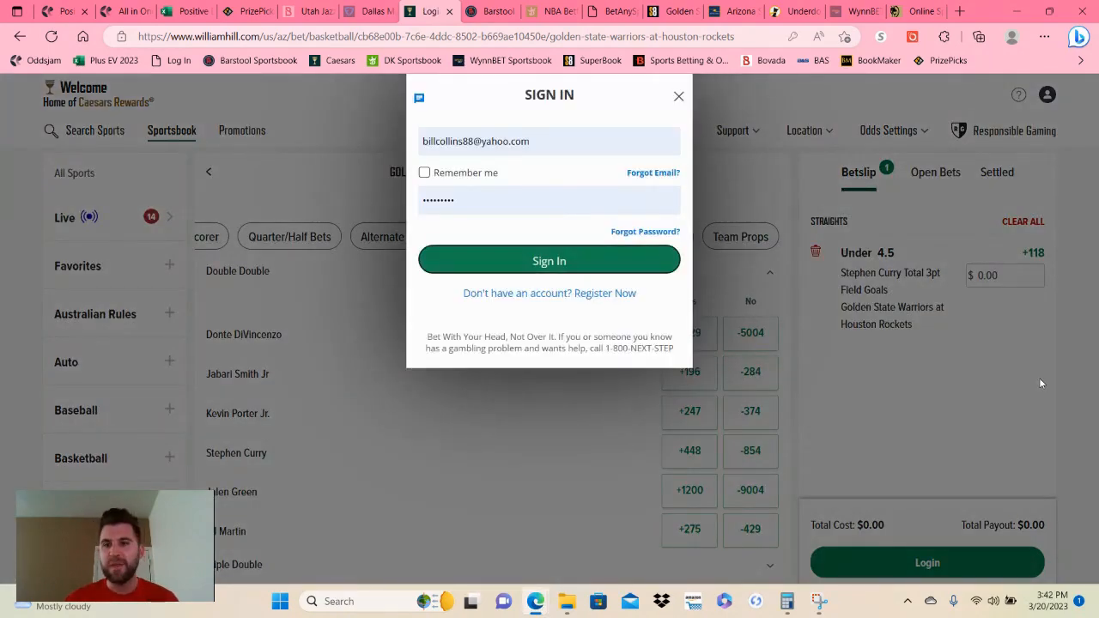
click(549, 260)
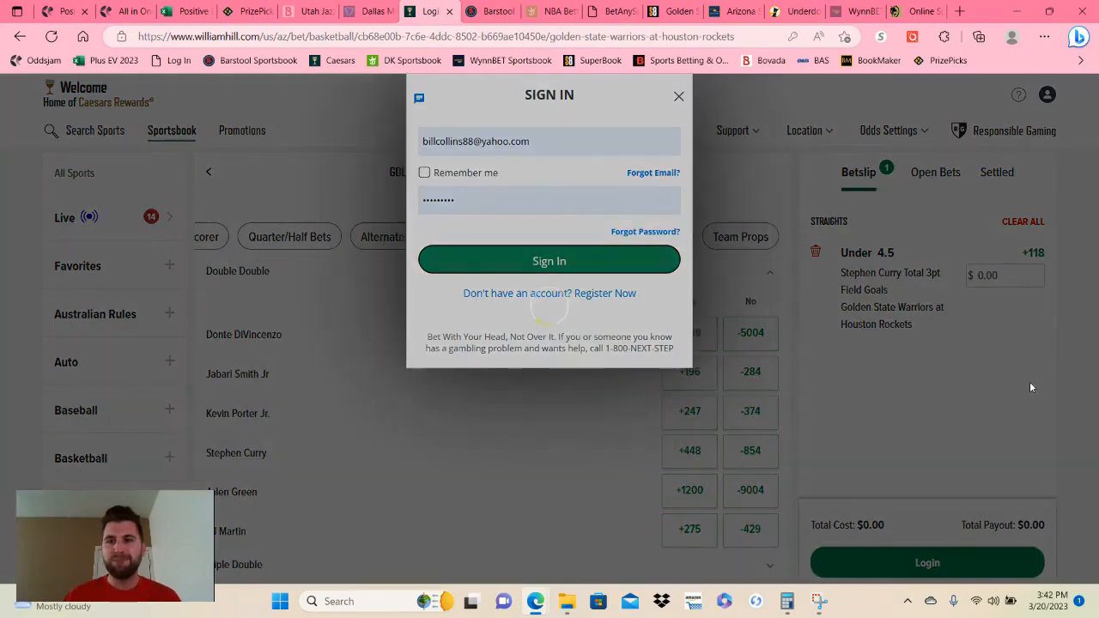
click(548, 260)
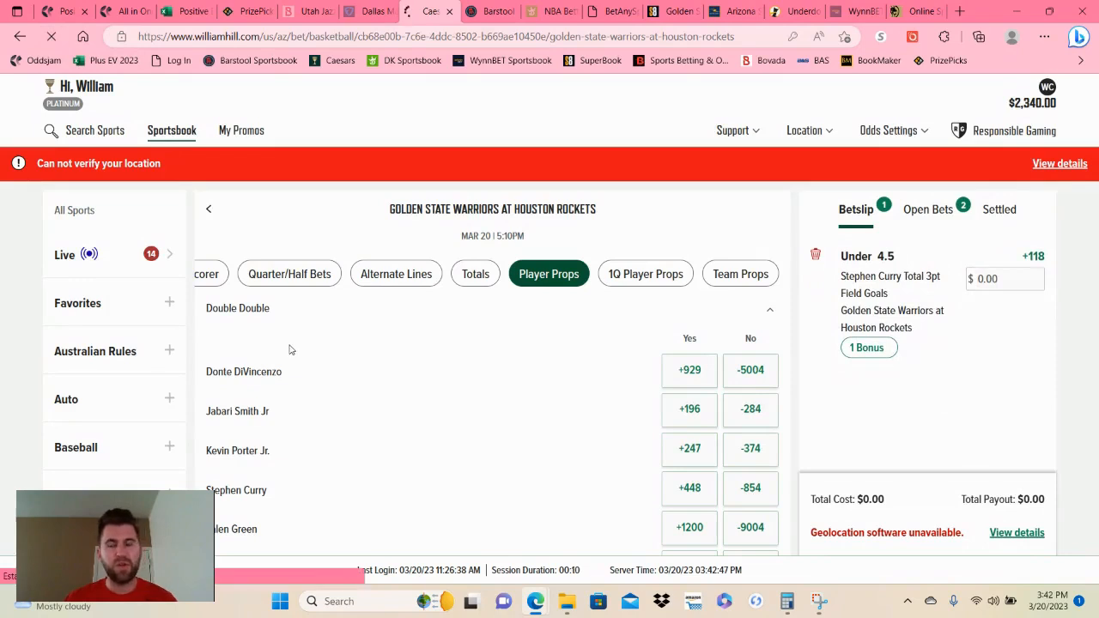
click(1004, 278)
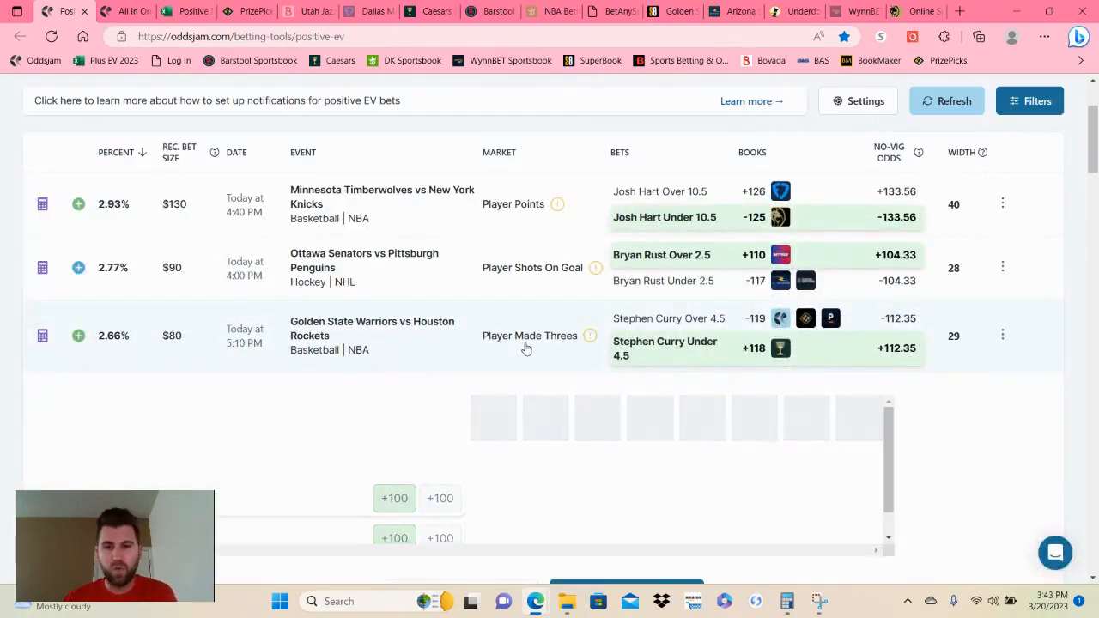
Scroll down the positive EV list to the Stephen Curry bets.
scroll(down, 3)
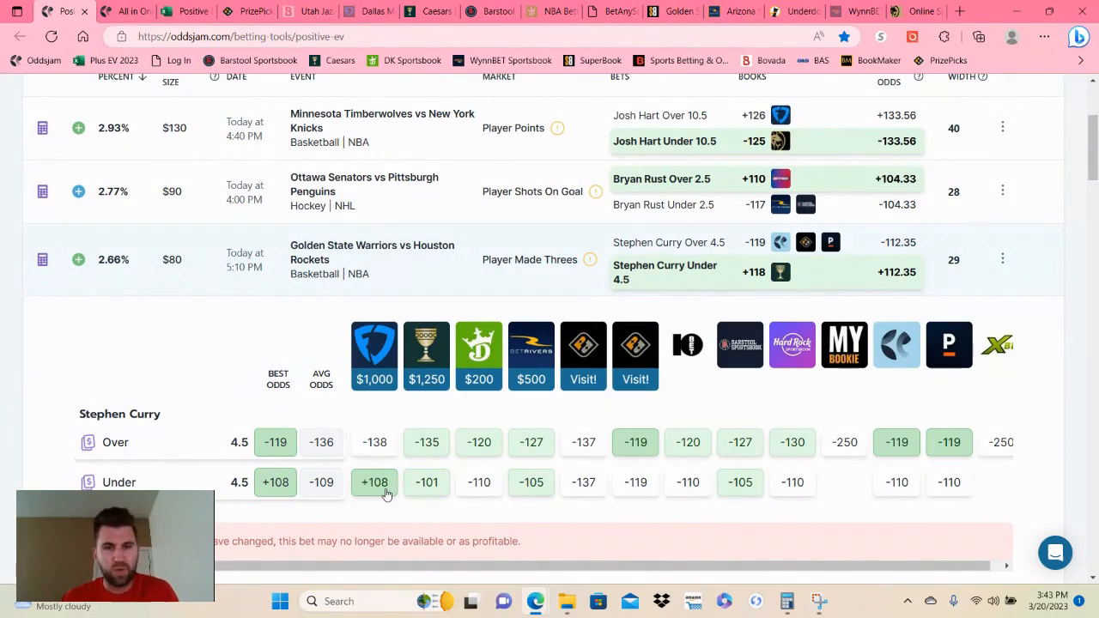
mouse_move(496, 507)
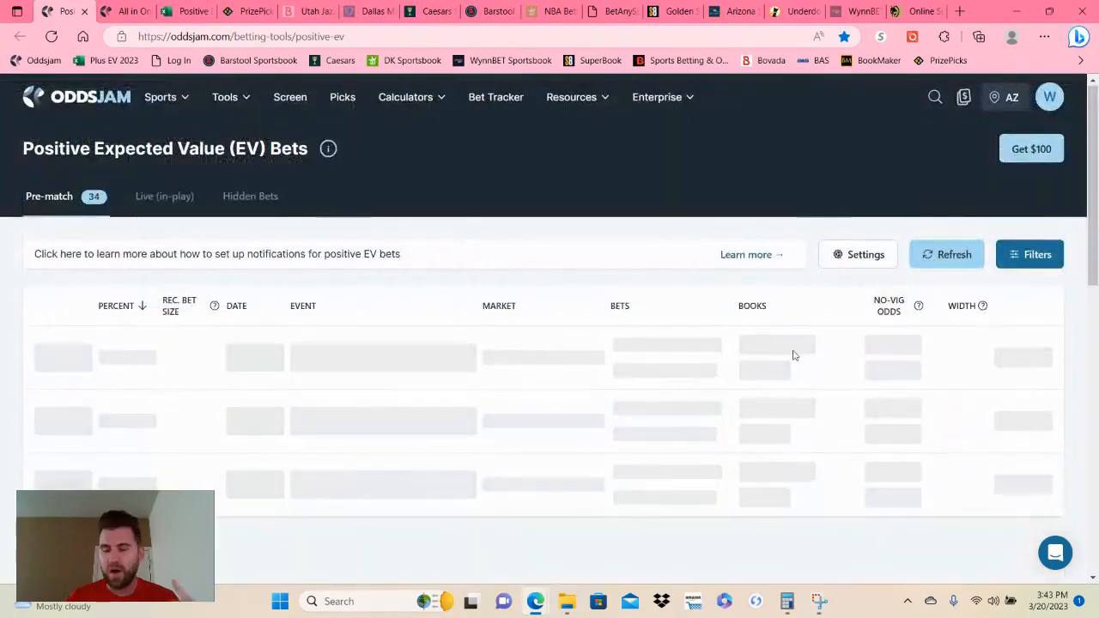
mouse_move(725, 401)
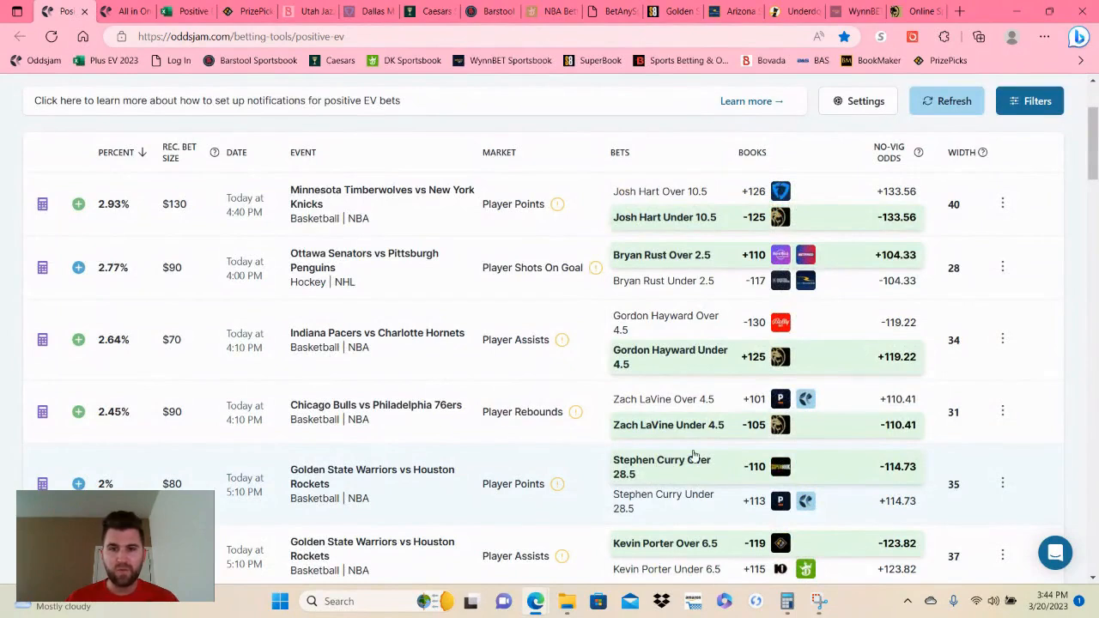
mouse_move(678, 12)
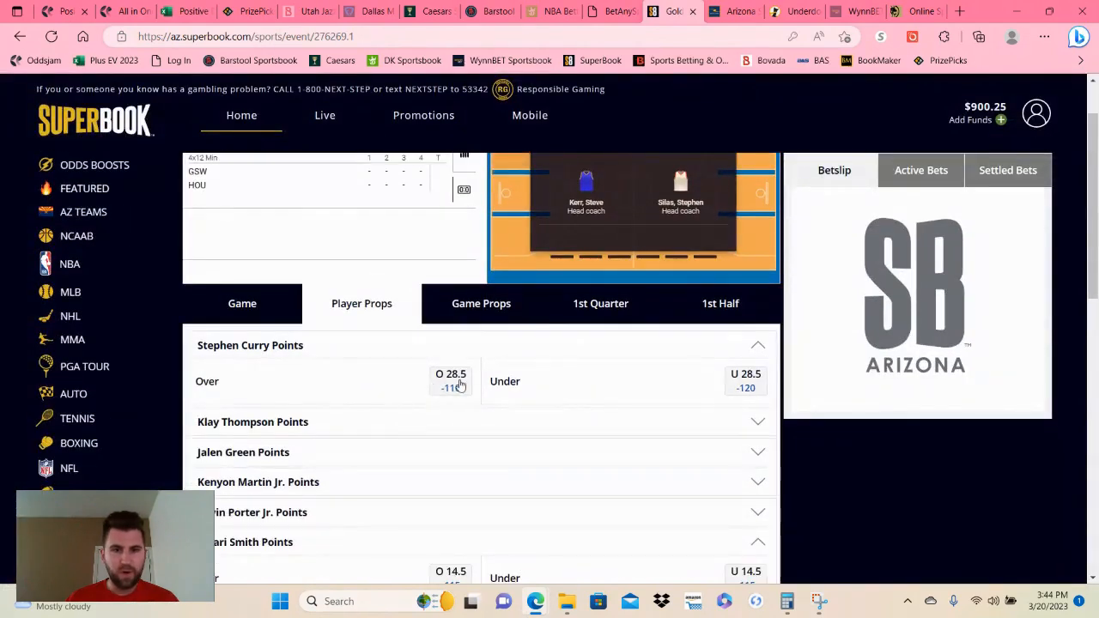
Add Stephen Curry Over 28.5 points at -110 to the Superbook slip and start the wager amount.
click(450, 381)
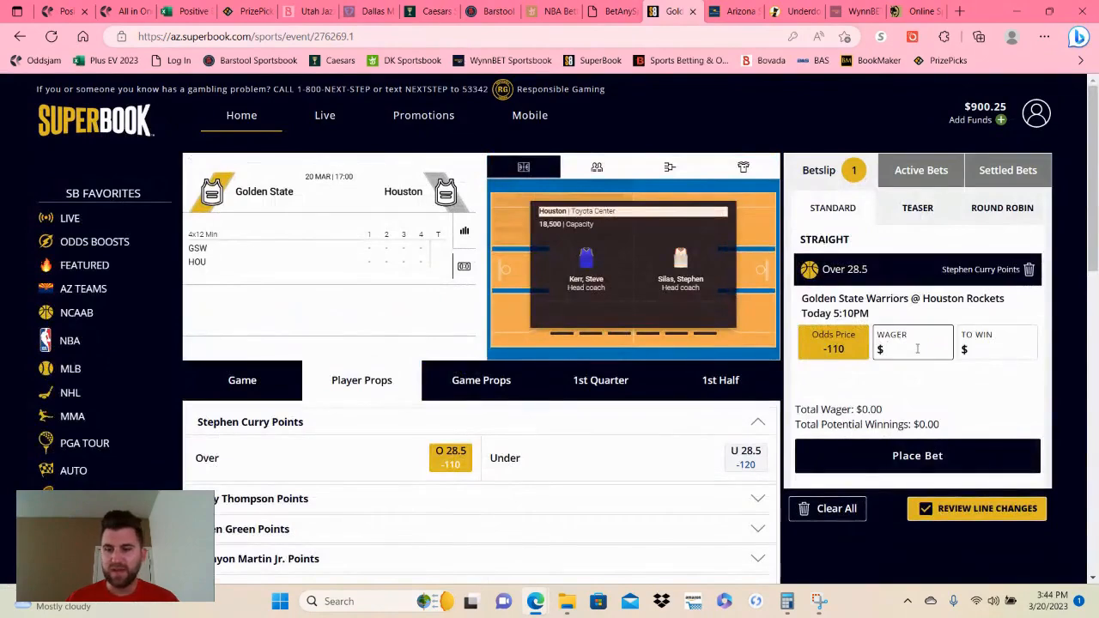
click(917, 455)
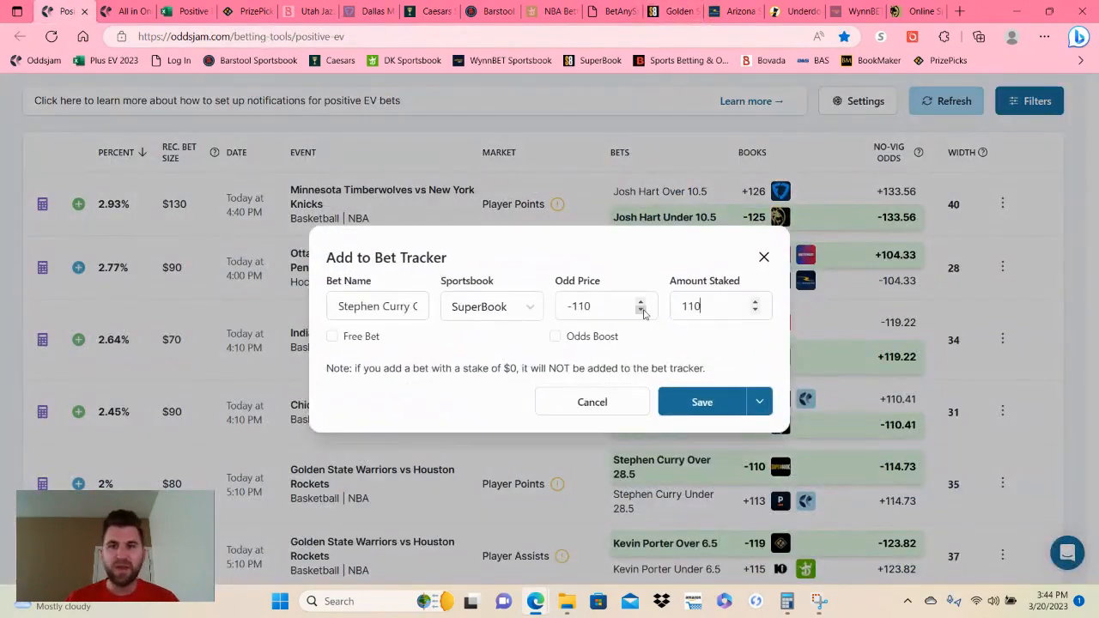
Save the Curry Over 28.5 SuperBook bet (-110, $110) to the tracker and return to the EV list.
click(702, 402)
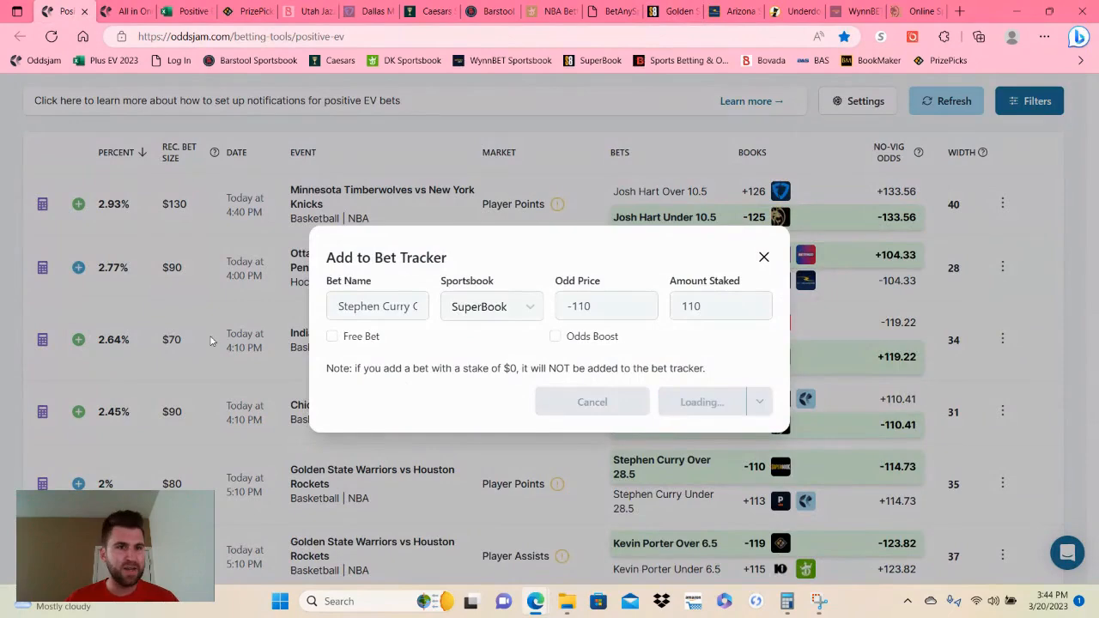
click(701, 402)
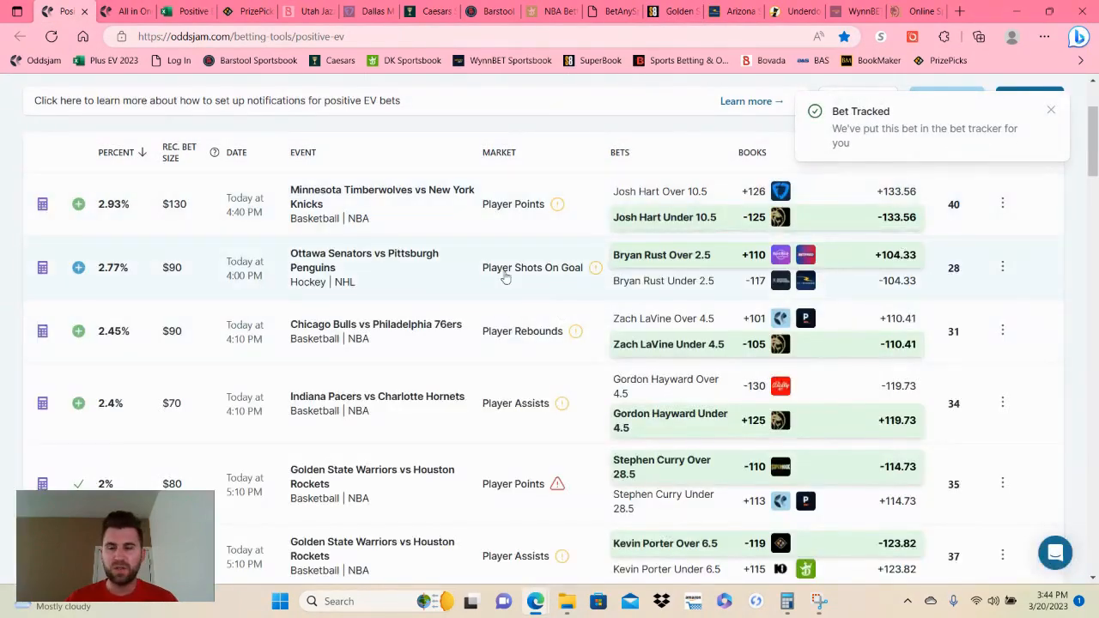
click(185, 11)
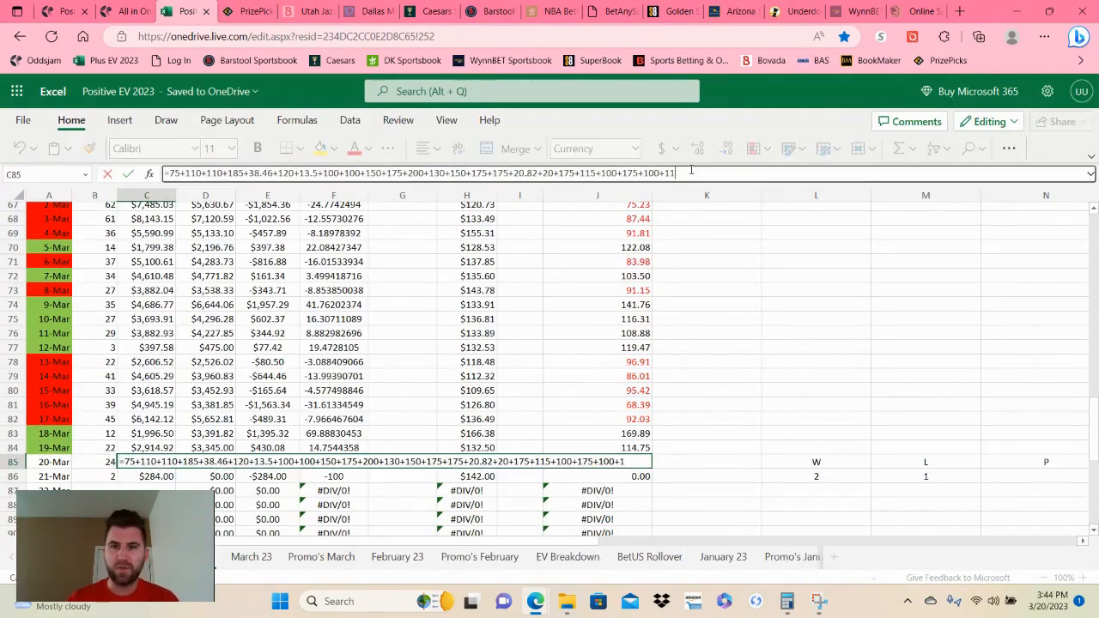
click(186, 11)
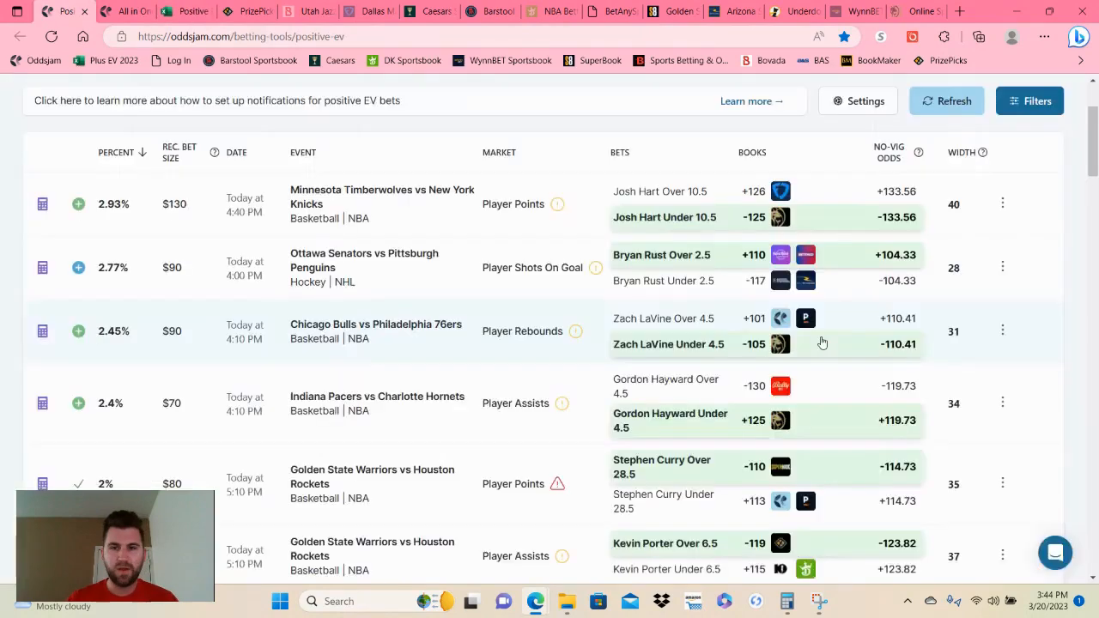
scroll(down, 3)
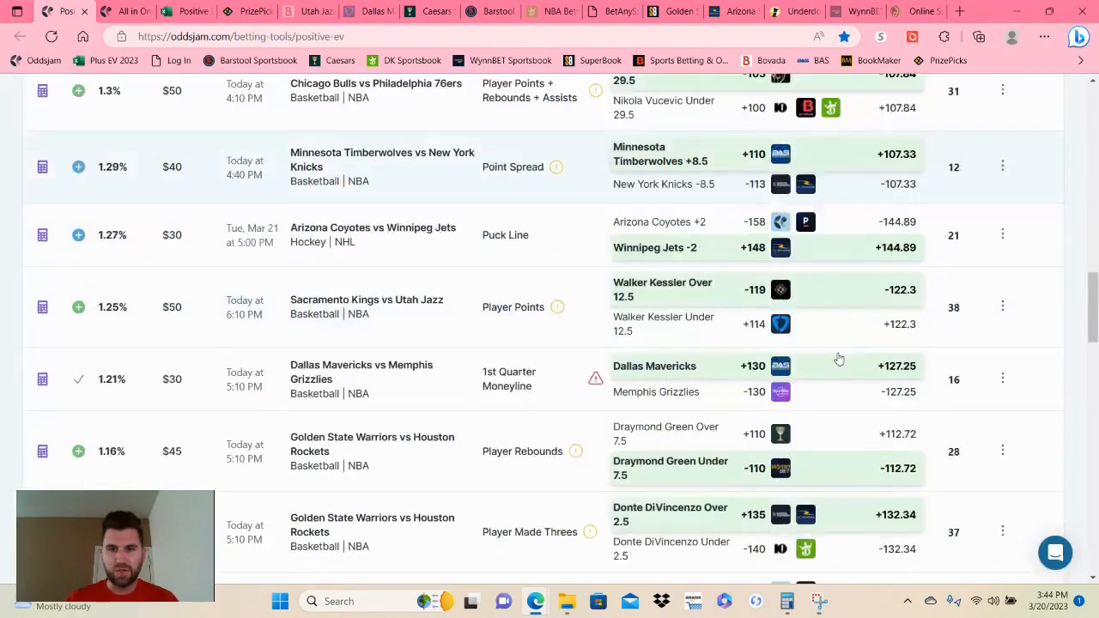
scroll(down, 3)
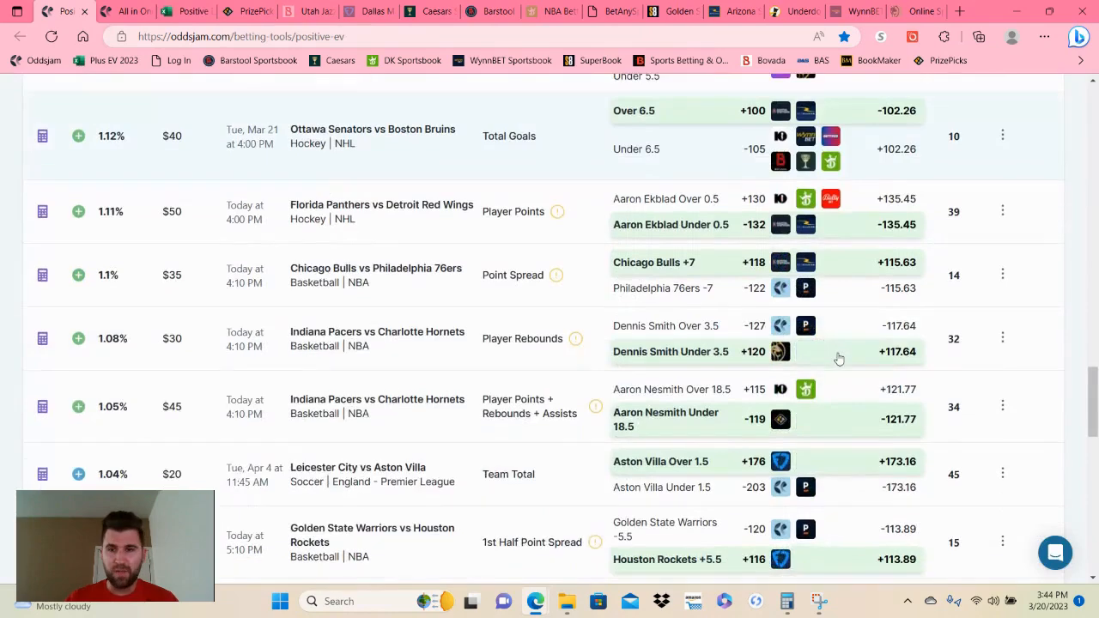
scroll(down, 3)
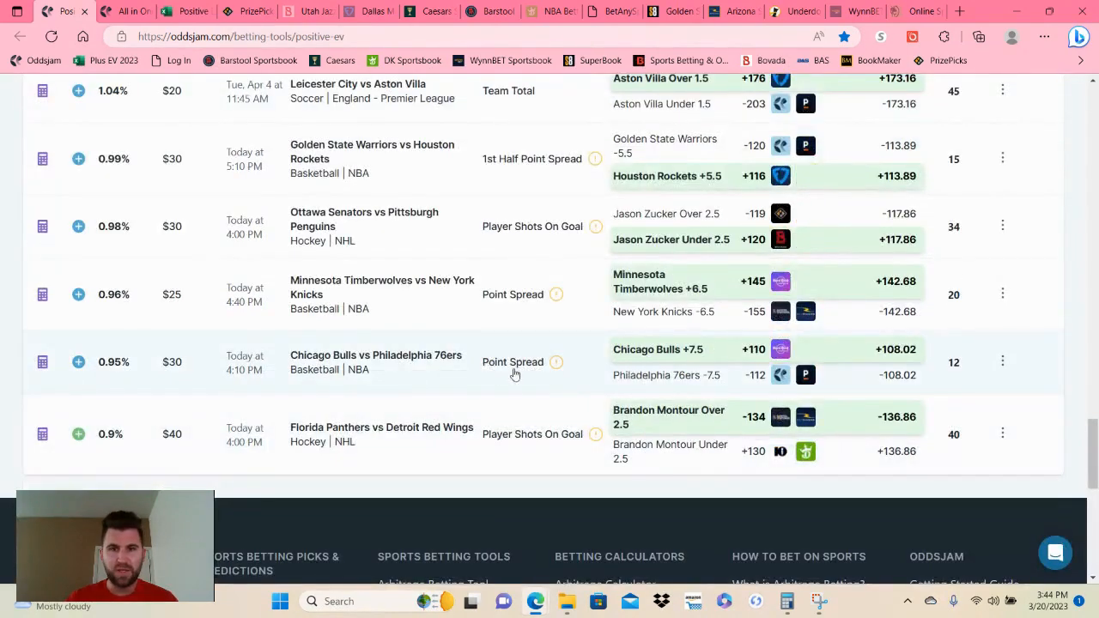
mouse_move(715, 380)
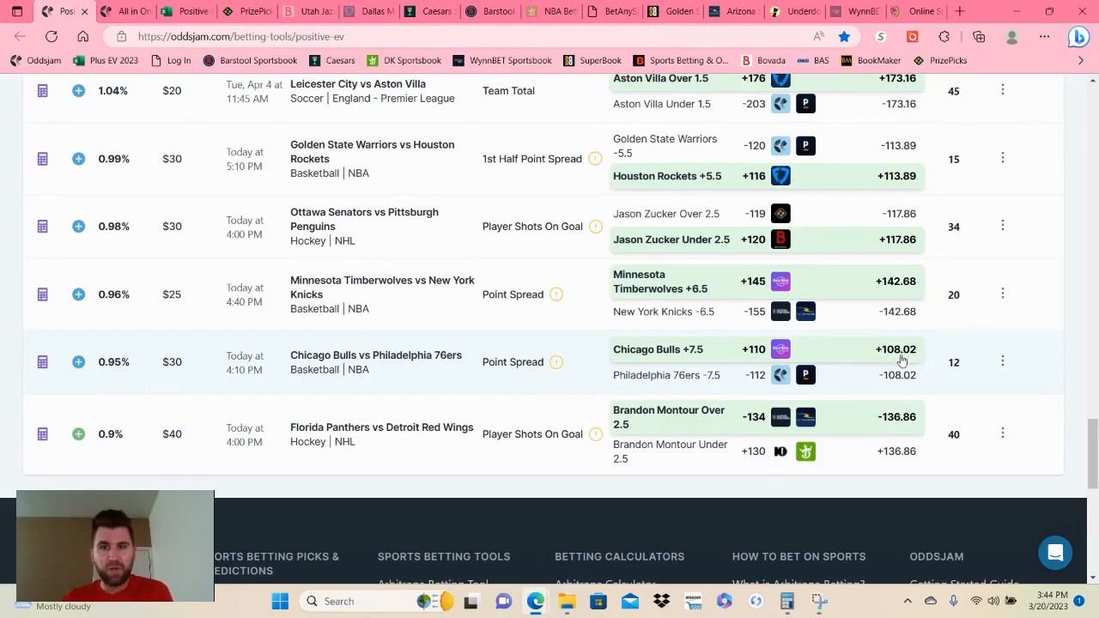
mouse_move(157, 374)
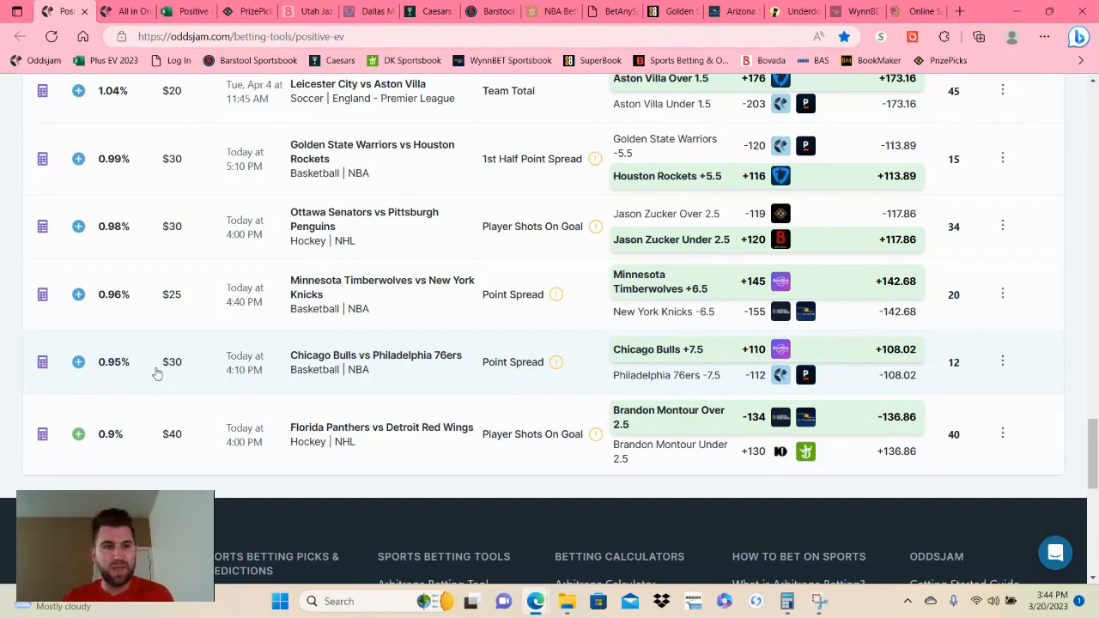
mouse_move(127, 387)
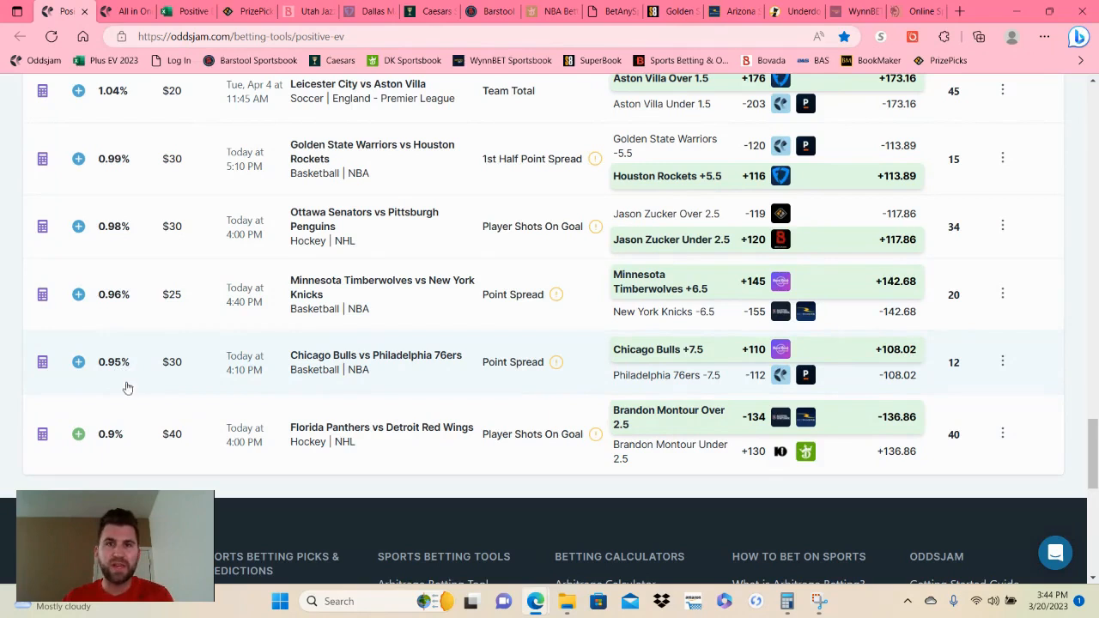
mouse_move(157, 421)
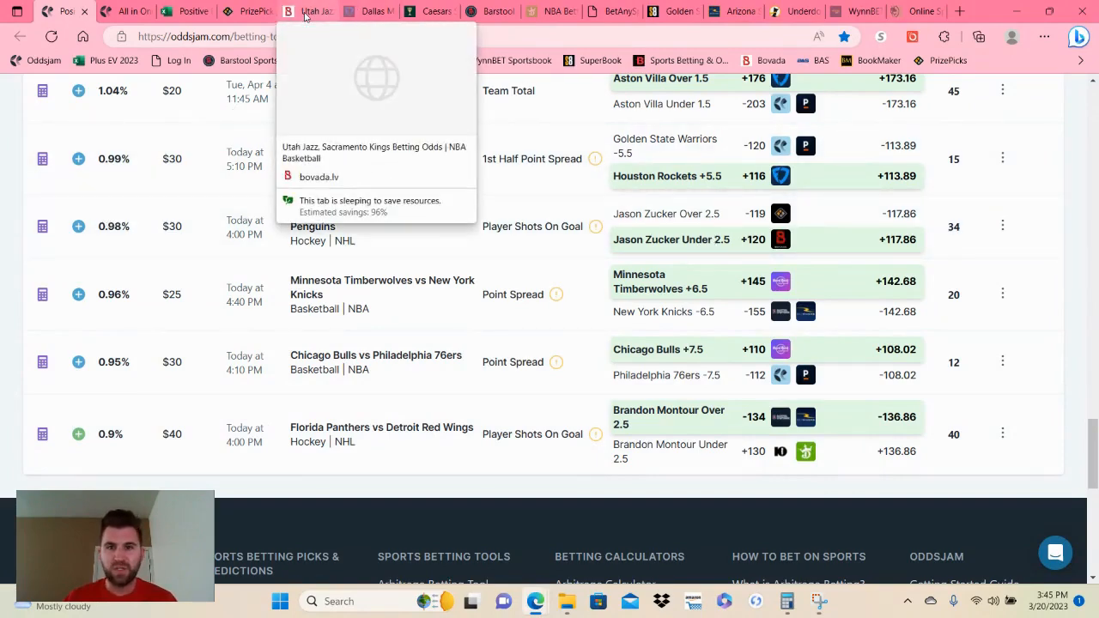
Search Bovada for the Penguins game and bring up the hockey events listing.
click(307, 11)
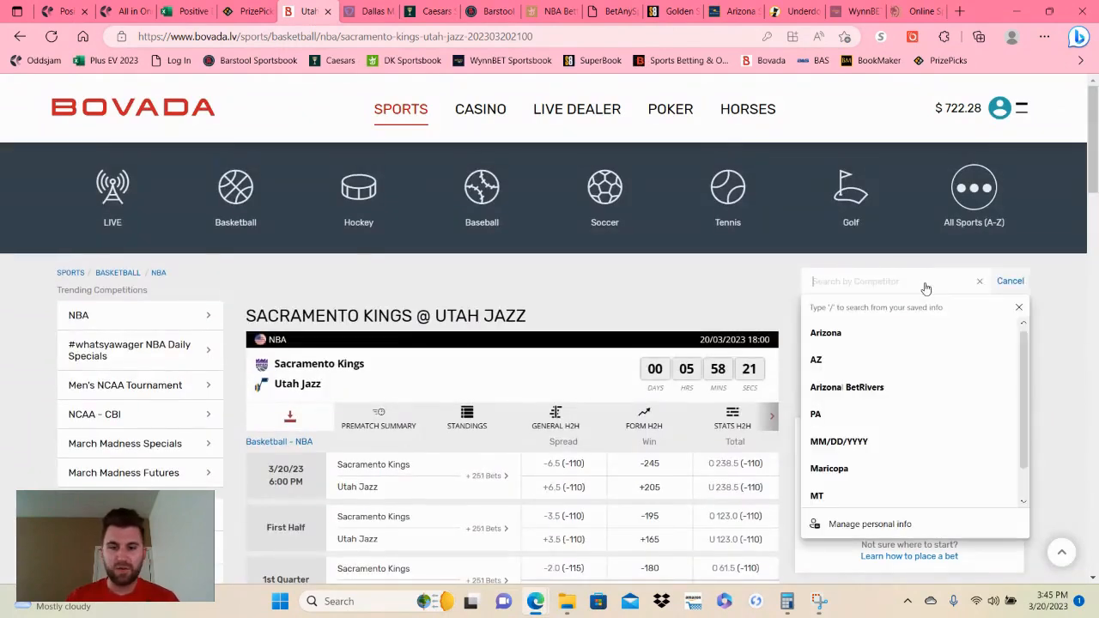
text(penguins)
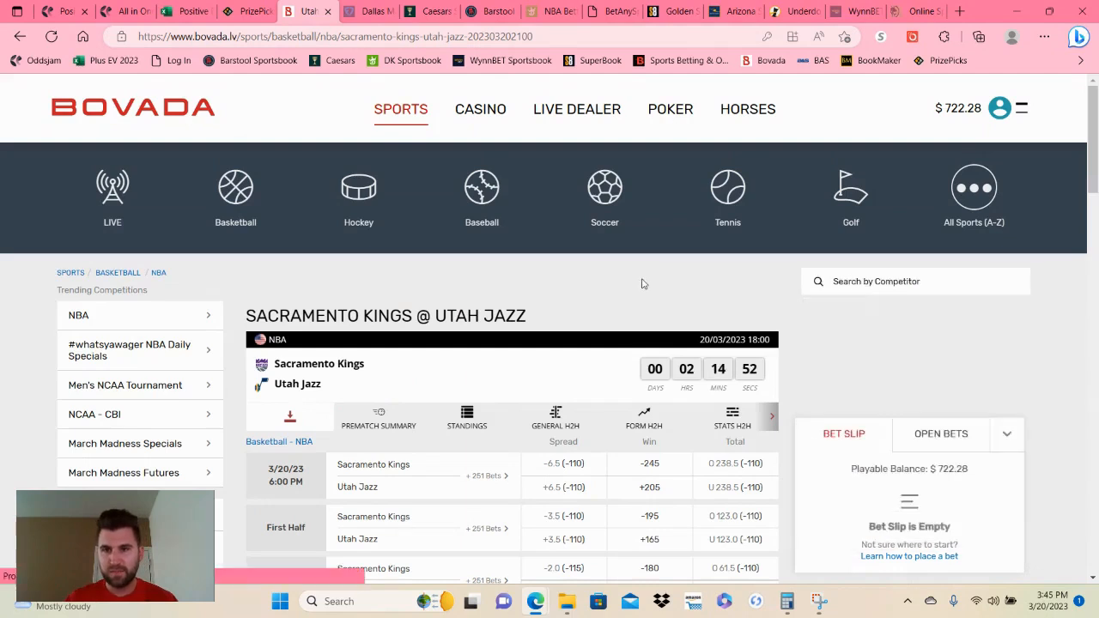
click(876, 280)
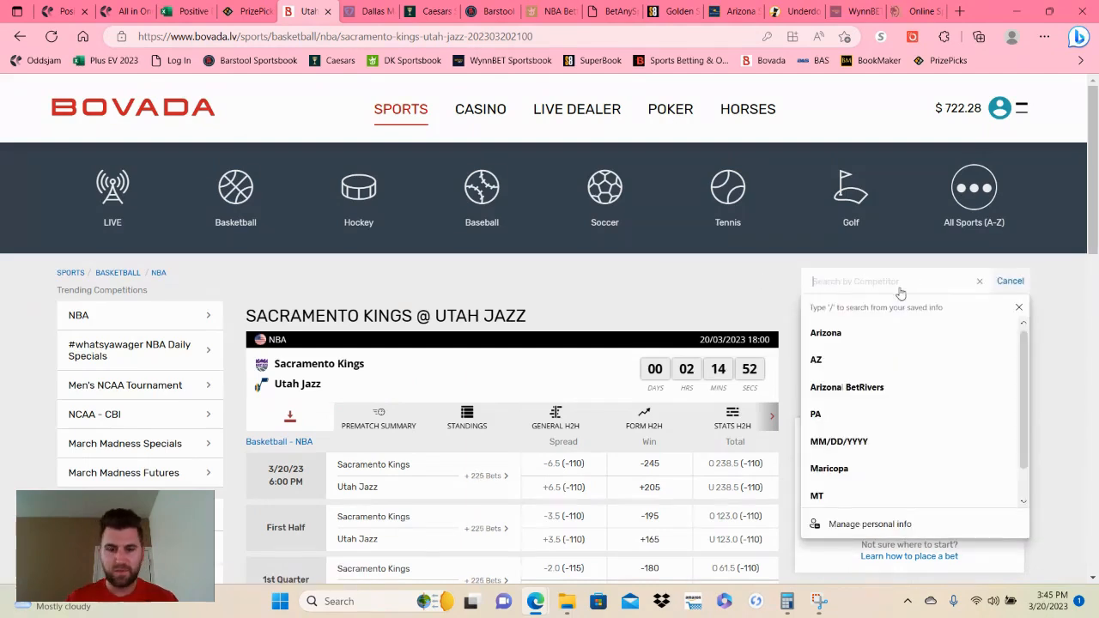
text(penguins)
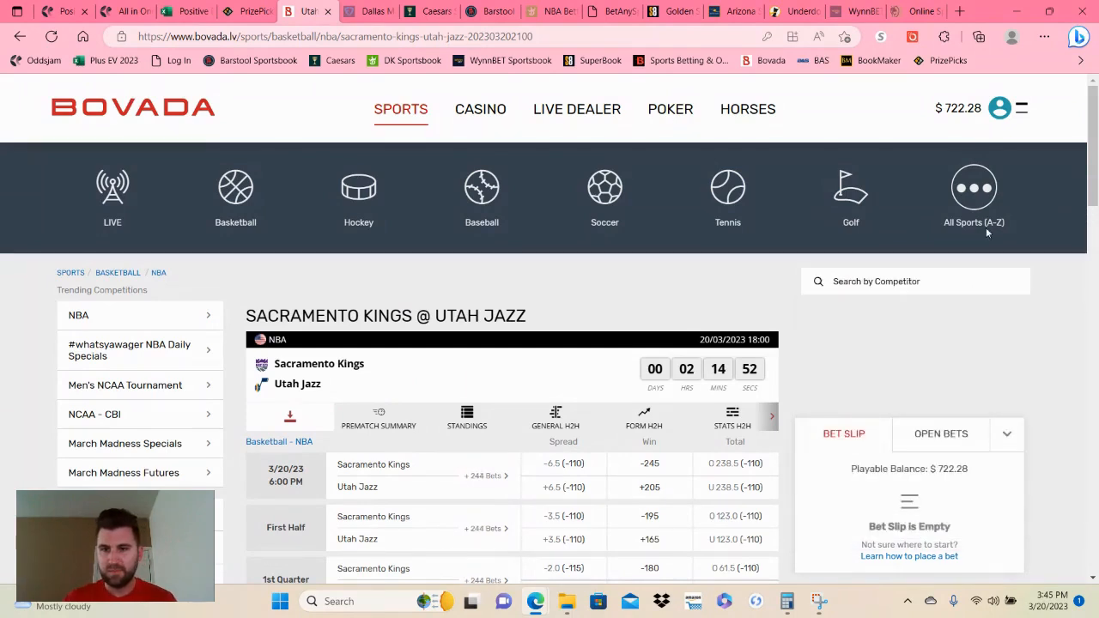
click(358, 193)
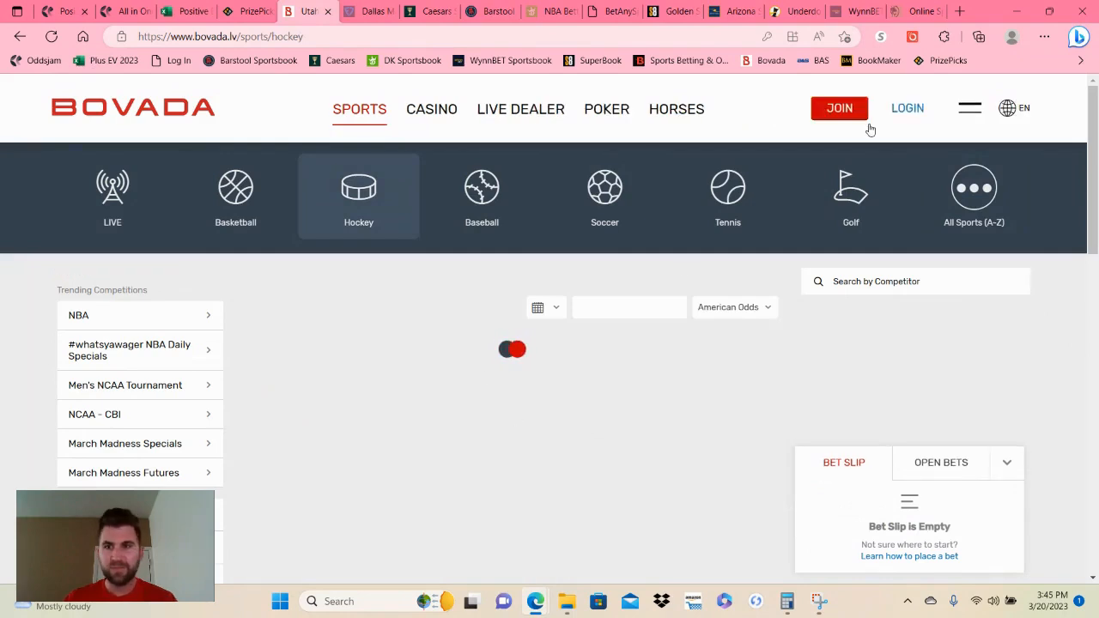
Sign in to Bovada and go to the Senators vs Penguins game page.
click(906, 109)
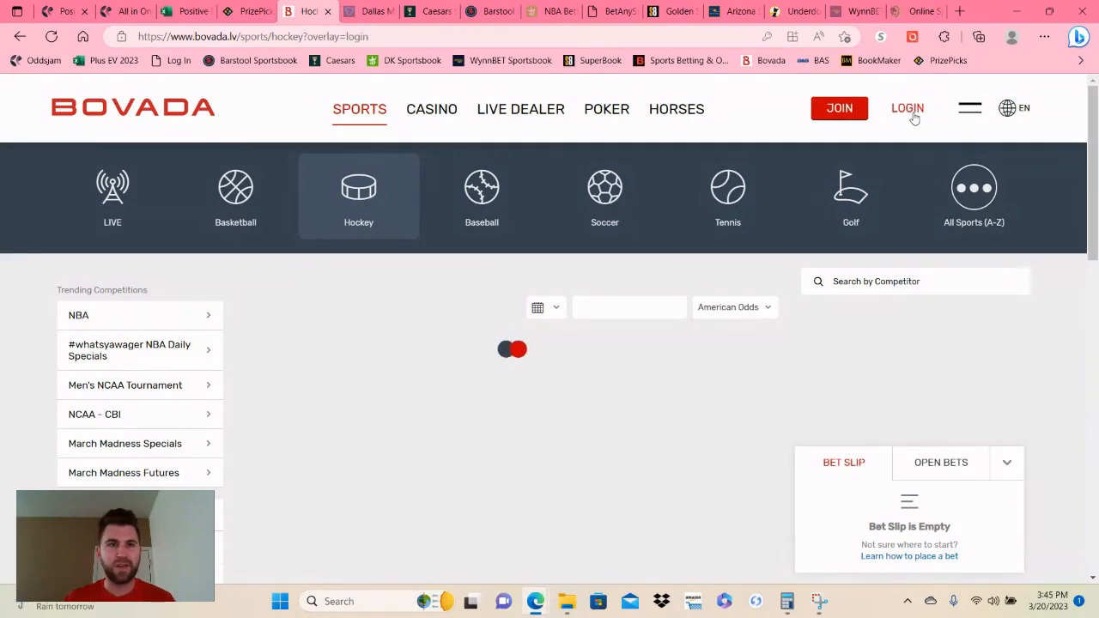
click(907, 109)
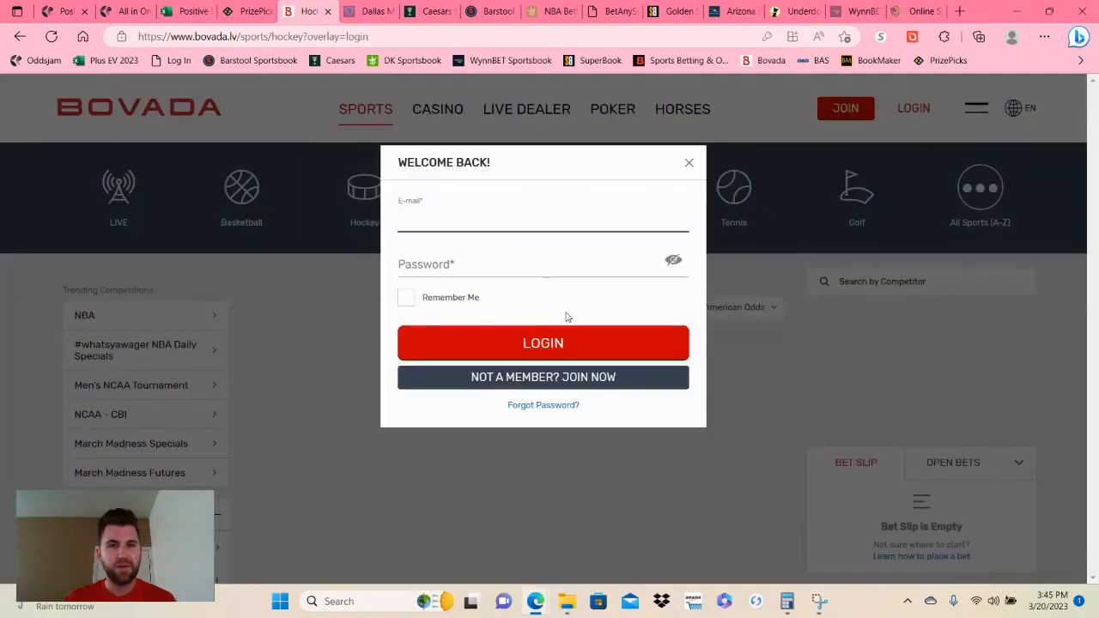
click(543, 217)
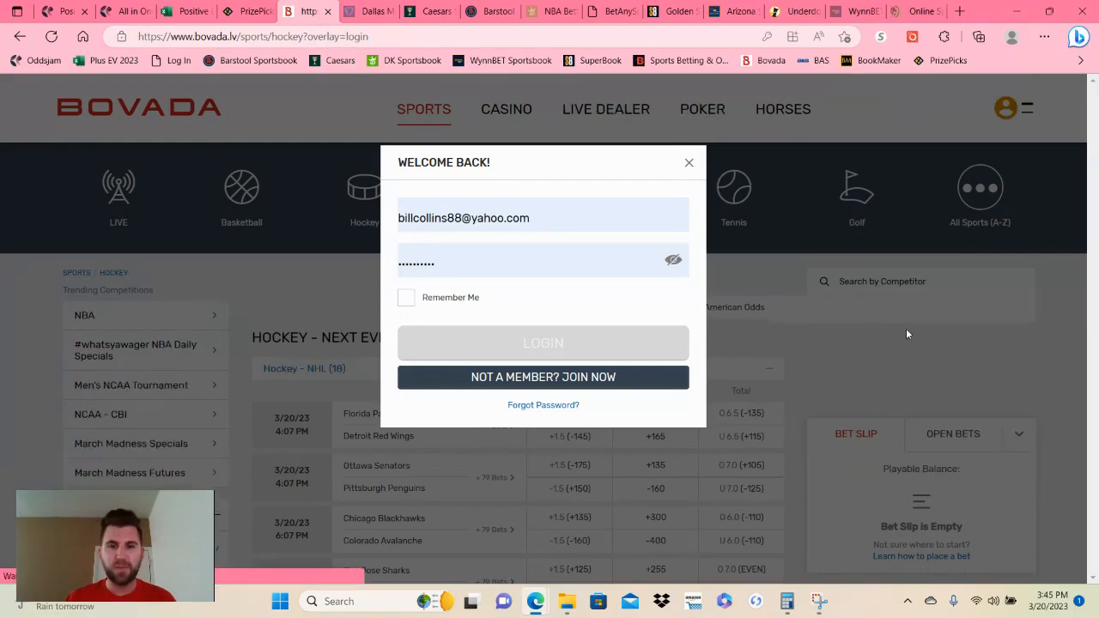
click(542, 343)
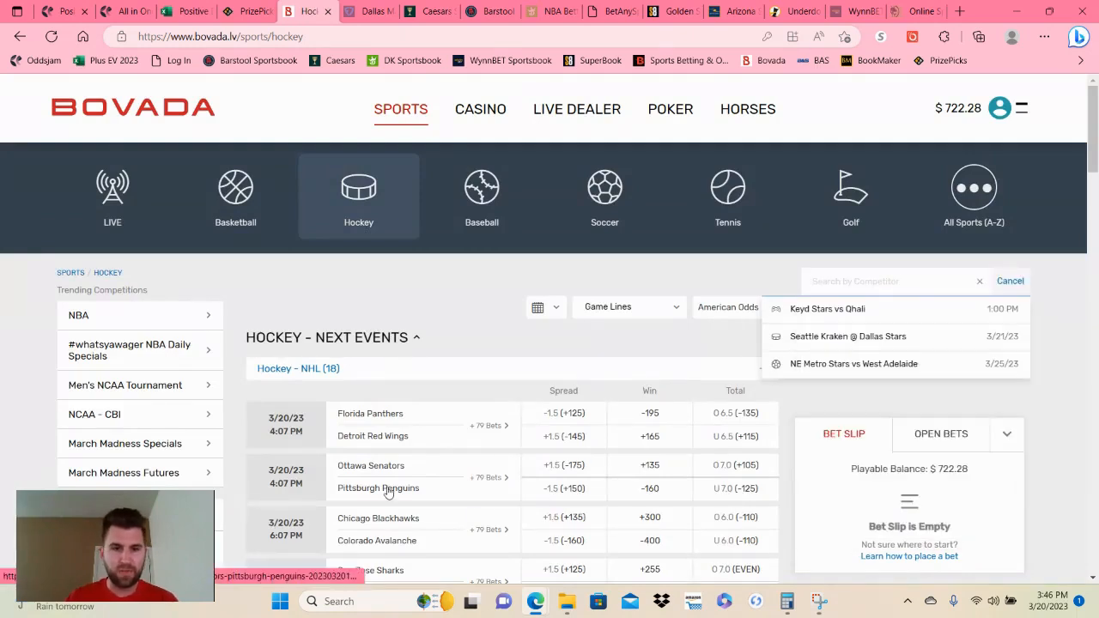
click(378, 477)
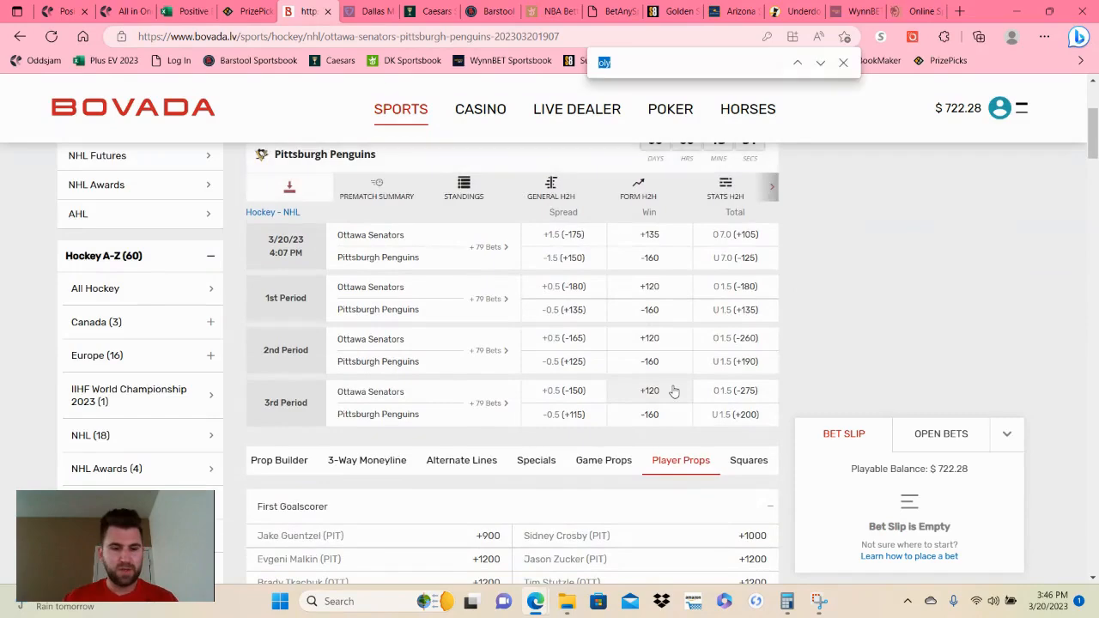
Place a $150 bet on Jason Zucker Under 2.5 shots on goal at +120.
text(zucker)
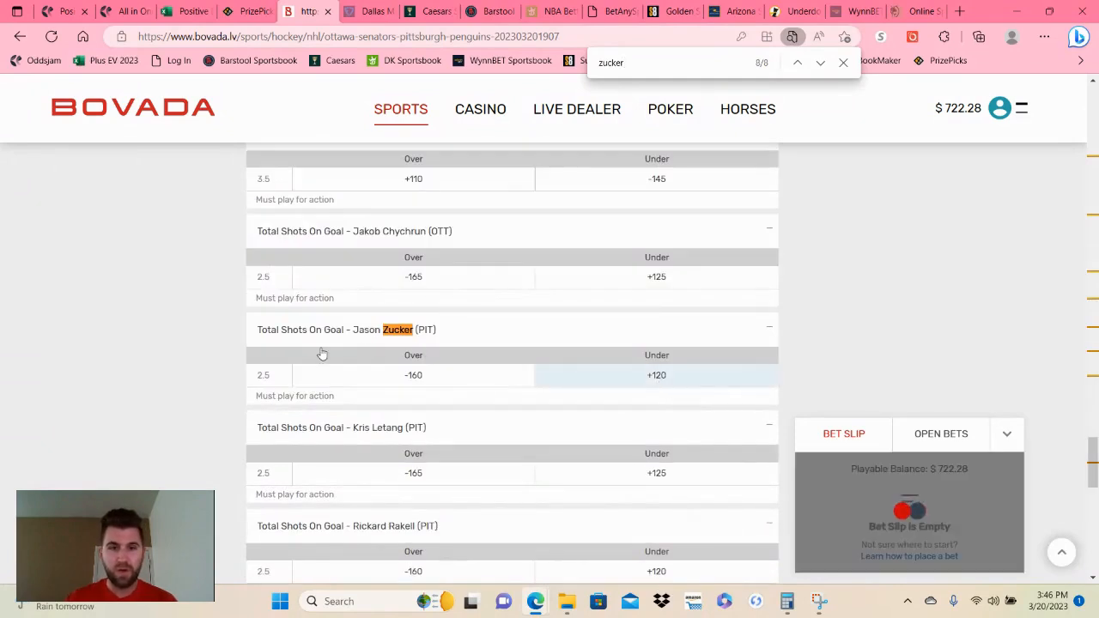
click(657, 375)
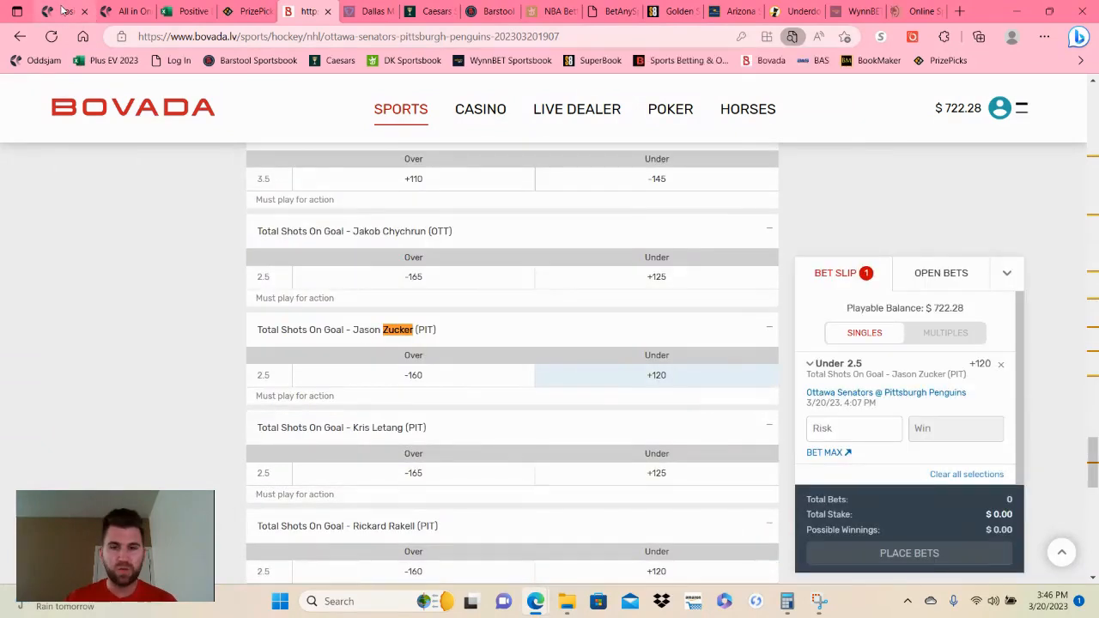
click(57, 11)
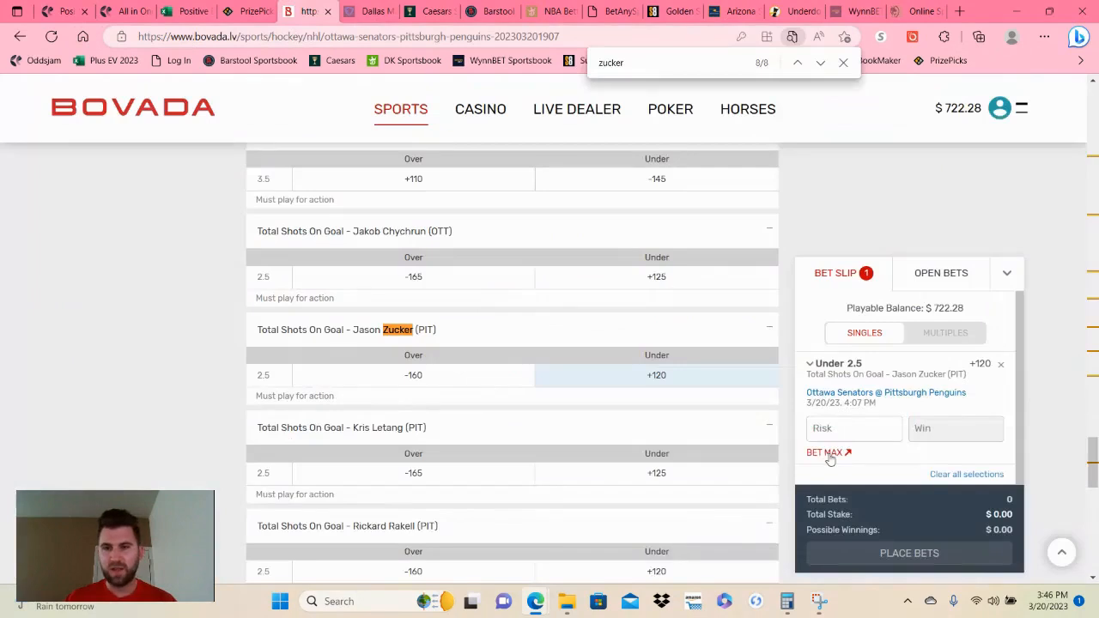
mouse_move(830, 462)
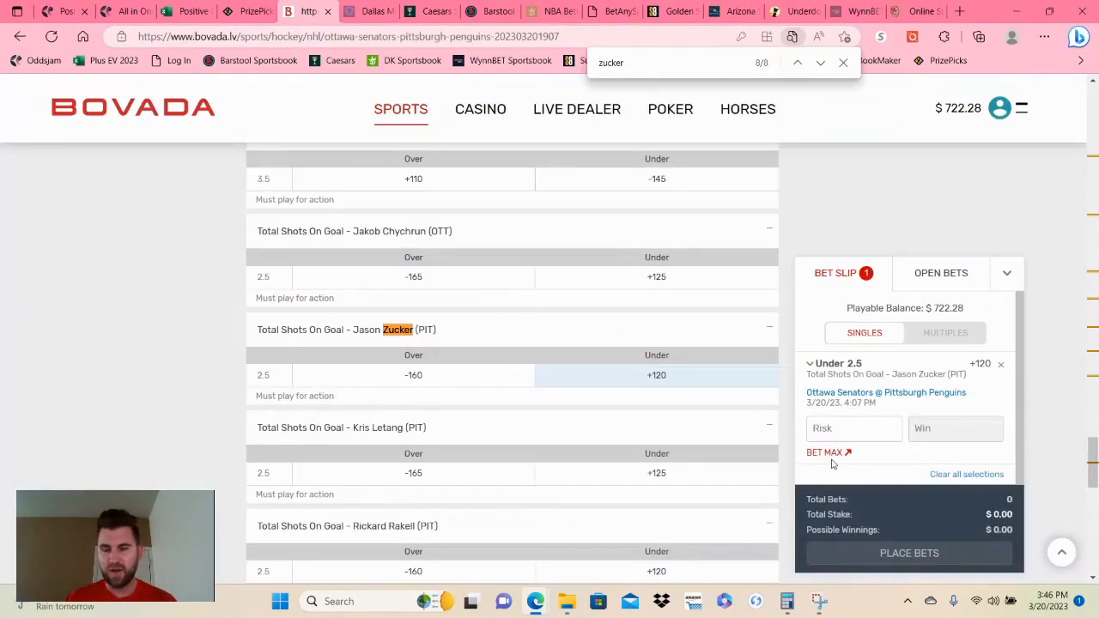
text(300)
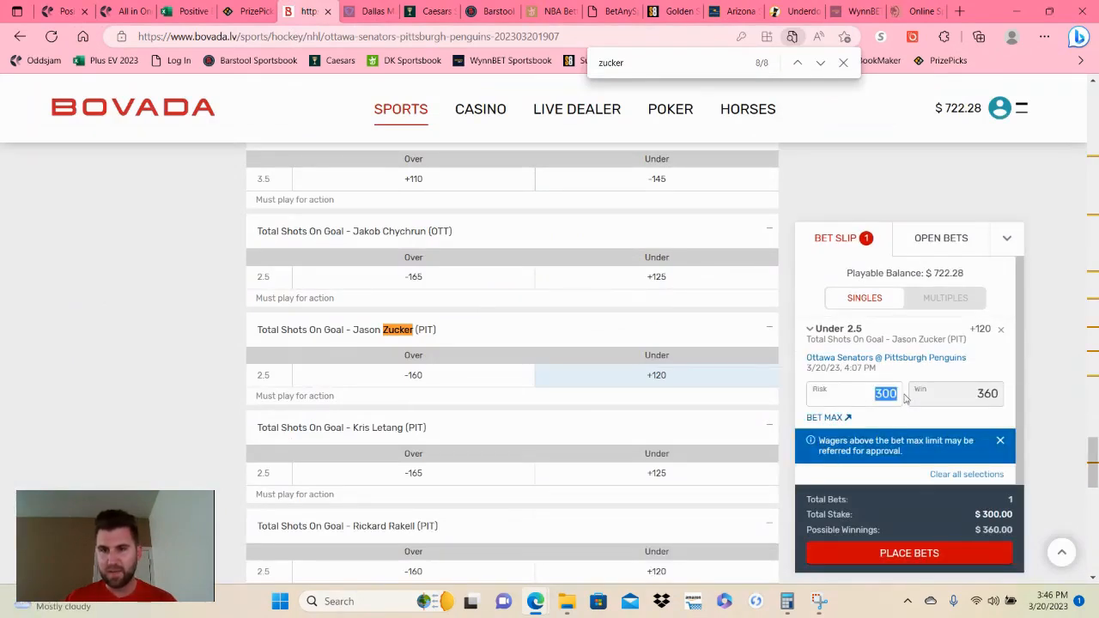
text(150.)
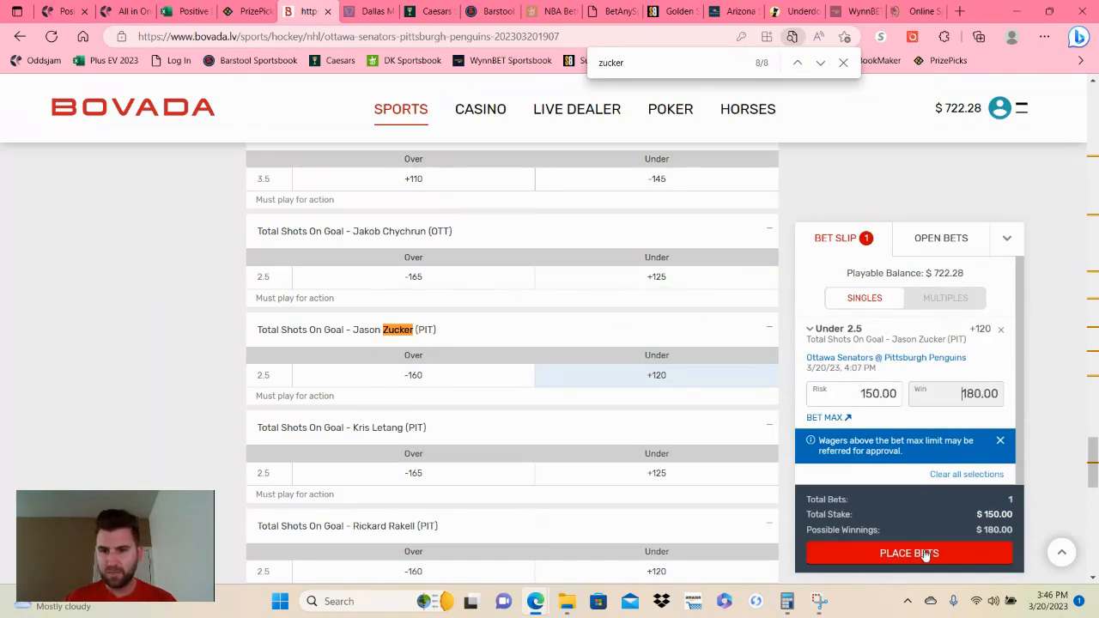
click(908, 553)
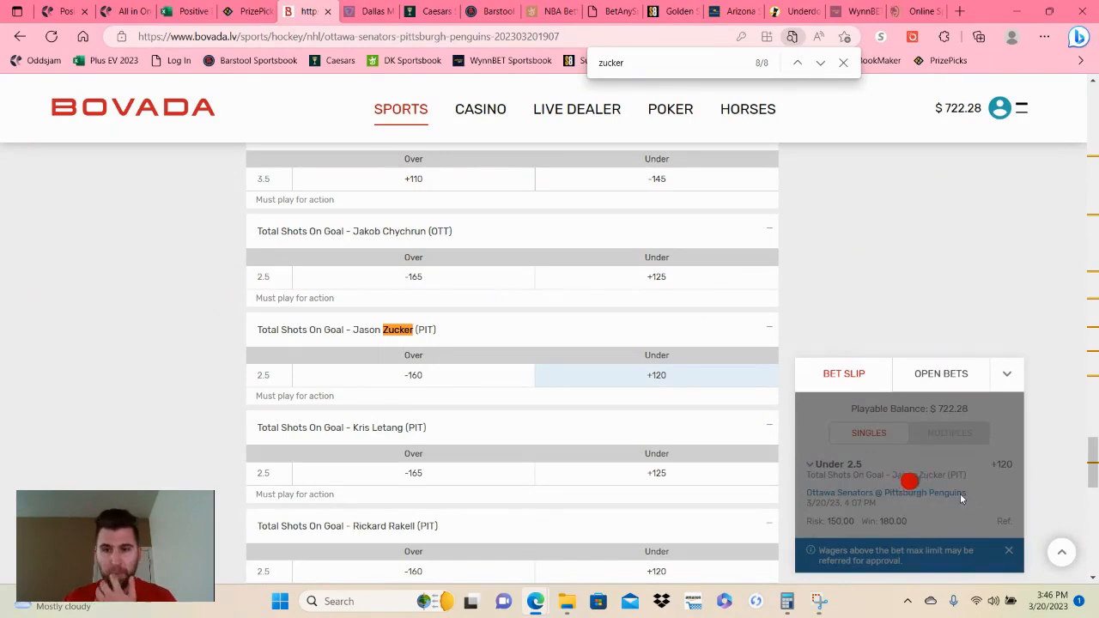
click(909, 481)
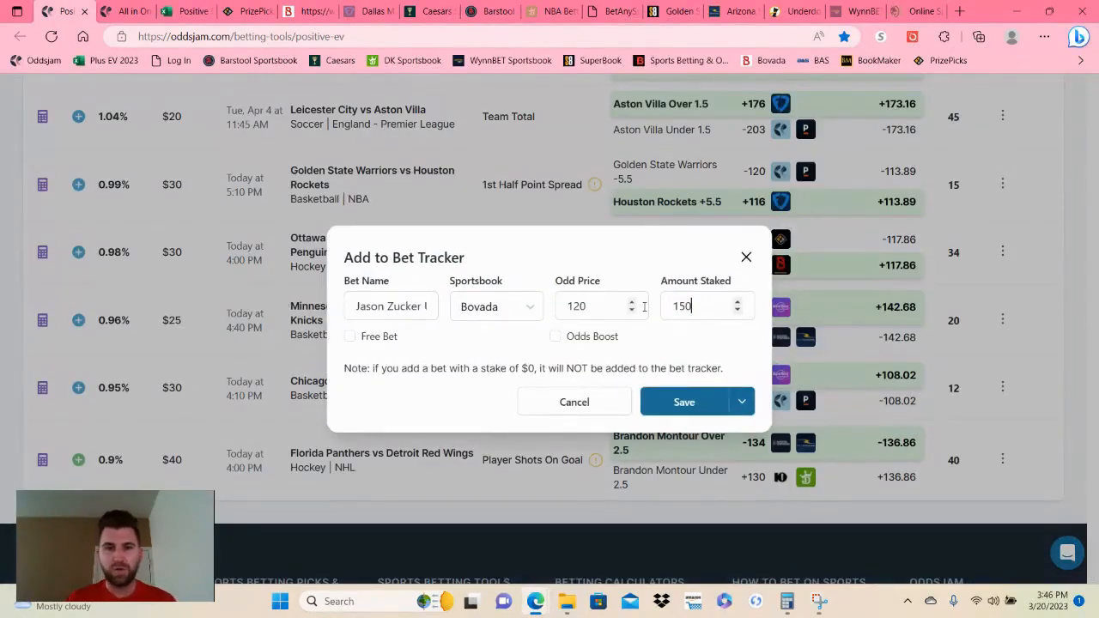
Save the Bovada Zucker Under 2.5 bet at +120 with $150 stake to the tracker.
click(685, 401)
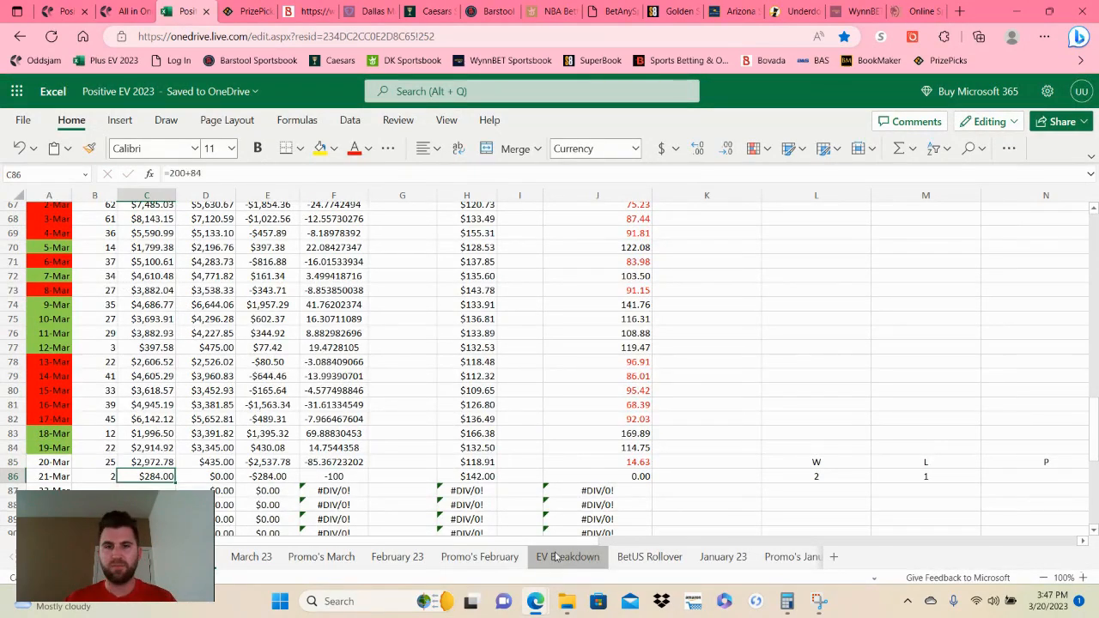
Review the EV Breakdown sheet's 1-1.49 and 2-2.49 range rows and their profit formulas.
click(568, 556)
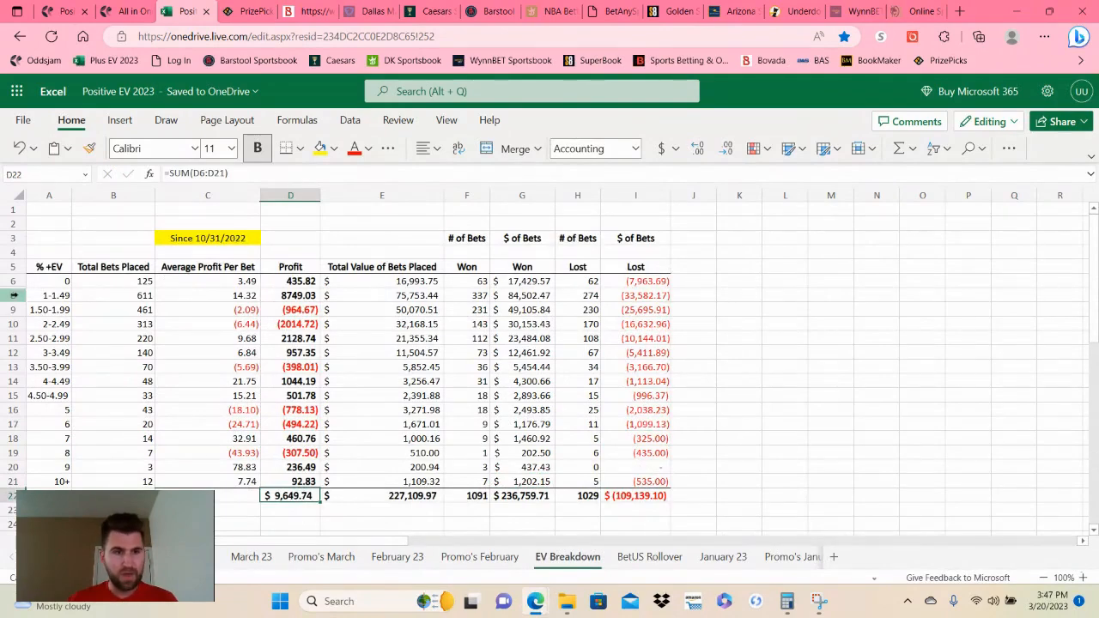
click(49, 295)
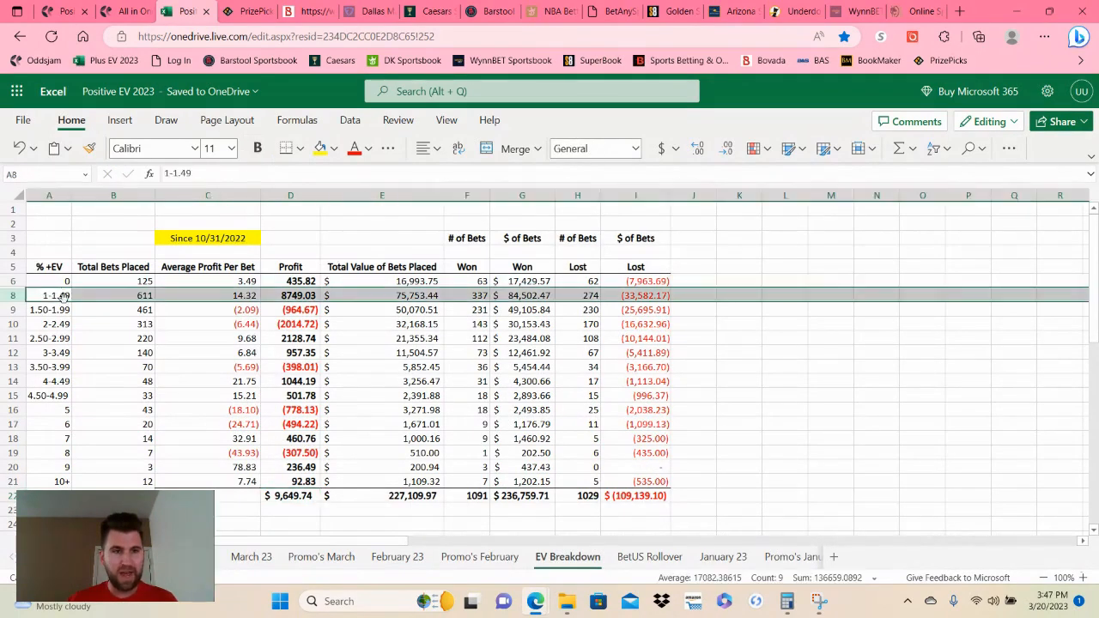
click(290, 294)
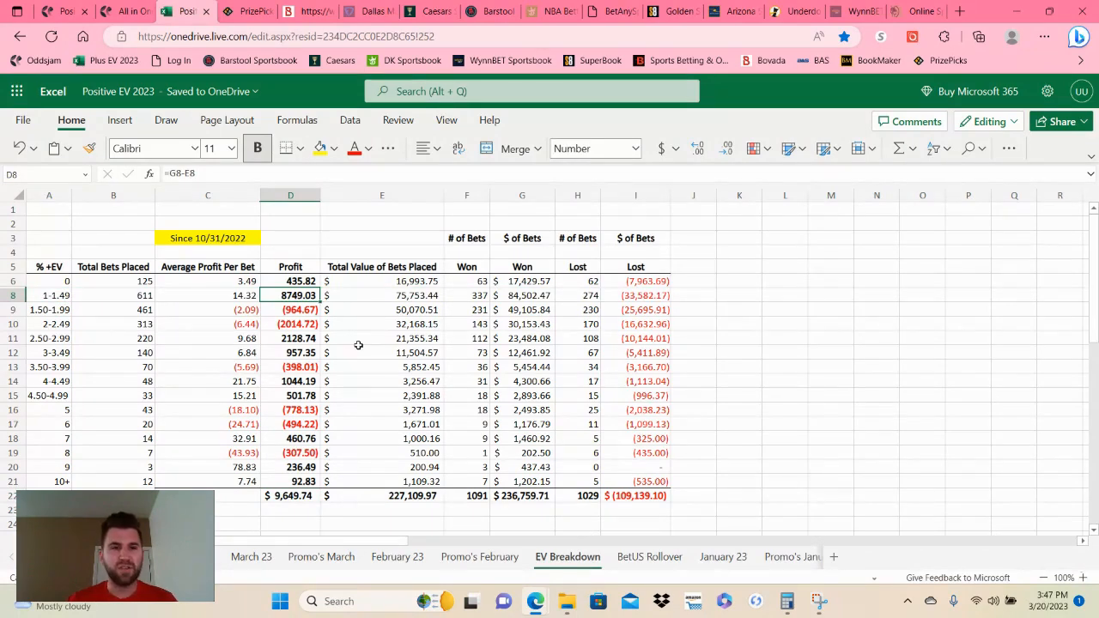
click(113, 295)
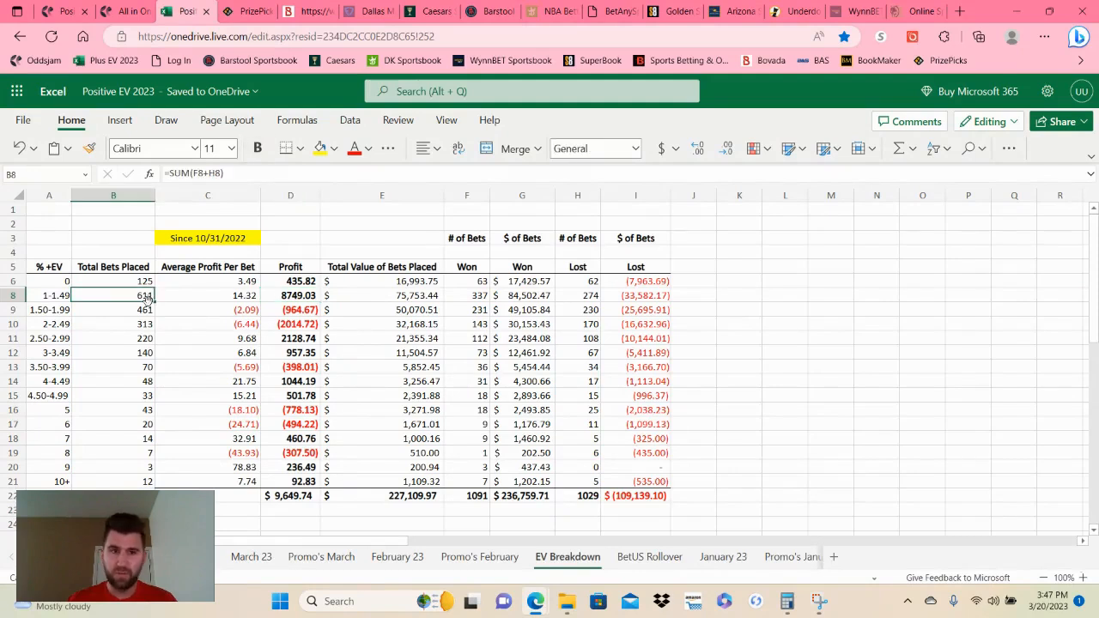
click(291, 295)
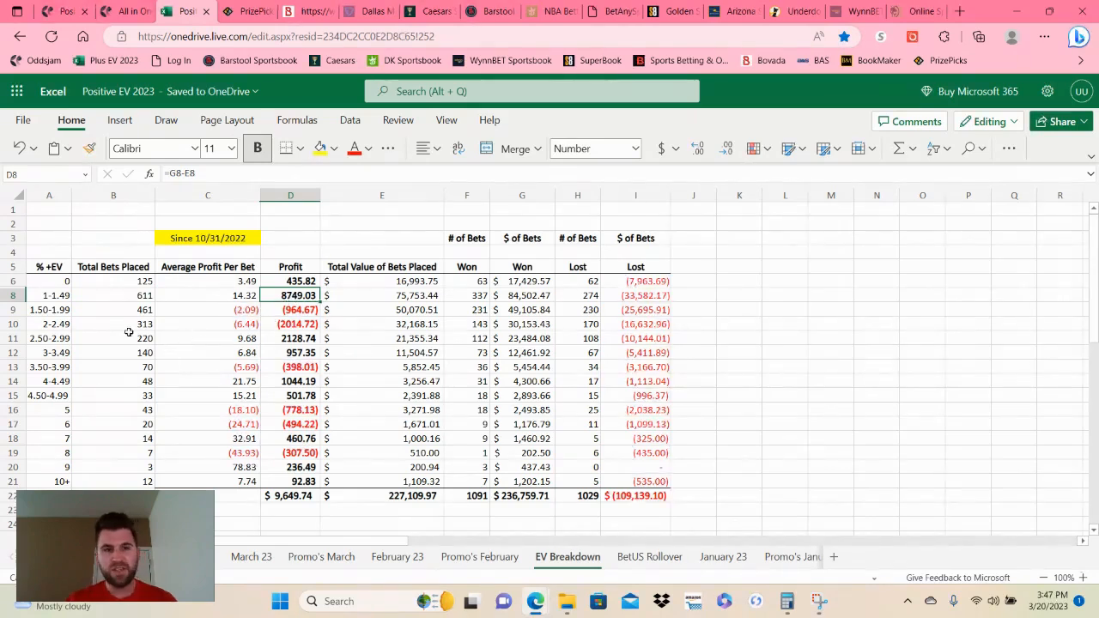
click(49, 323)
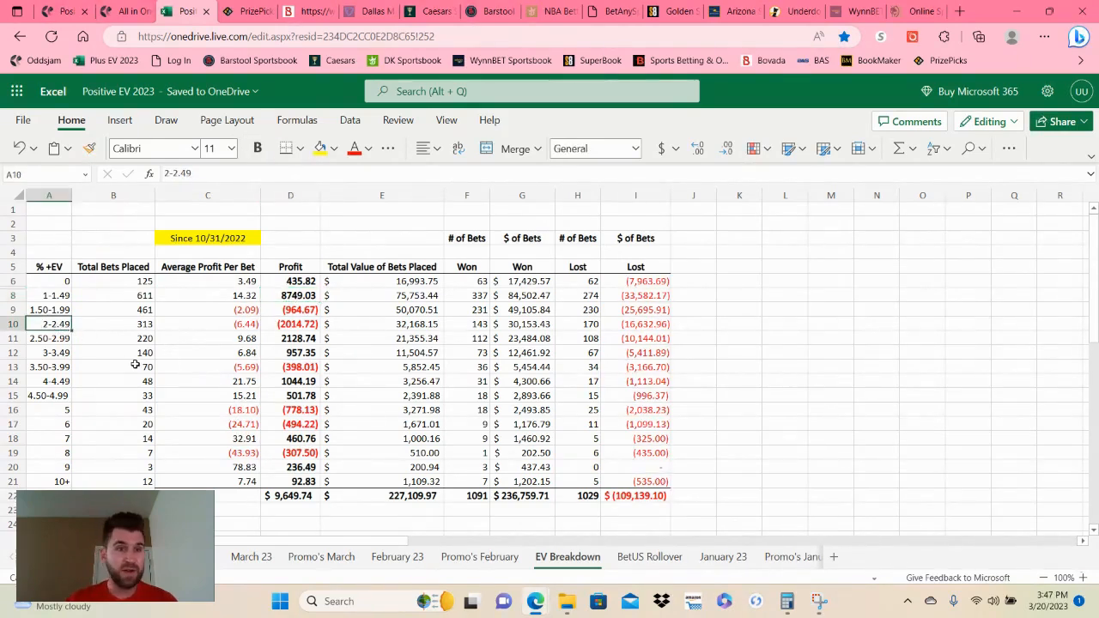
mouse_move(169, 321)
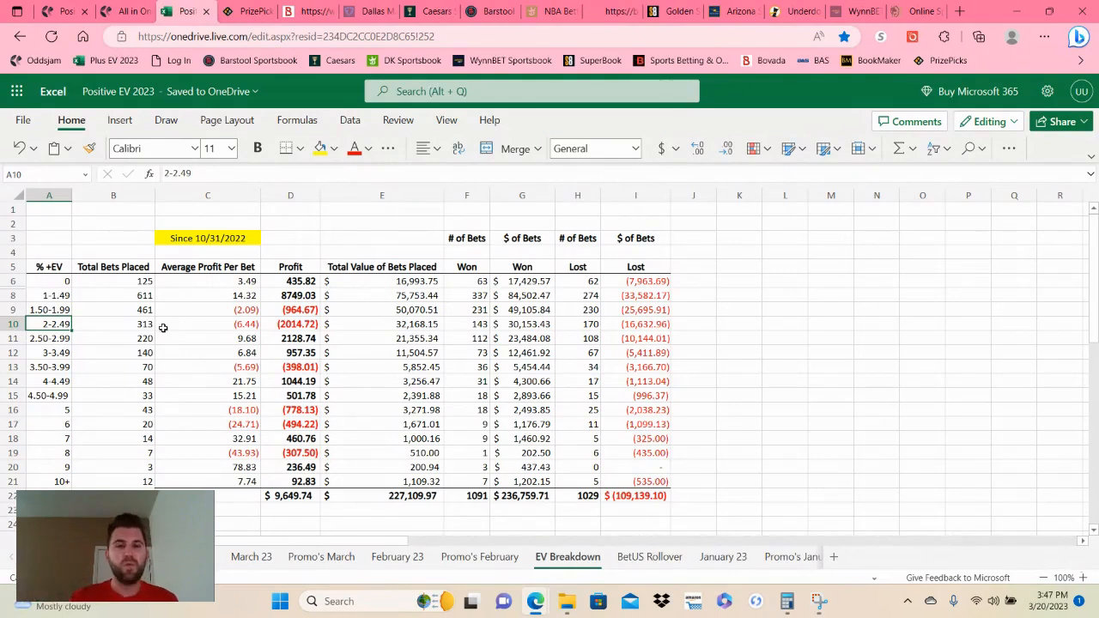
mouse_move(261, 326)
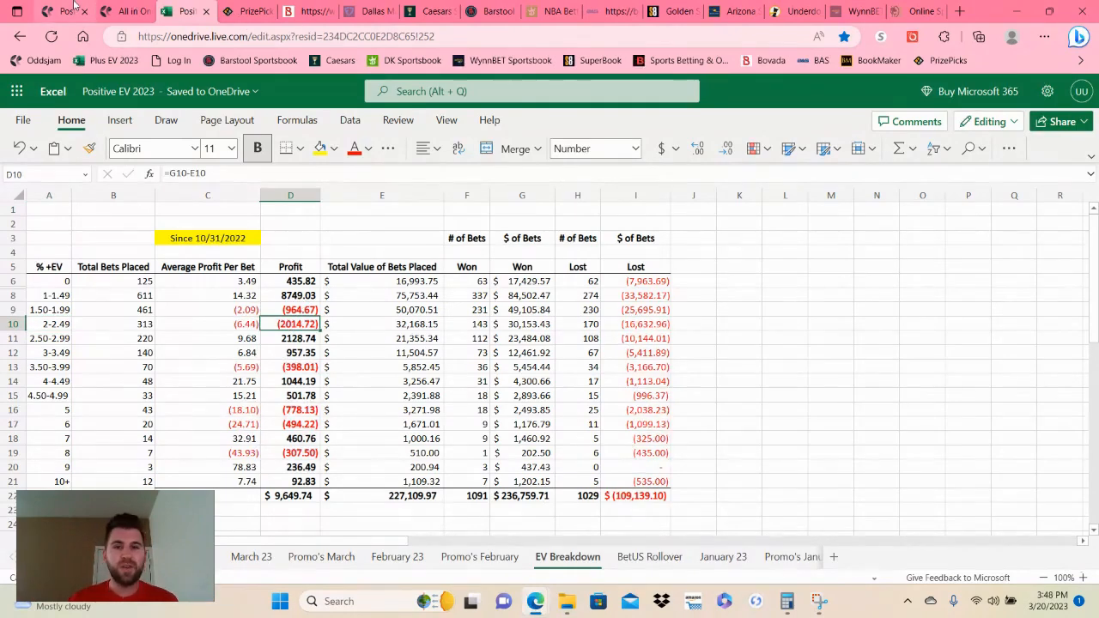
click(186, 11)
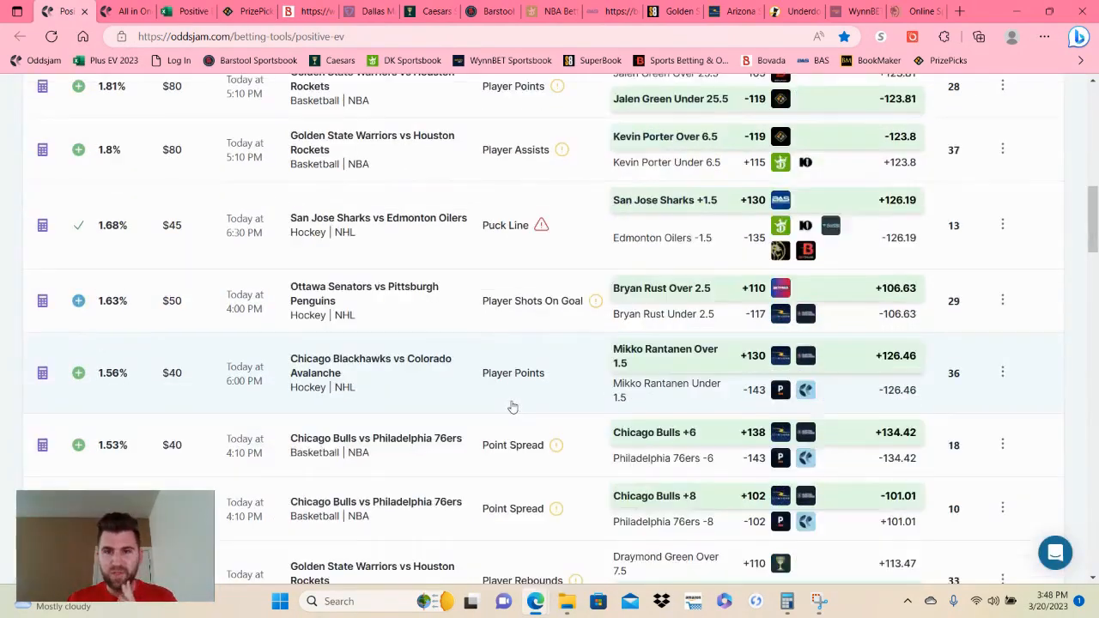
scroll(down, 3)
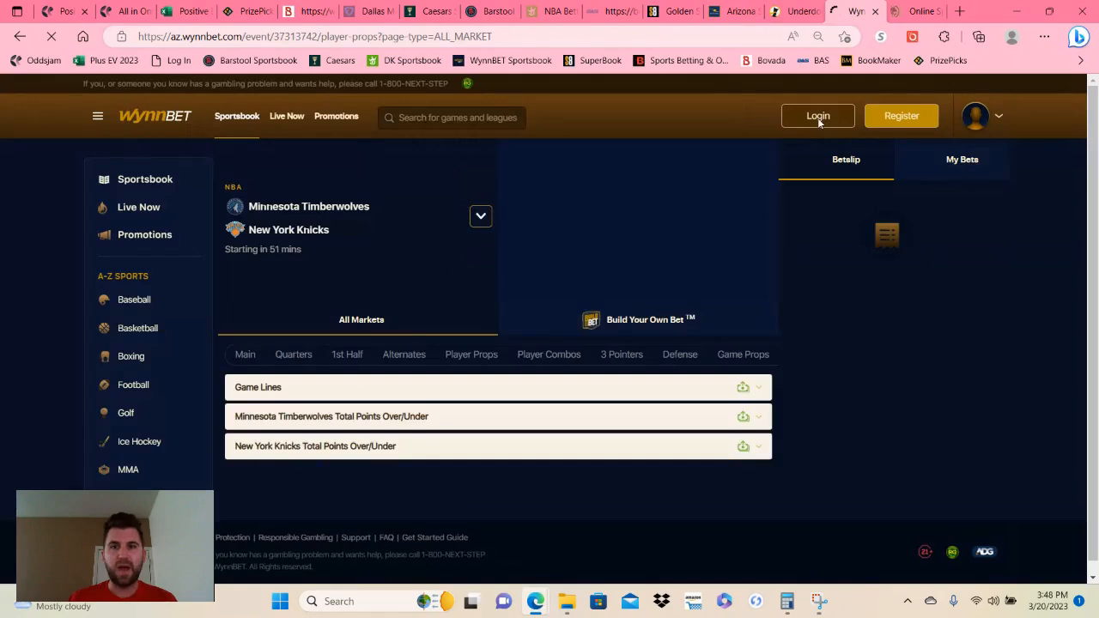
Sign in to WynnBET and view the Warriors vs Rockets player props, then return to the EV list.
click(817, 116)
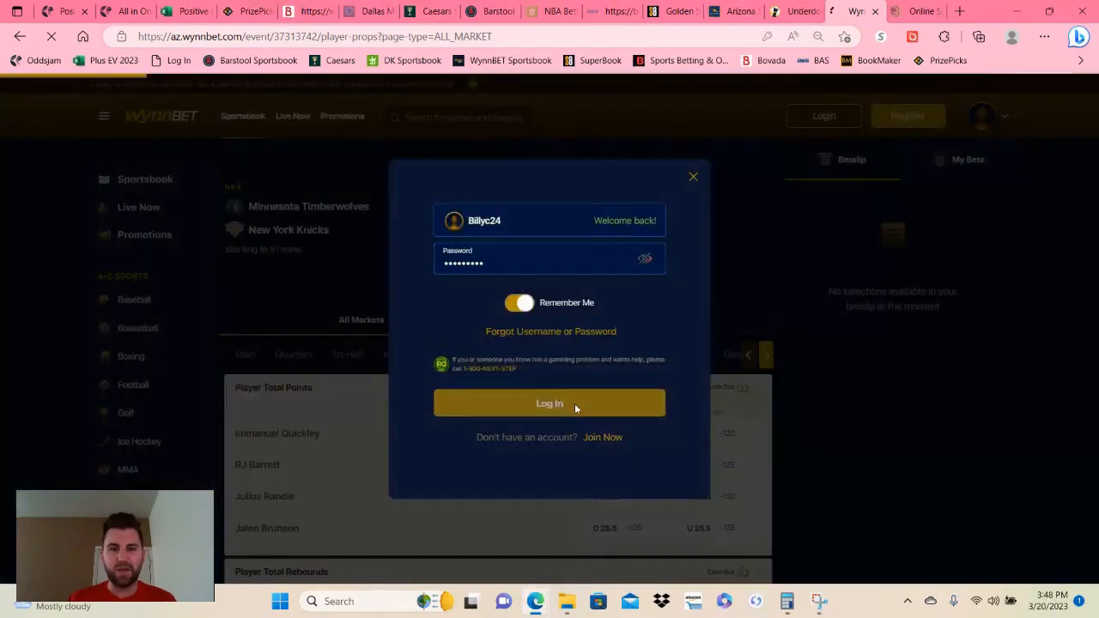
click(548, 403)
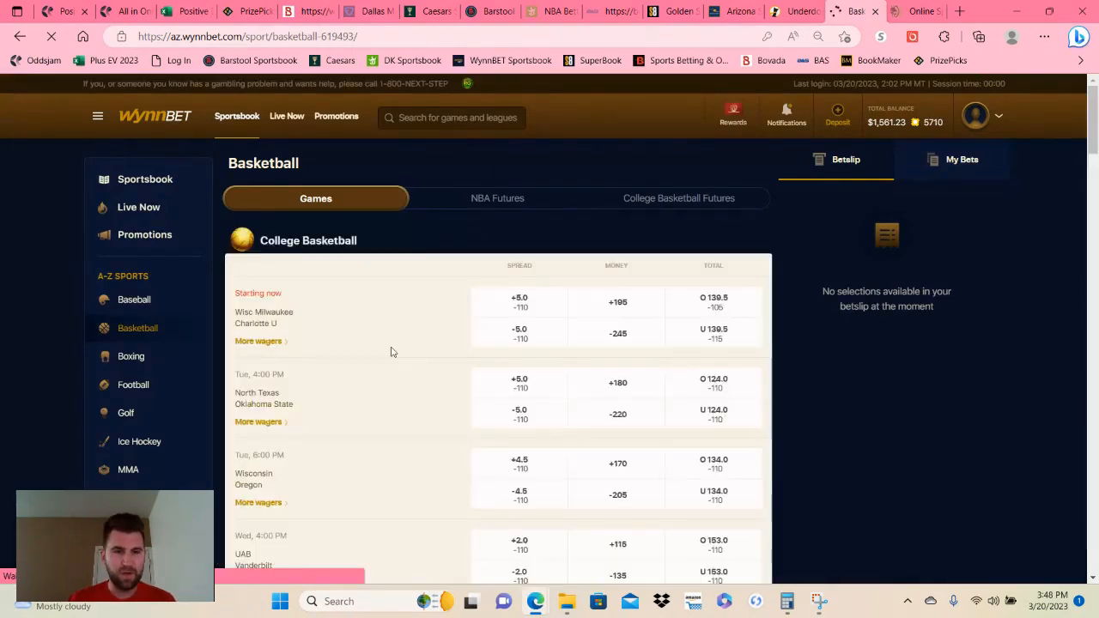
scroll(down, 3)
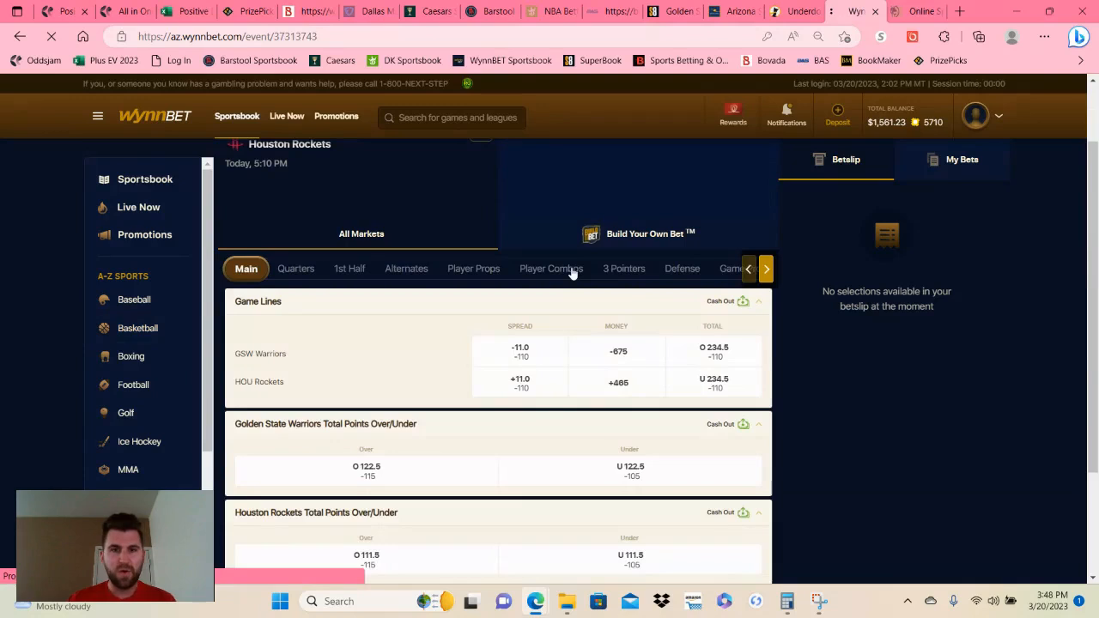
click(474, 268)
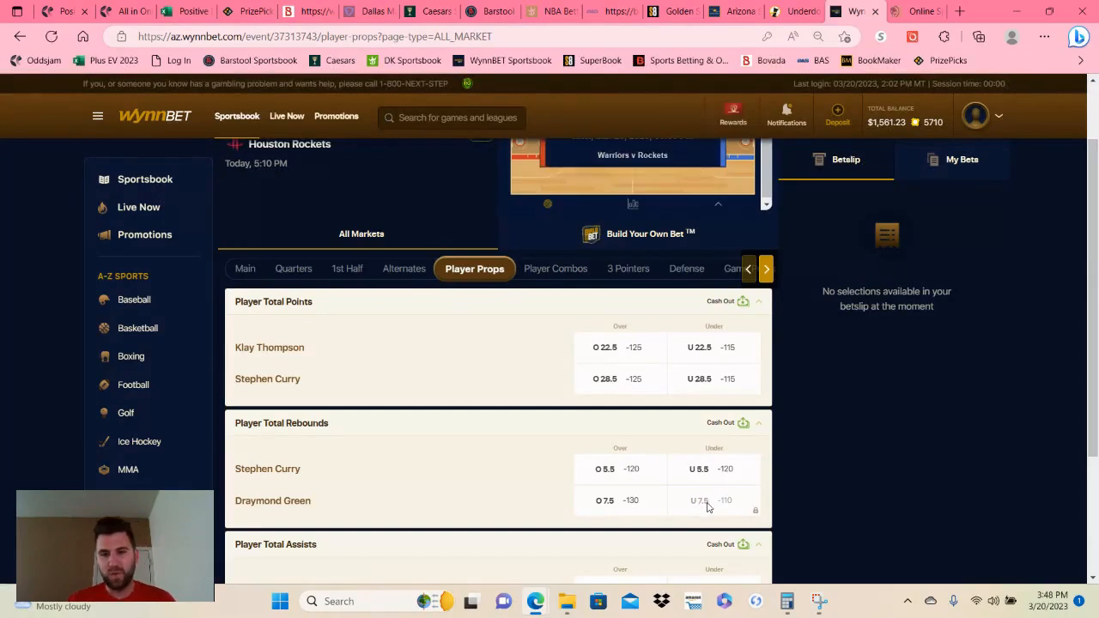
mouse_move(708, 507)
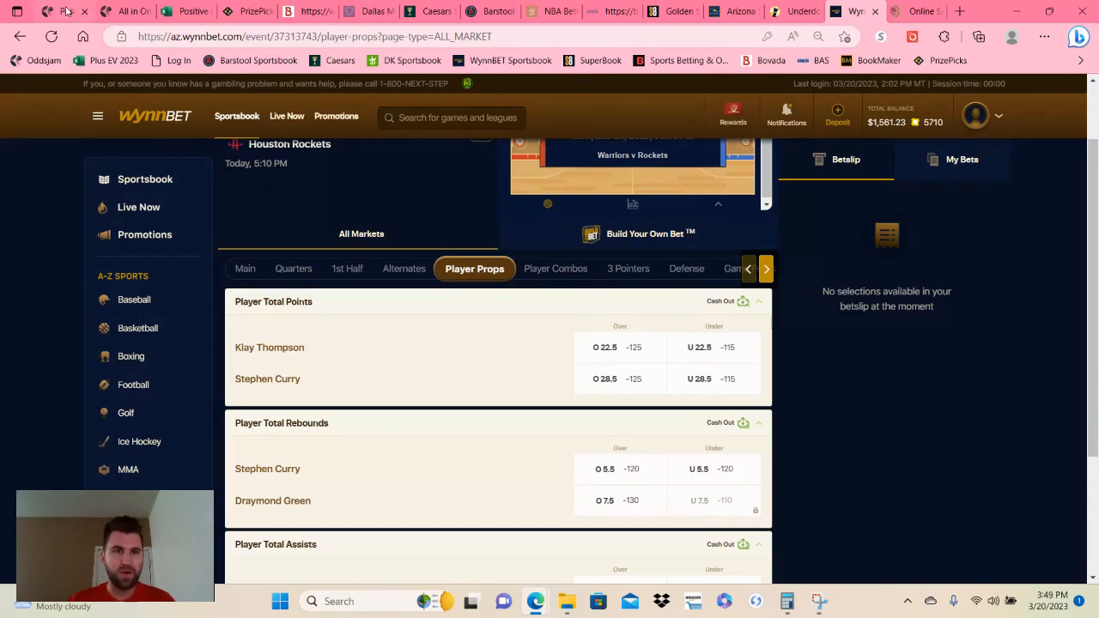
click(186, 12)
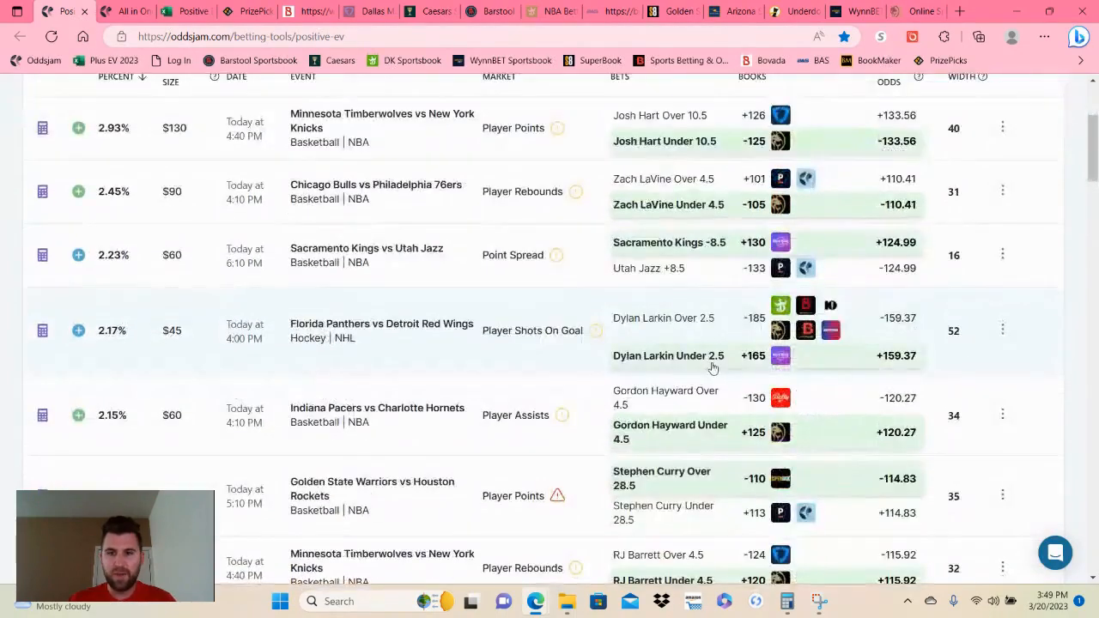
scroll(down, 3)
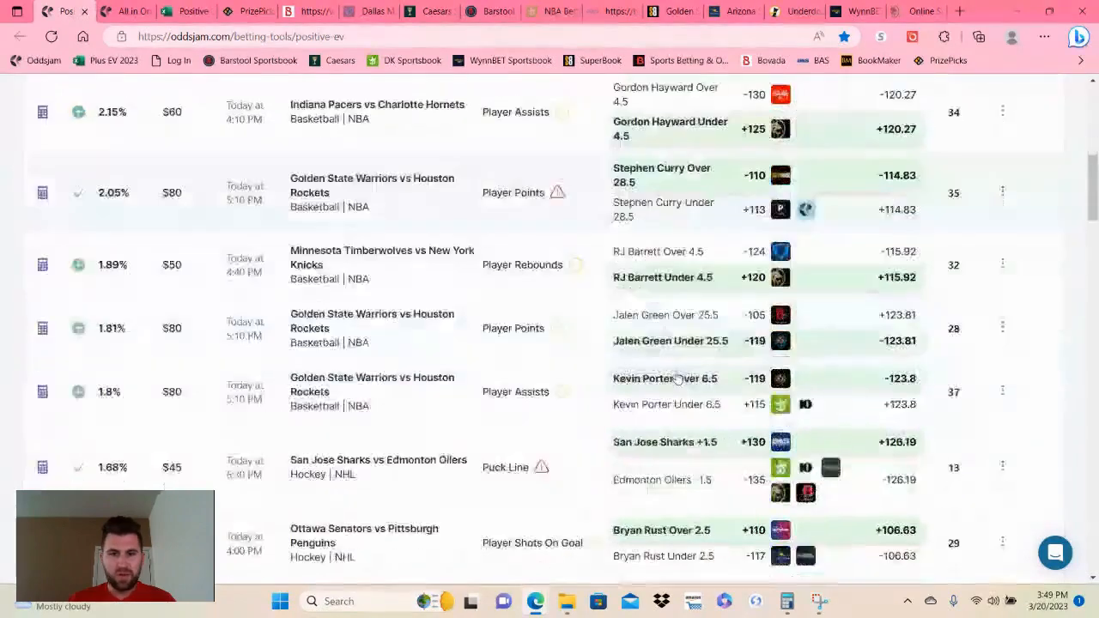
scroll(down, 3)
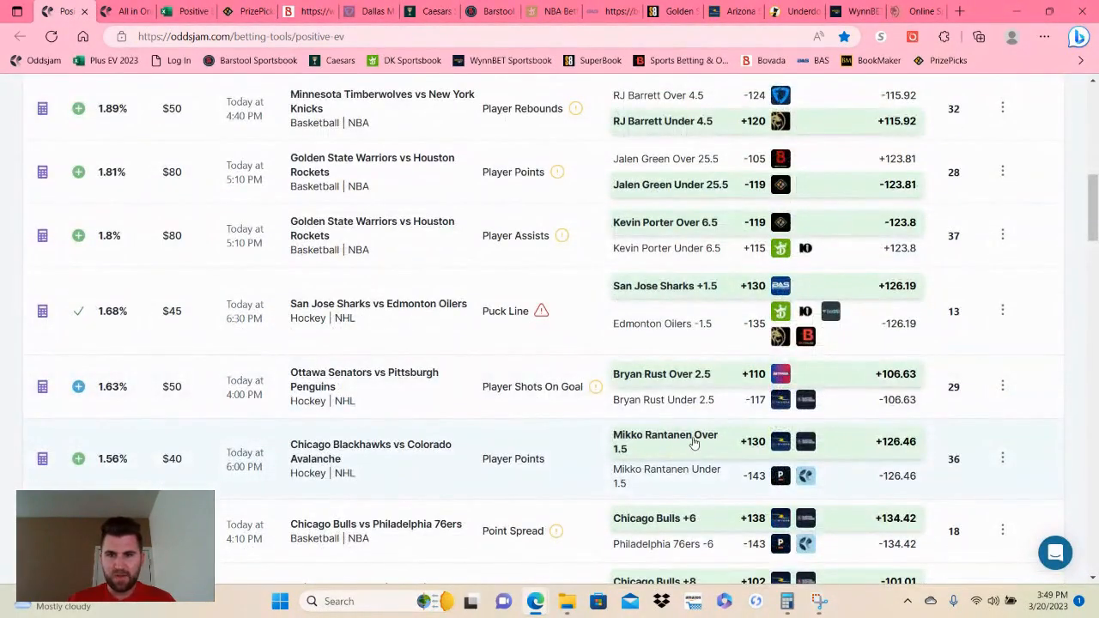
mouse_move(750, 442)
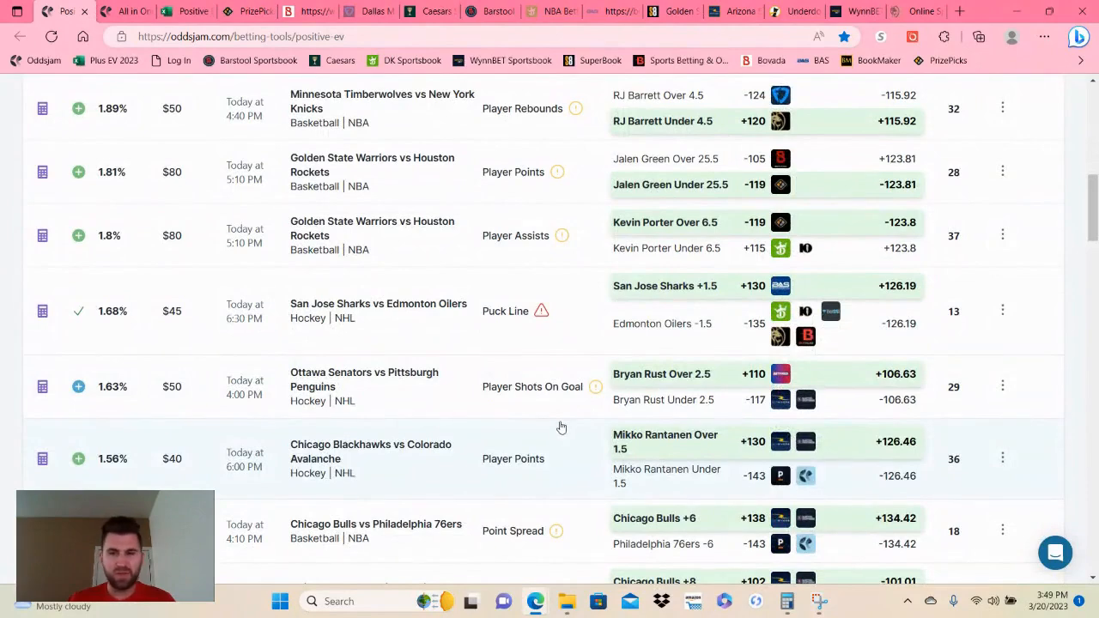
scroll(down, 3)
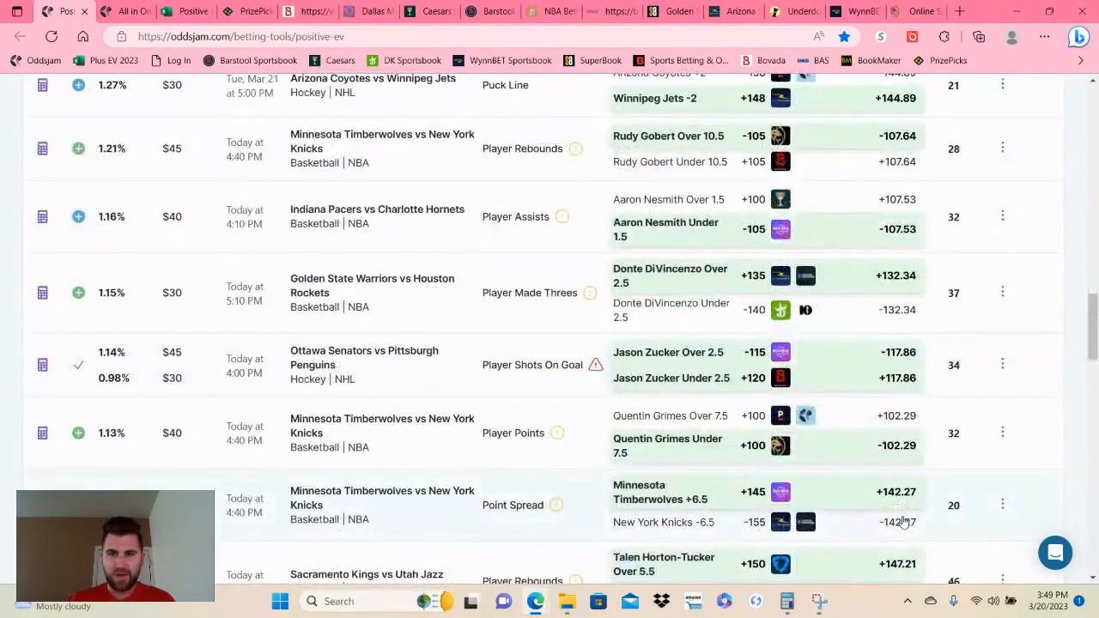
scroll(down, 3)
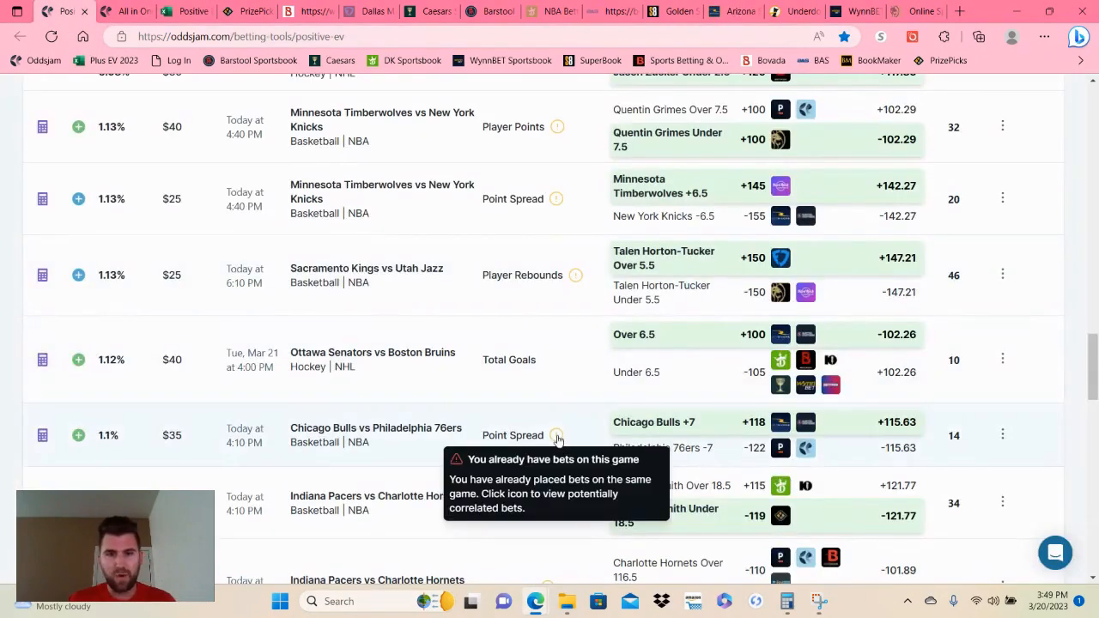
click(557, 435)
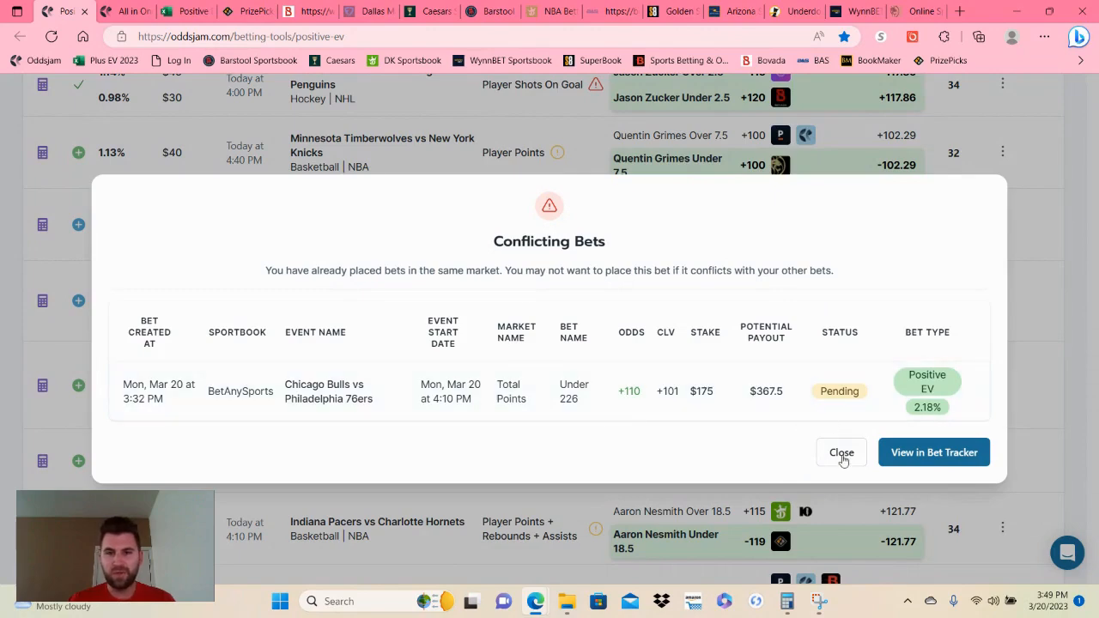
click(841, 453)
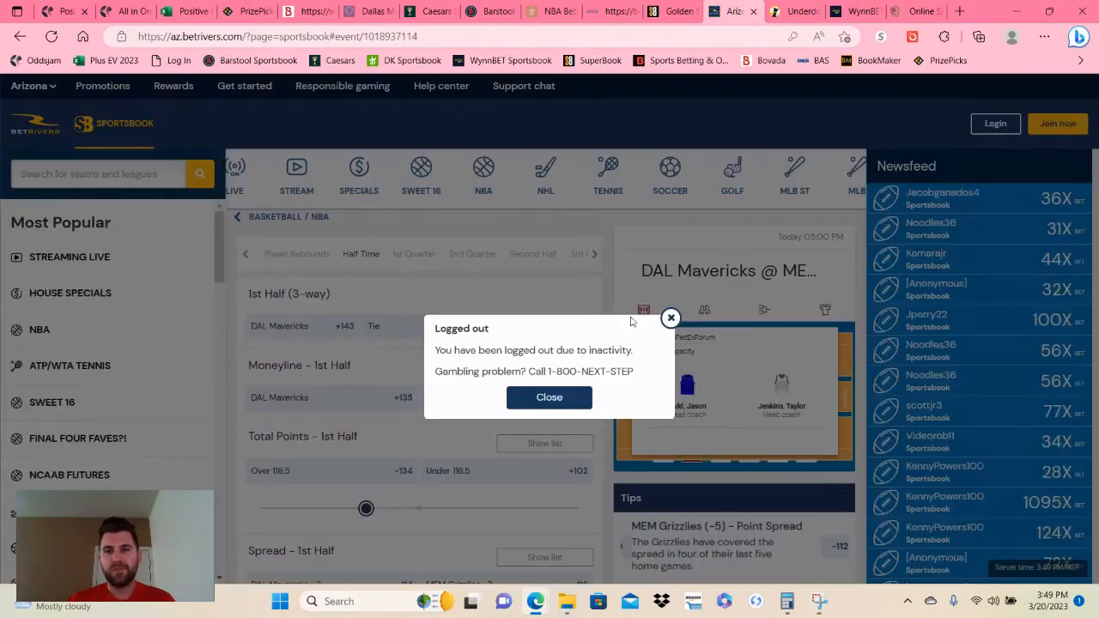
Dismiss the logout notice, sign back in to BetRivers and close the MLB promo.
click(548, 397)
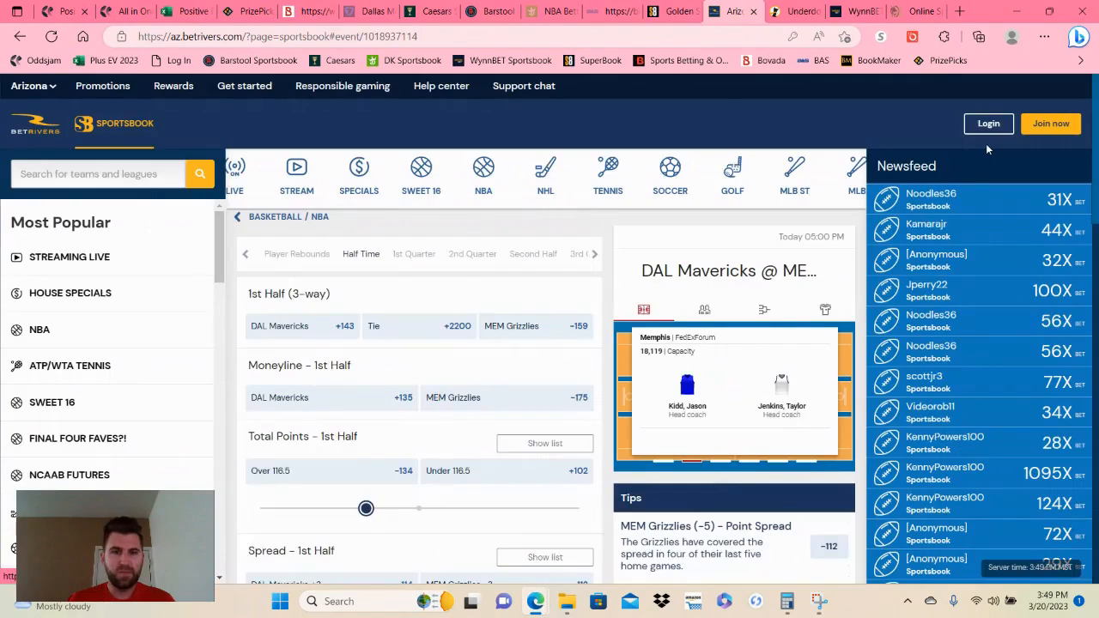
click(988, 123)
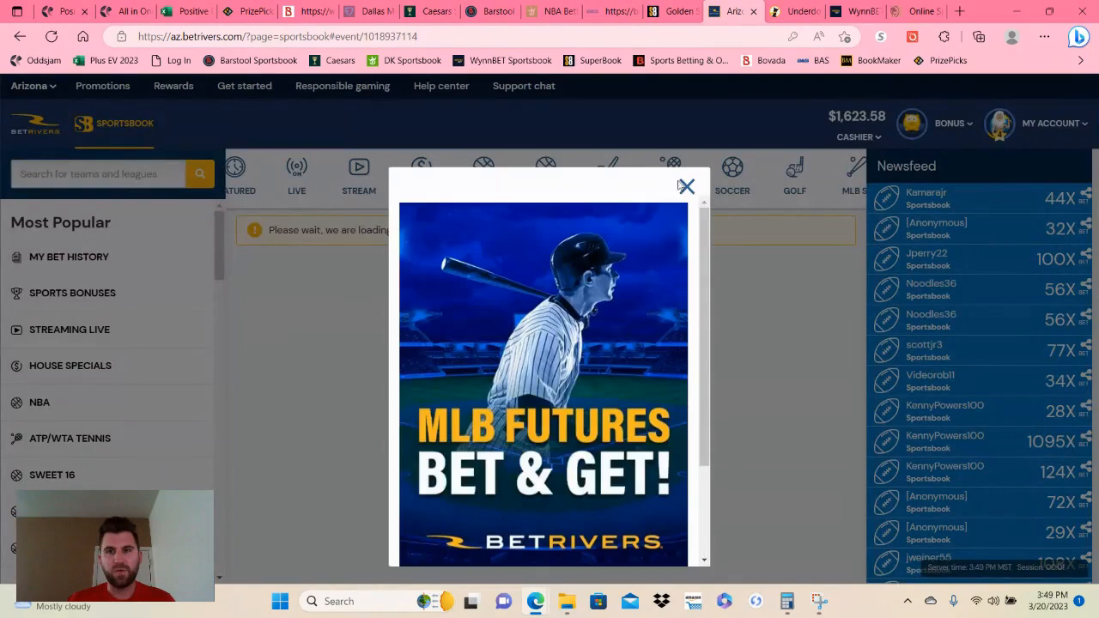
click(684, 186)
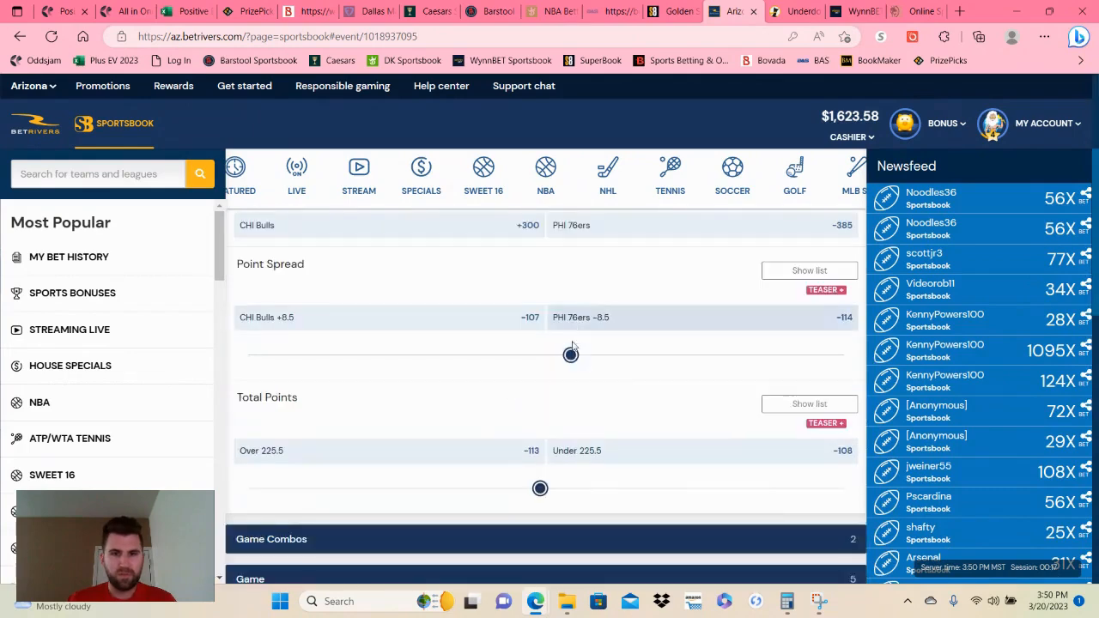
Set the spread to Bulls +7 and place the $22.50 bet at +118.
drag(570, 355, 617, 355)
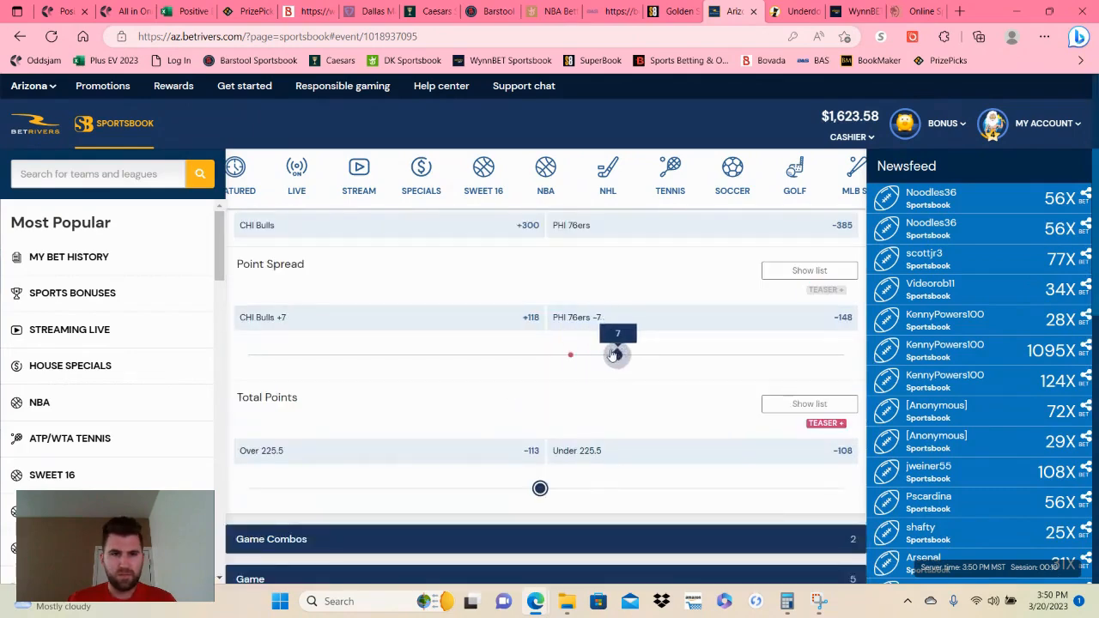
click(387, 317)
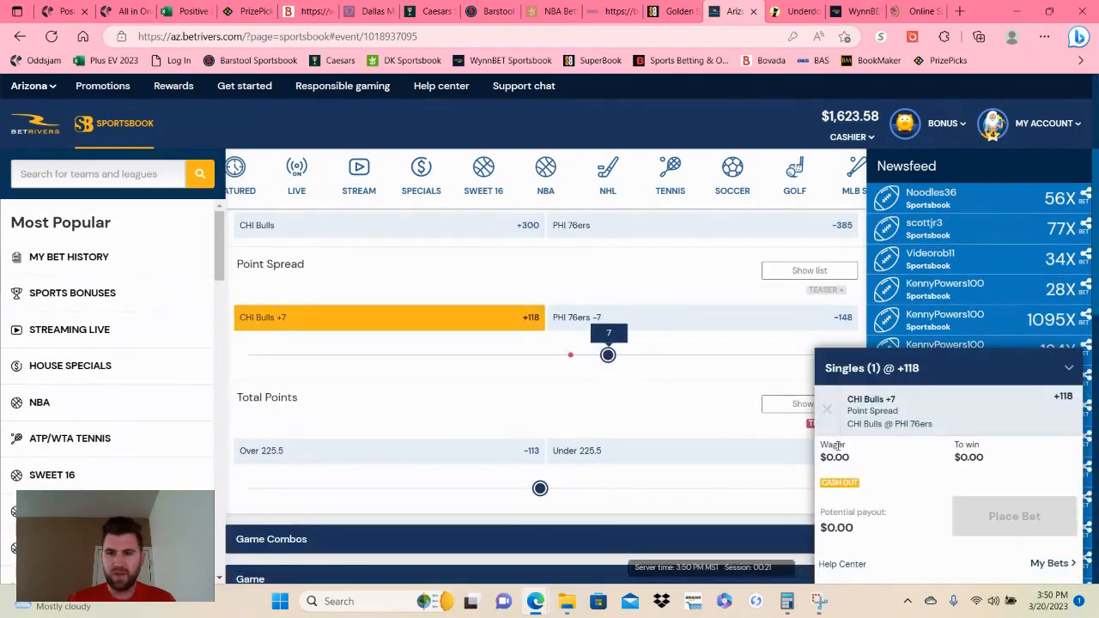
text(125)
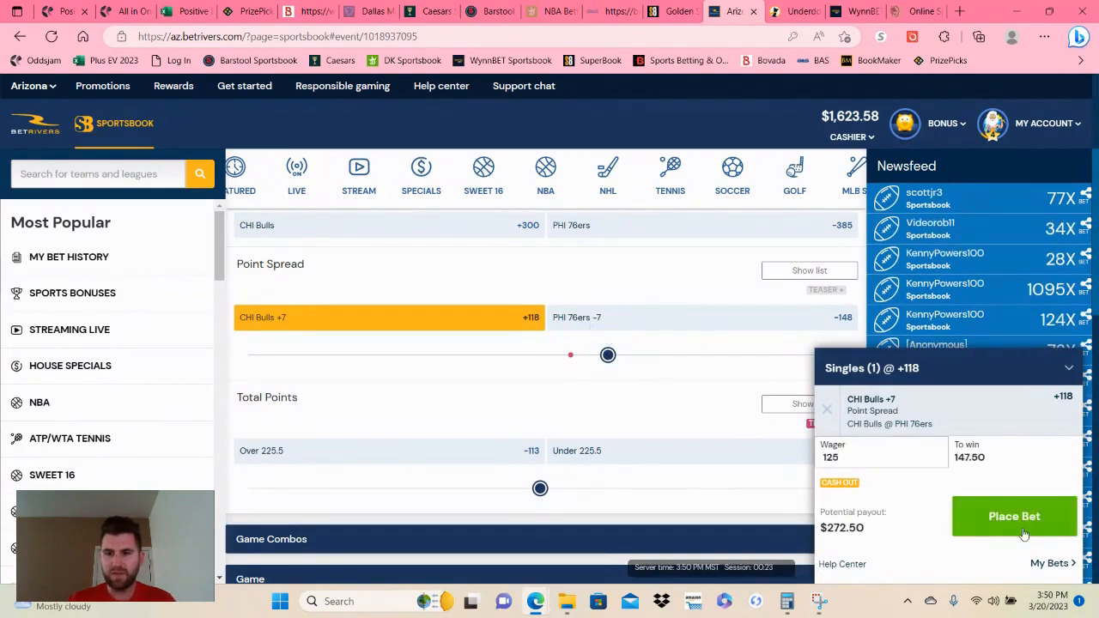
click(1014, 516)
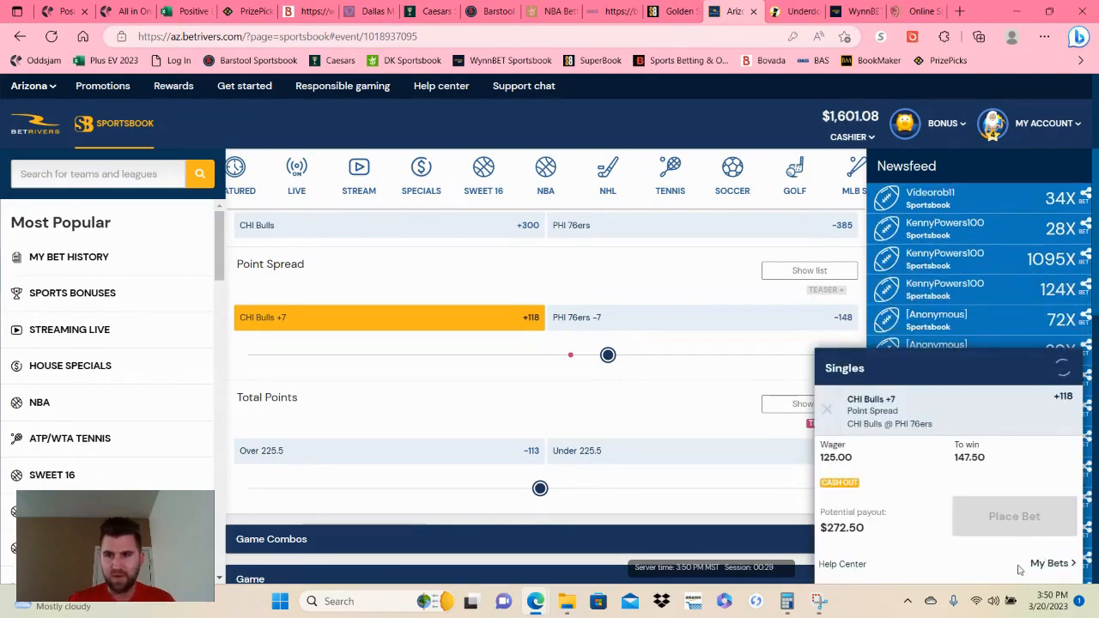
click(1014, 516)
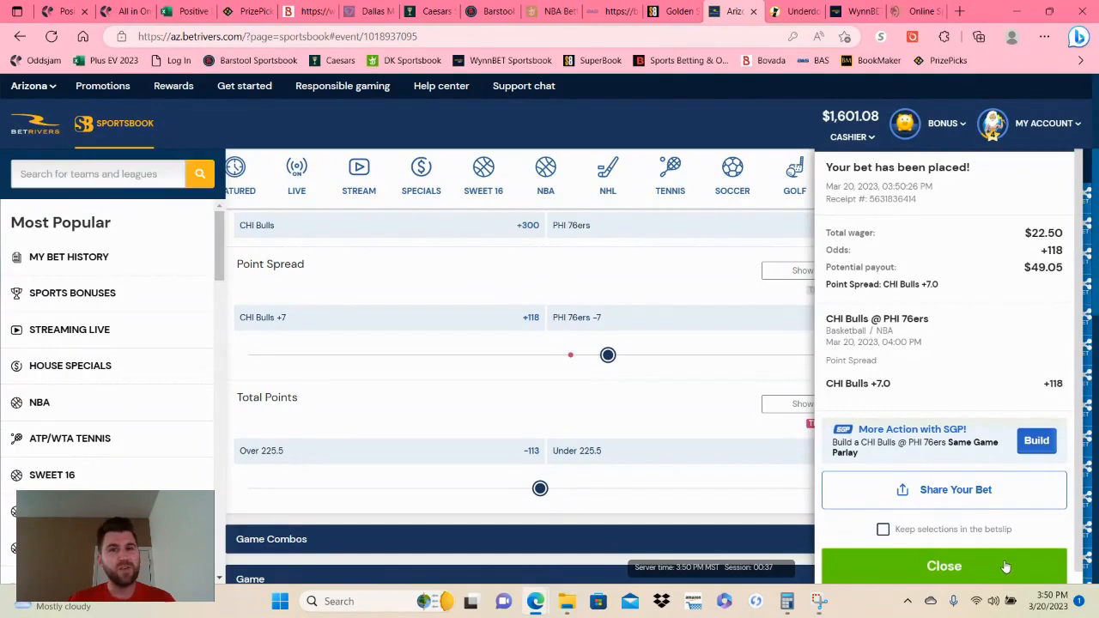
mouse_move(1017, 463)
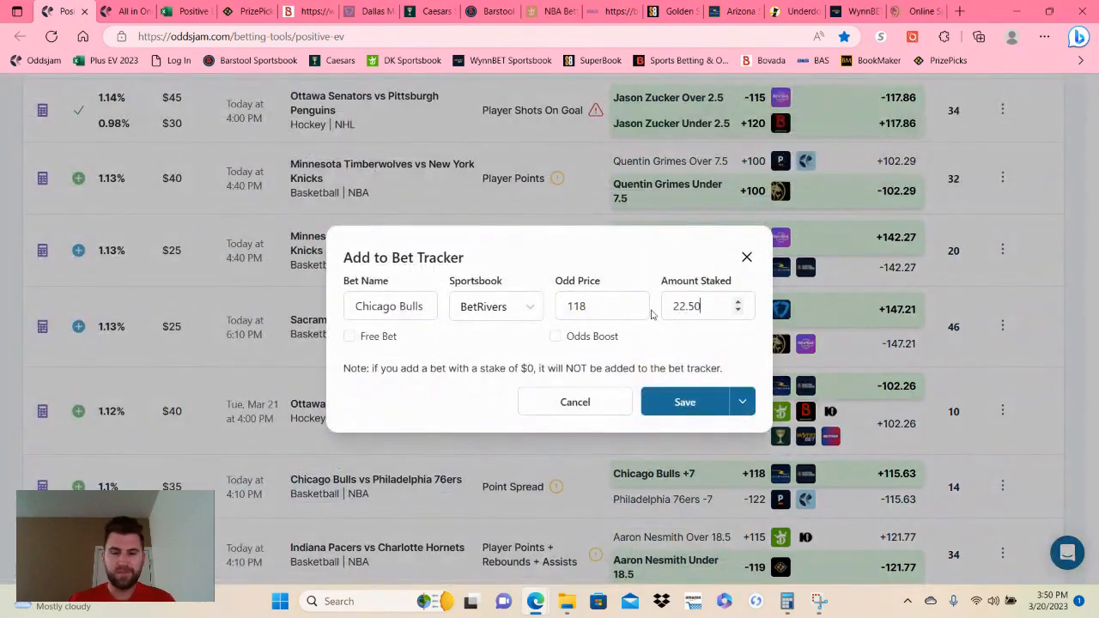
Save the BetRivers Bulls +7 bet at +118 with $22.50 stake to the tracker.
click(684, 402)
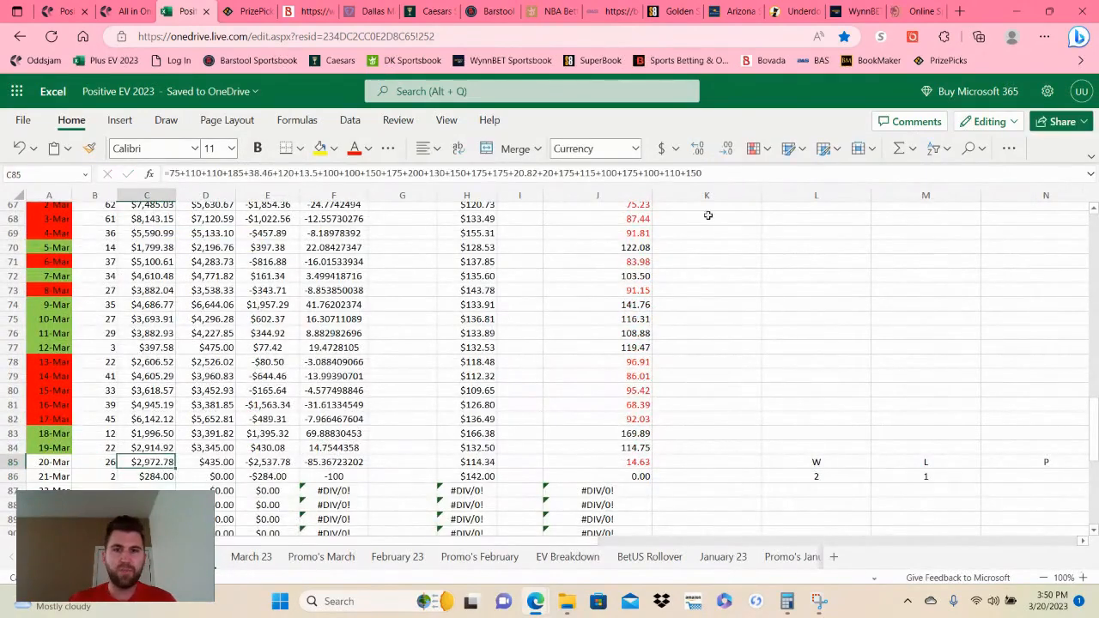
Append +22.5 to the 20-Mar stake total formula in cell C85.
text(++)
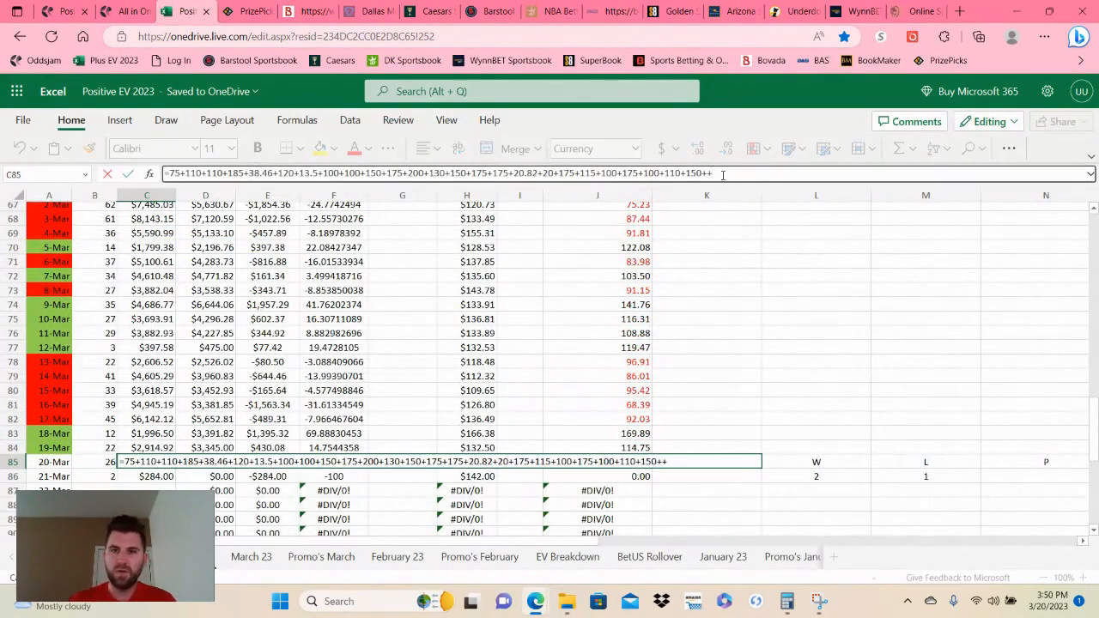
text(22.5)
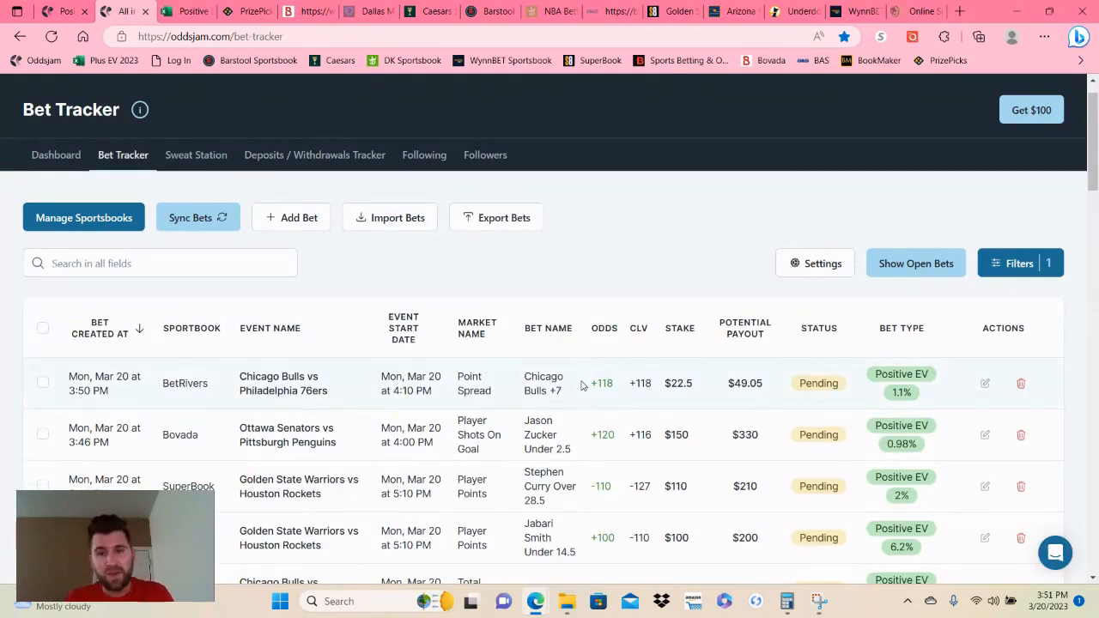
mouse_move(652, 262)
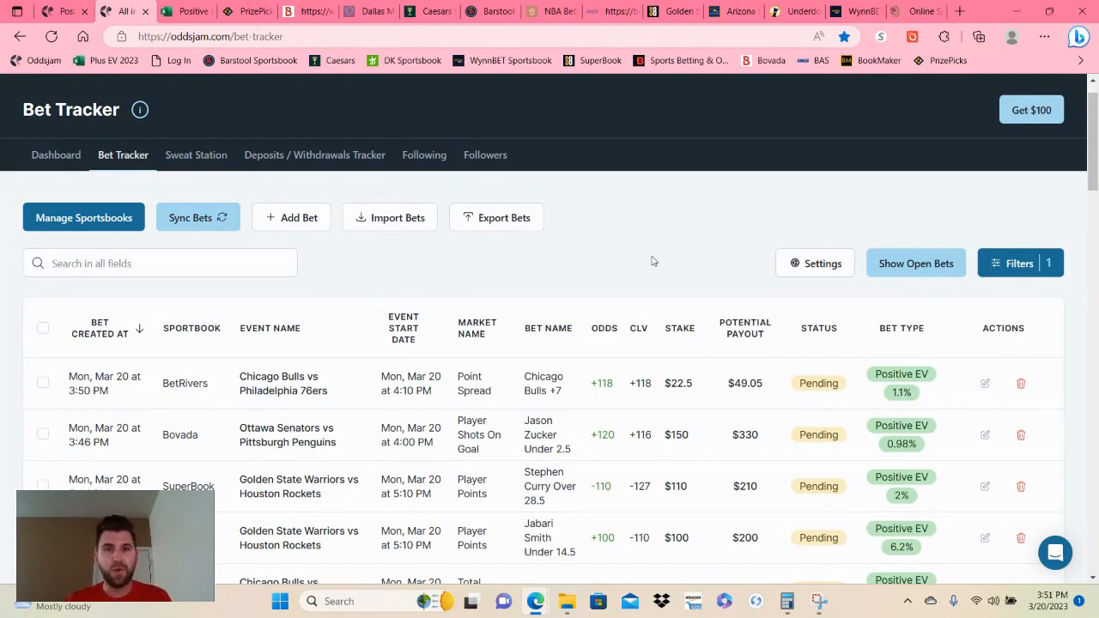
mouse_move(613, 255)
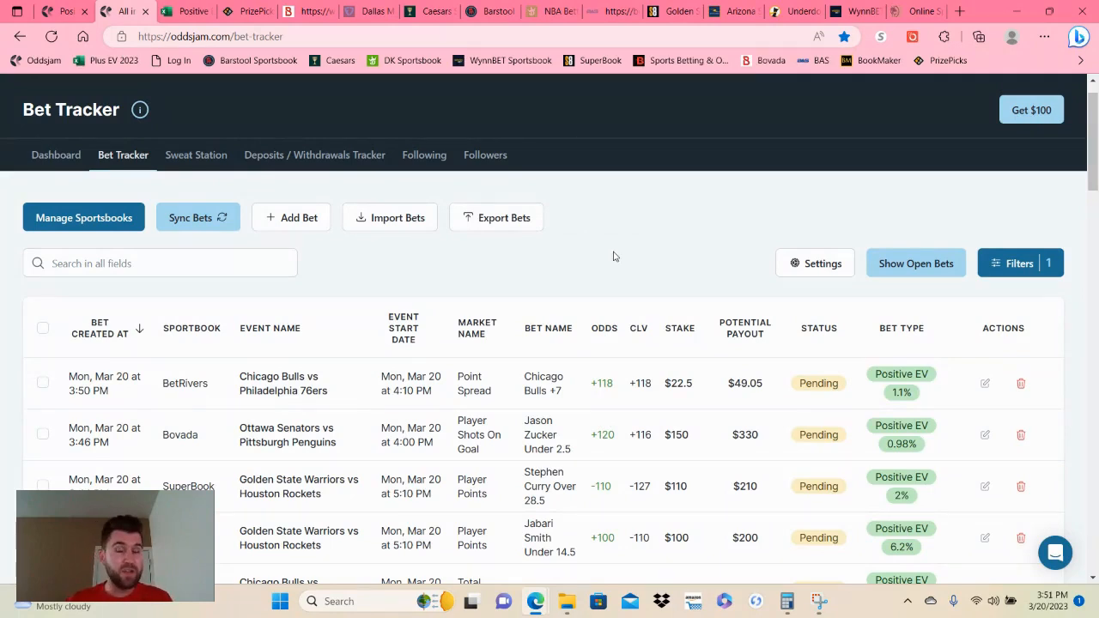
mouse_move(589, 255)
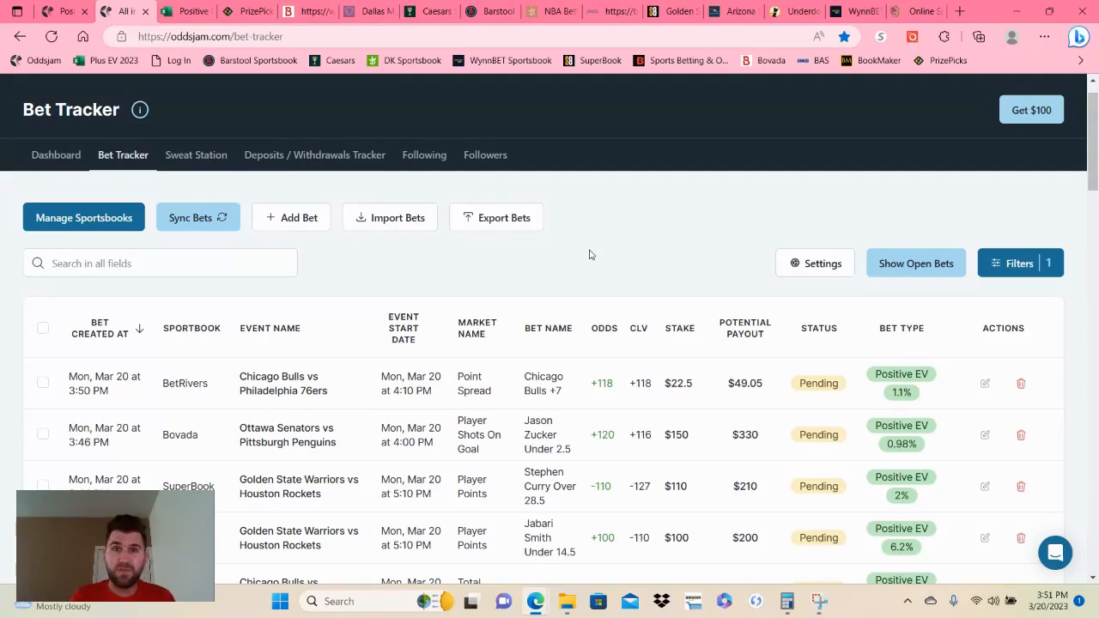